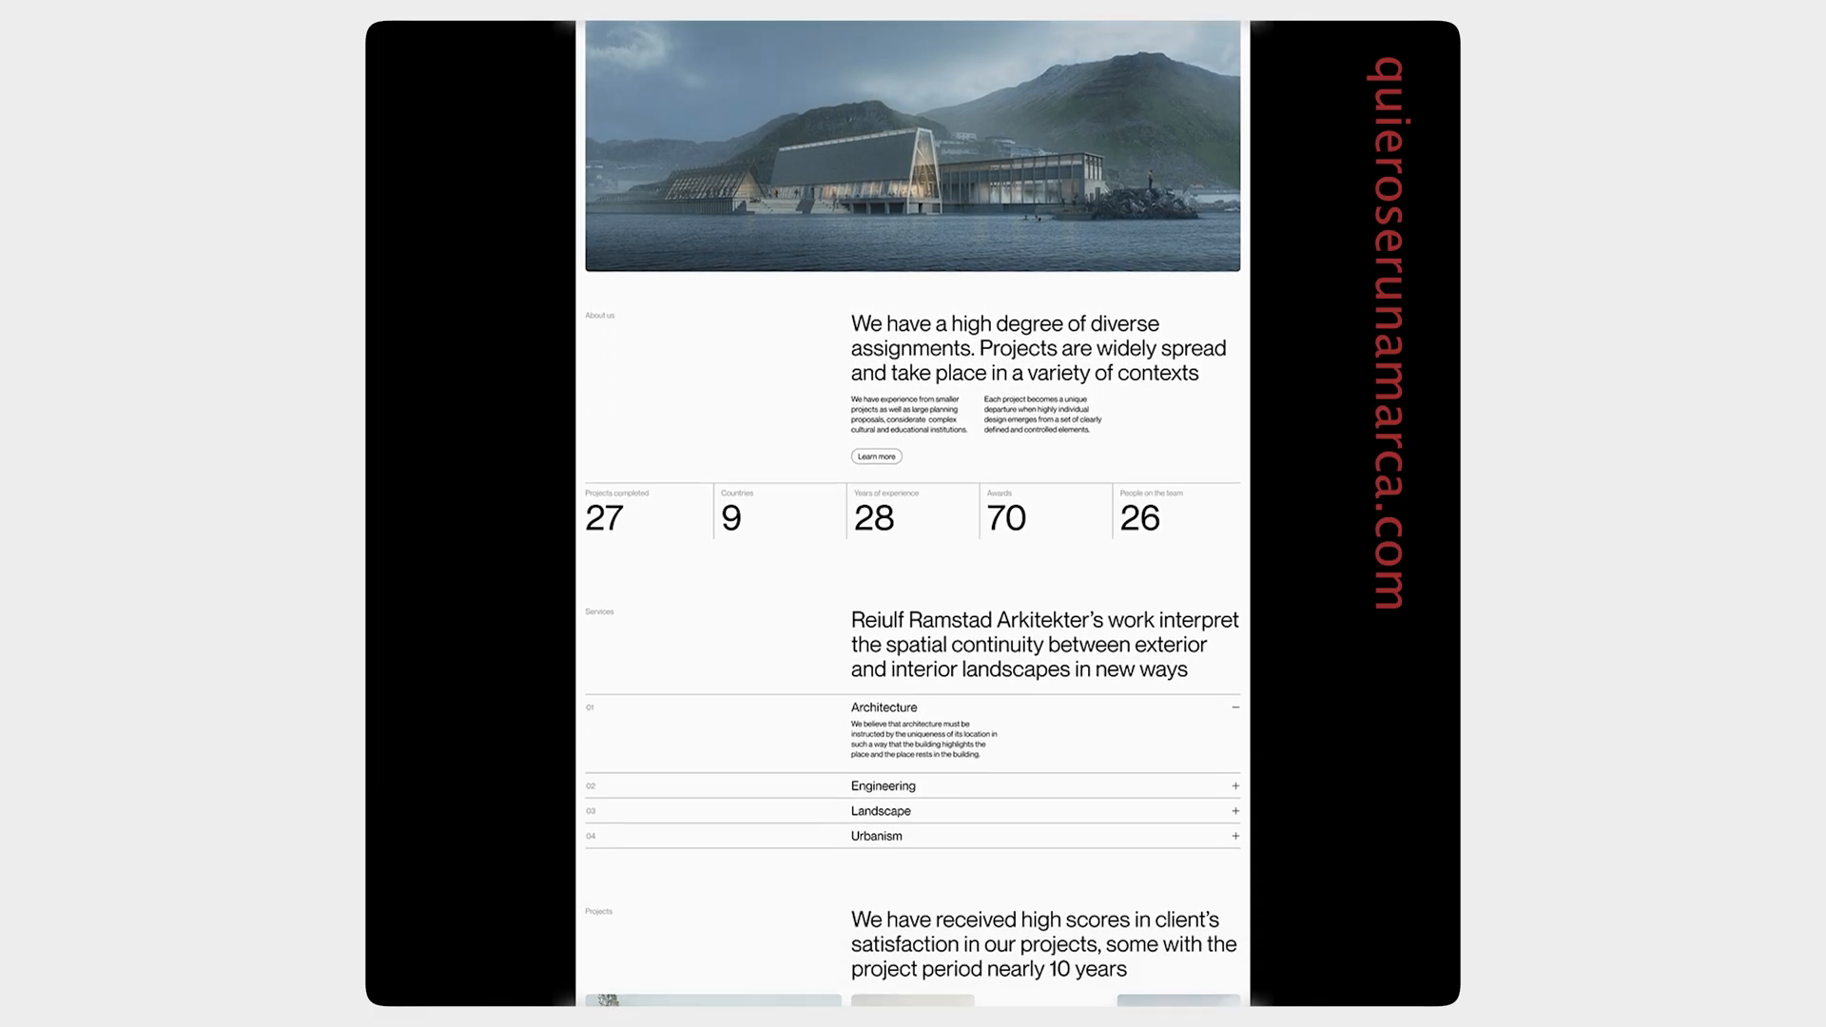
Give the-grid-hero frame a 12-column, 6-row layout grid with 20 px gutters, then deselect.
{"action": "scroll", "scroll_direction": "down", "scroll_amount": 3}
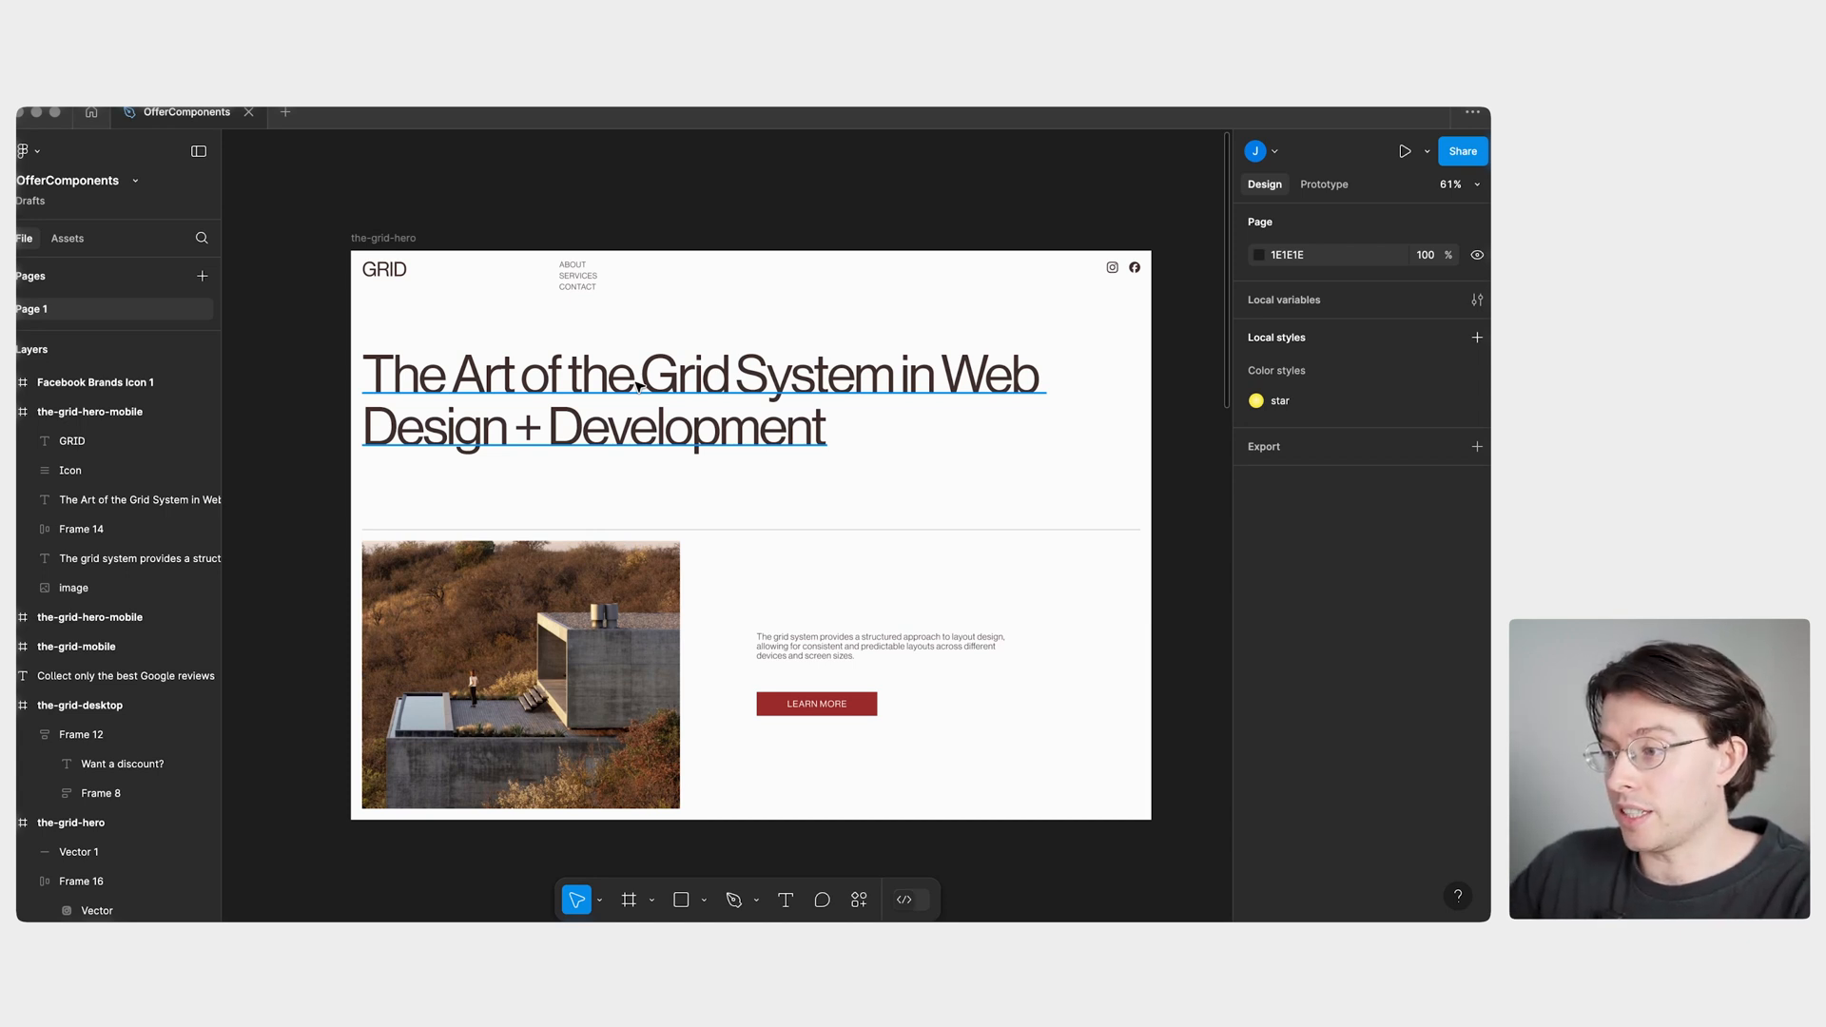
{"action": "left_click", "coordinate": [808, 233]}
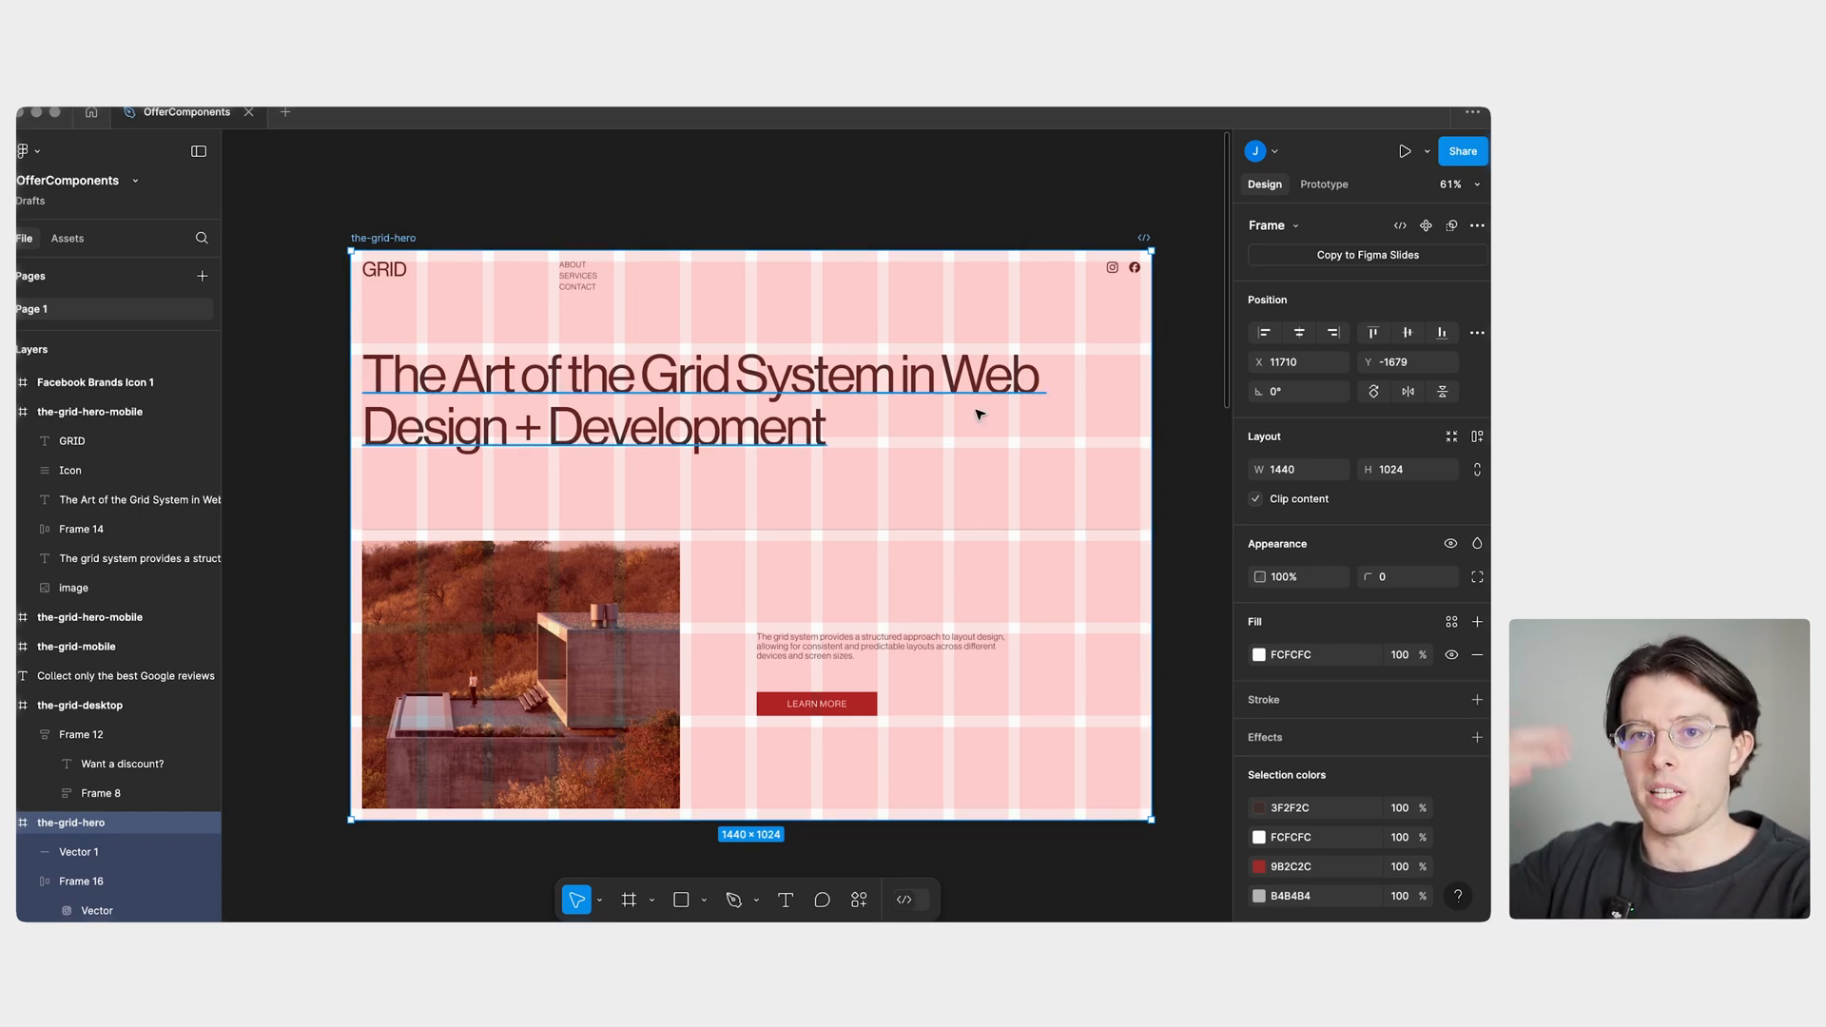
{"action": "scroll", "scroll_direction": "down", "scroll_amount": 3}
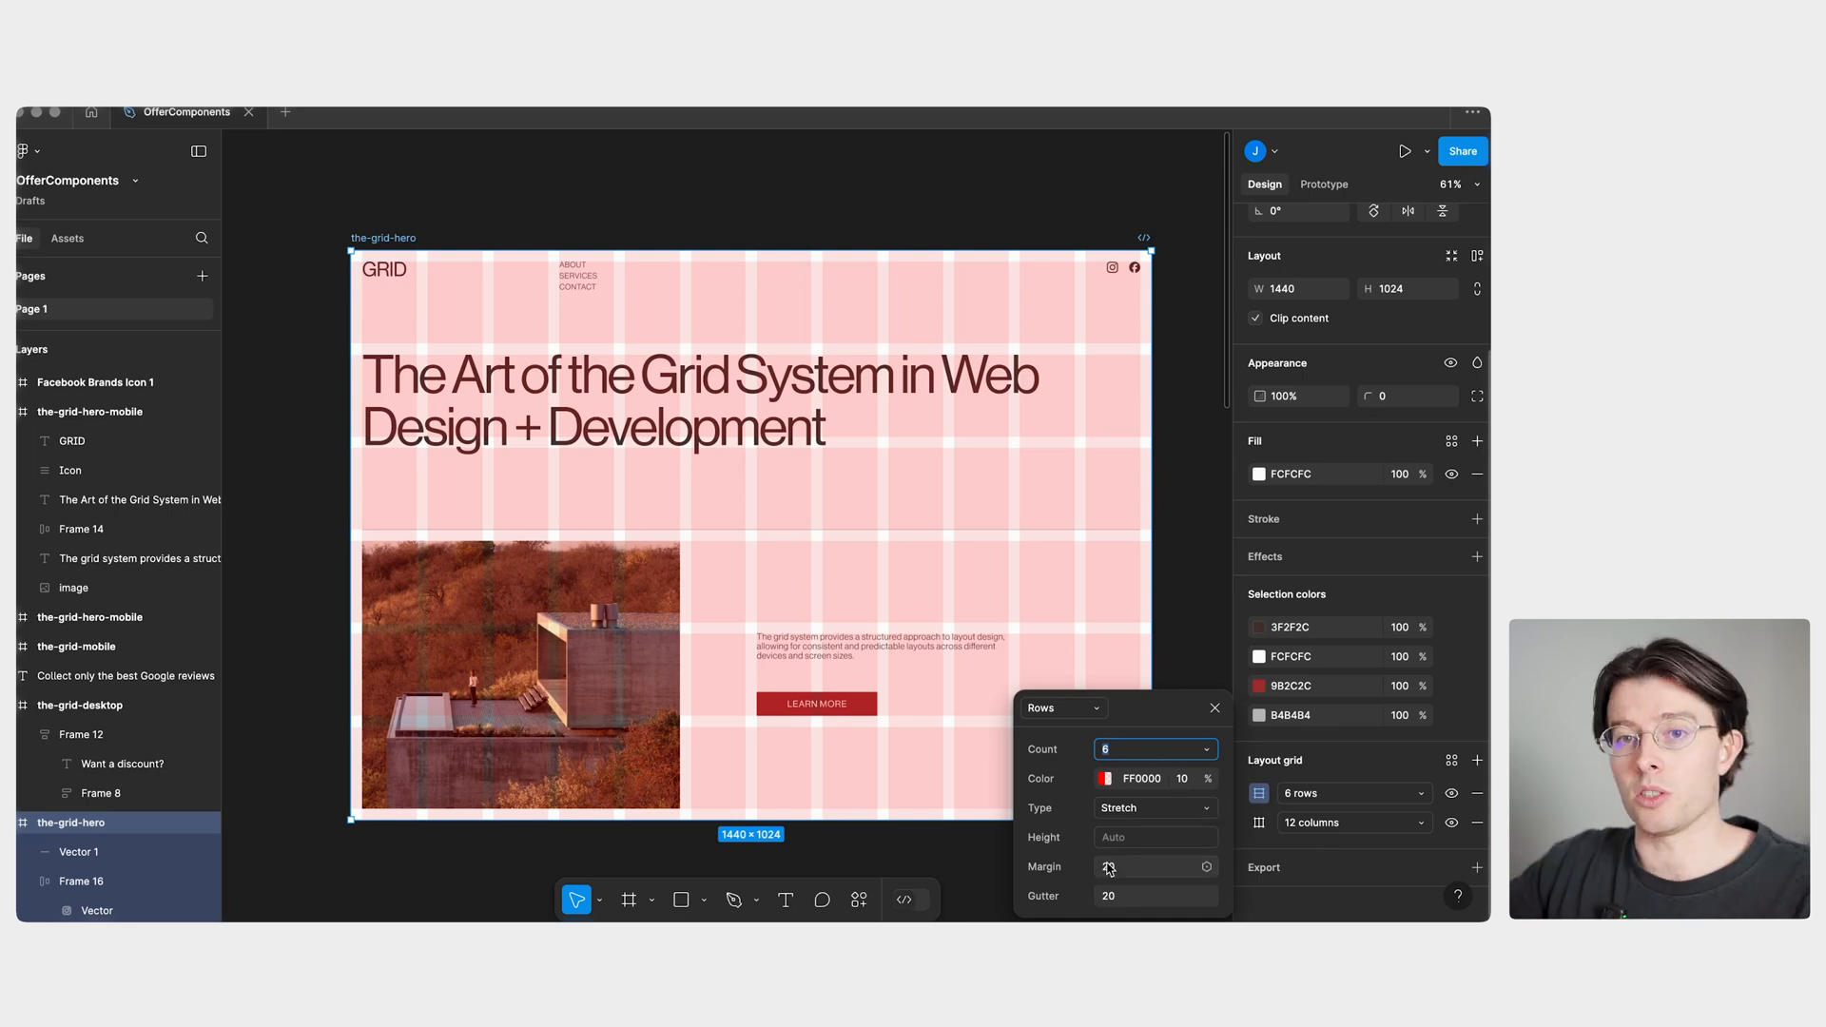
{"action": "left_click", "coordinate": [516, 214]}
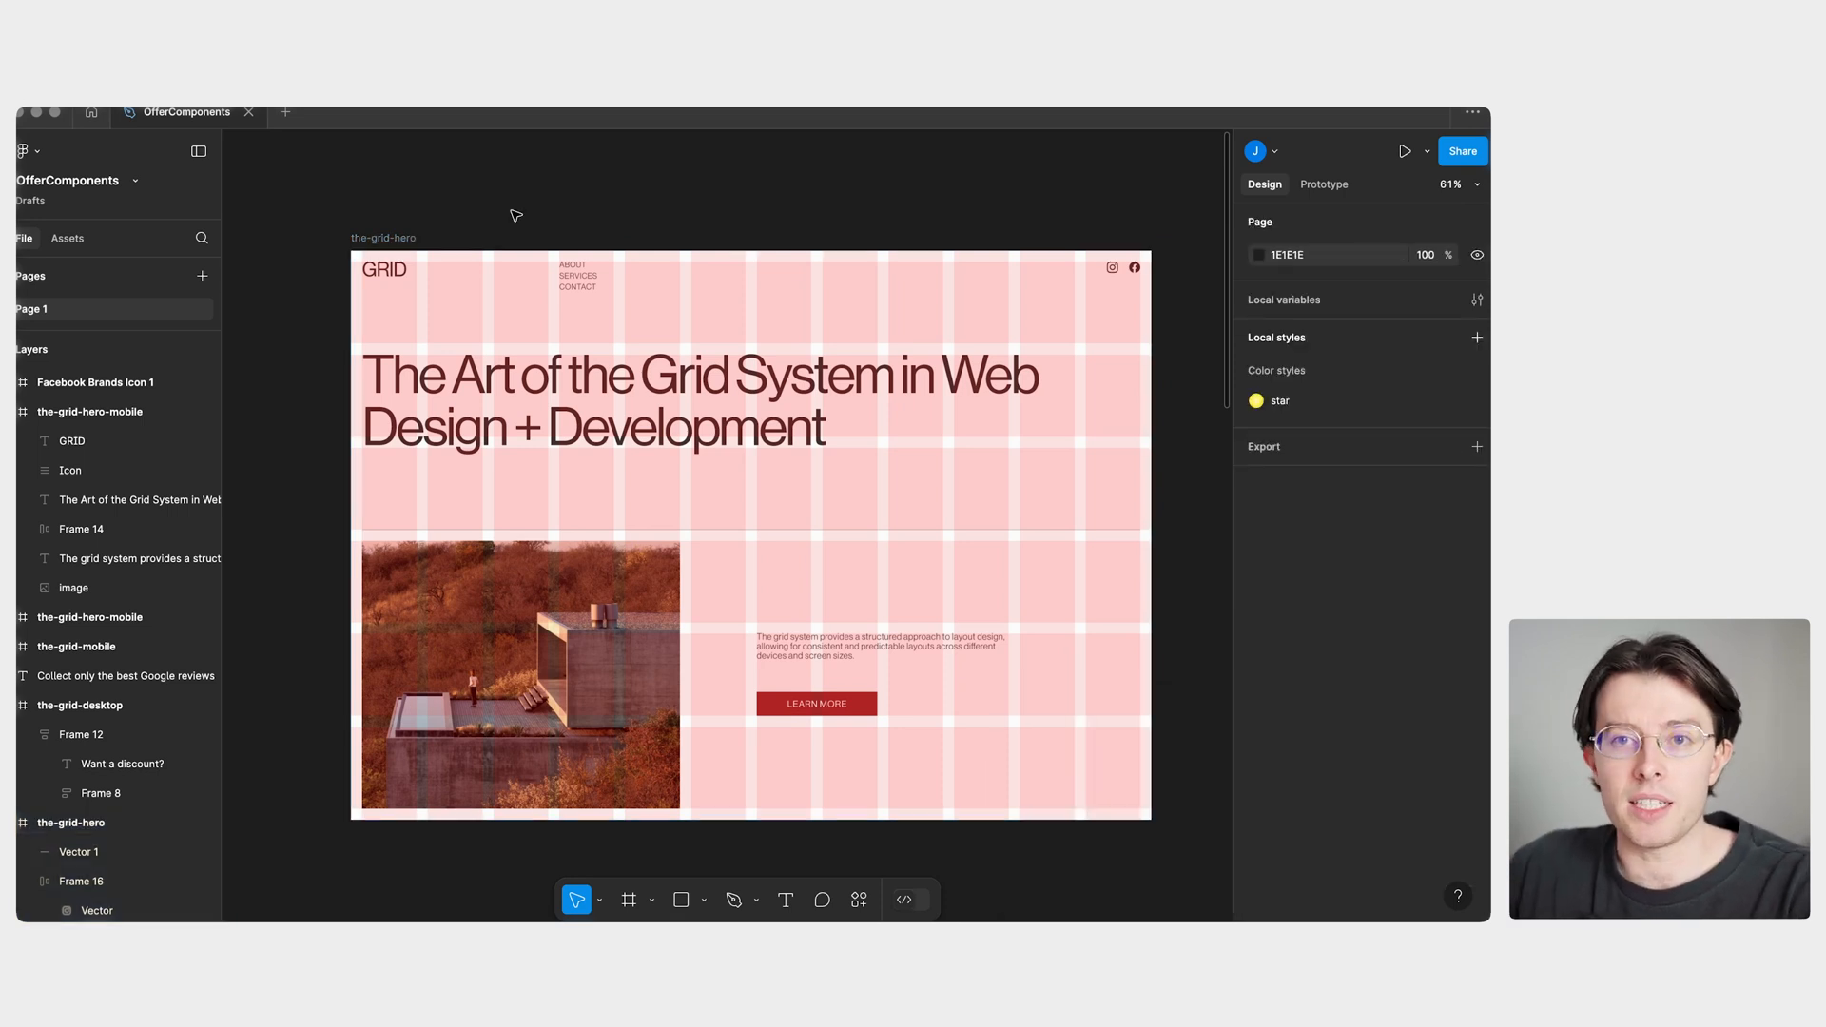
{"action": "mouse_move", "coordinate": [519, 209]}
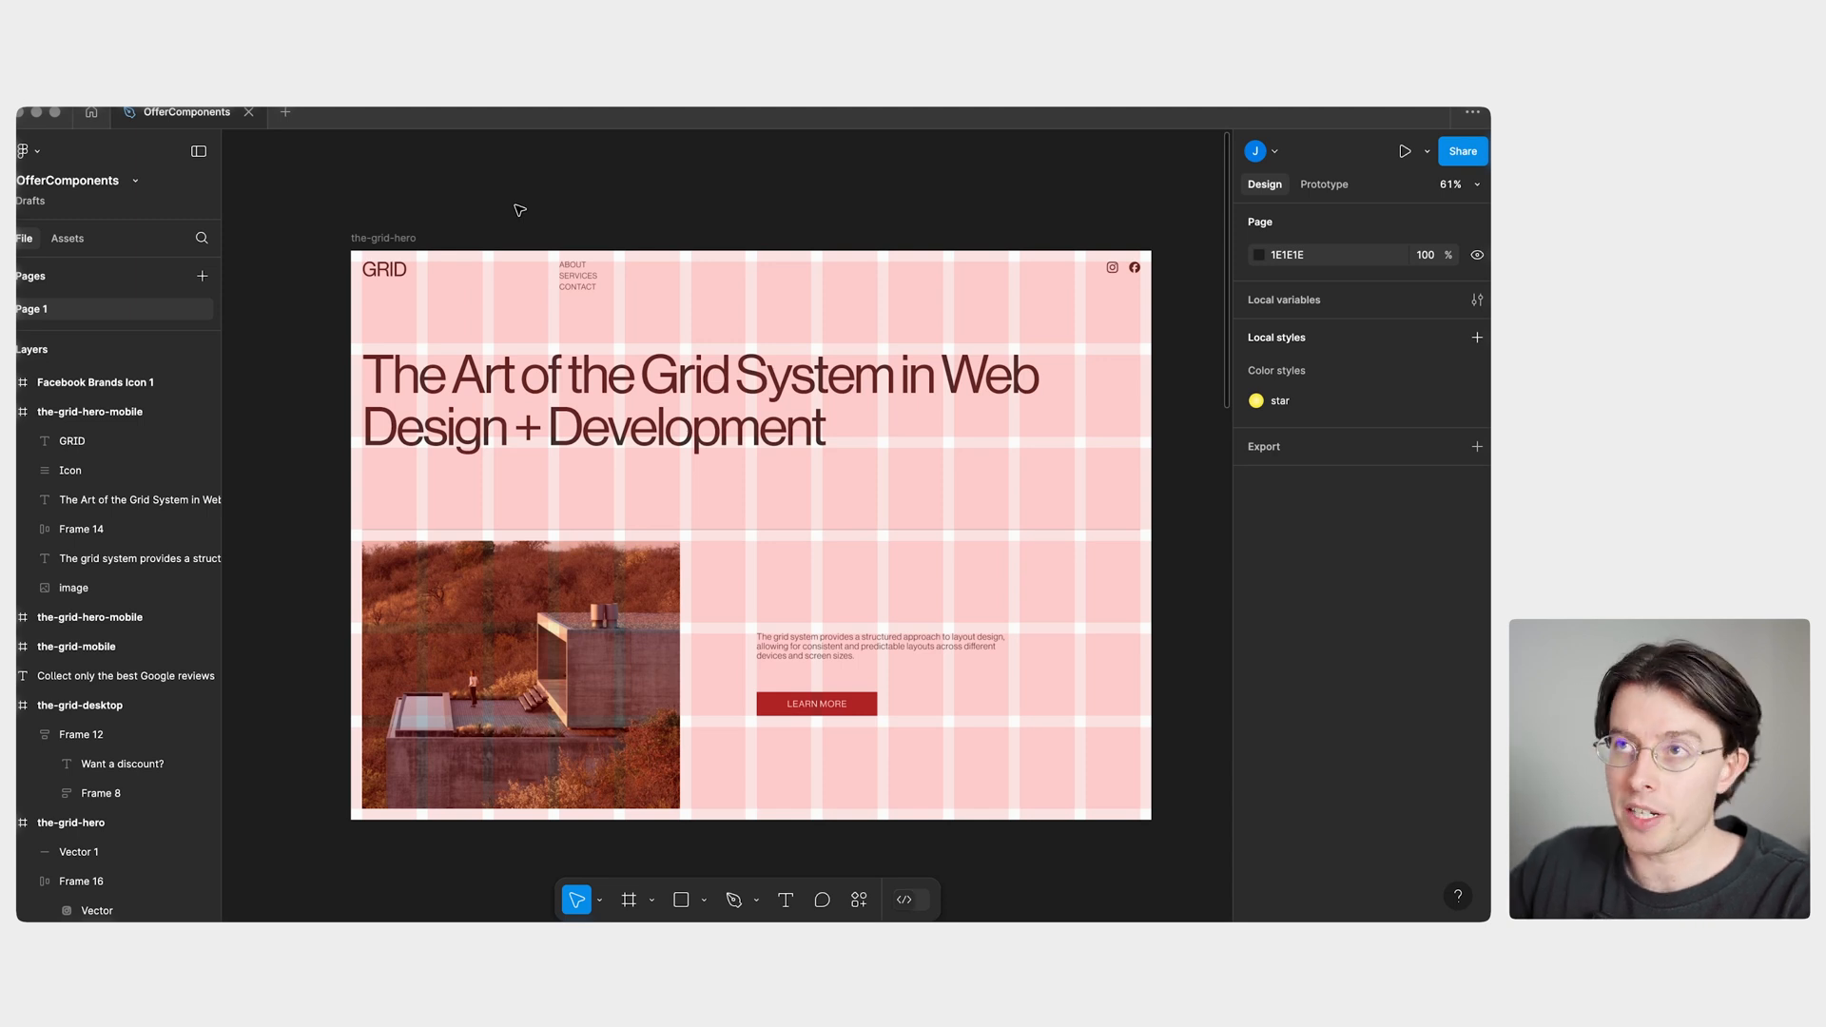
{"action": "mouse_move", "coordinate": [660, 175]}
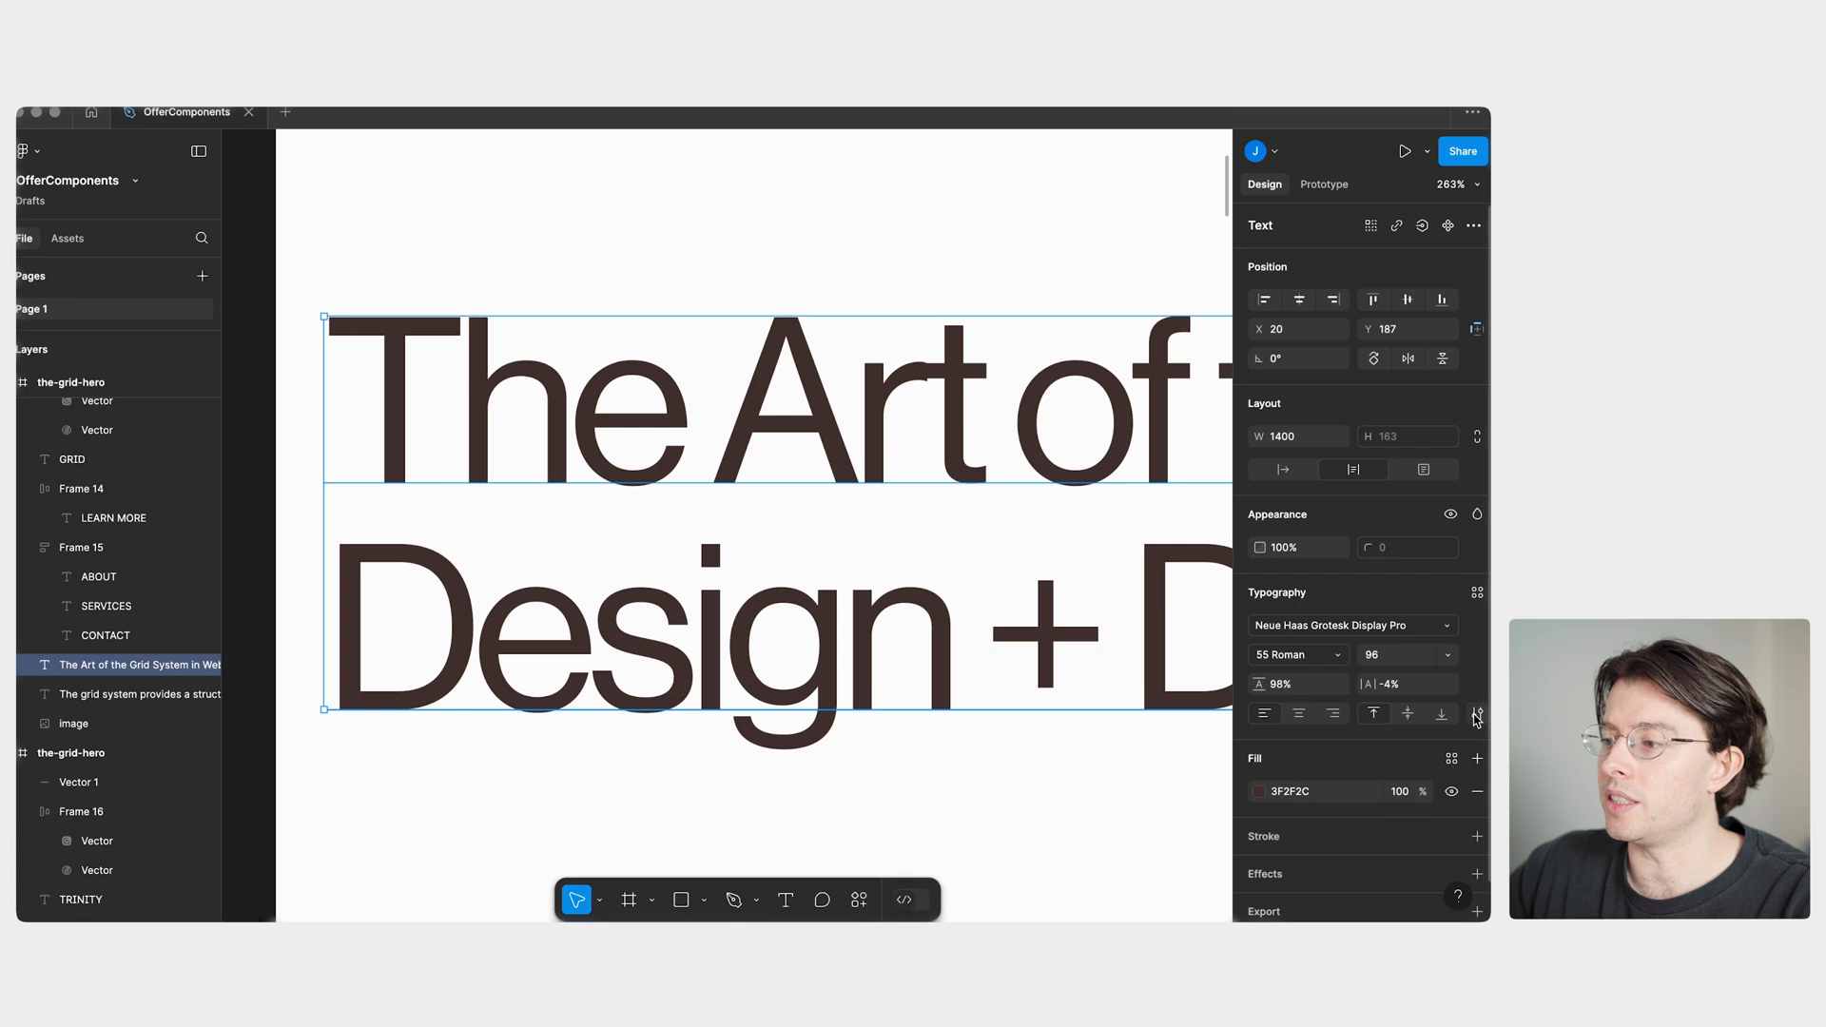
{"action": "left_click", "coordinate": [1474, 712]}
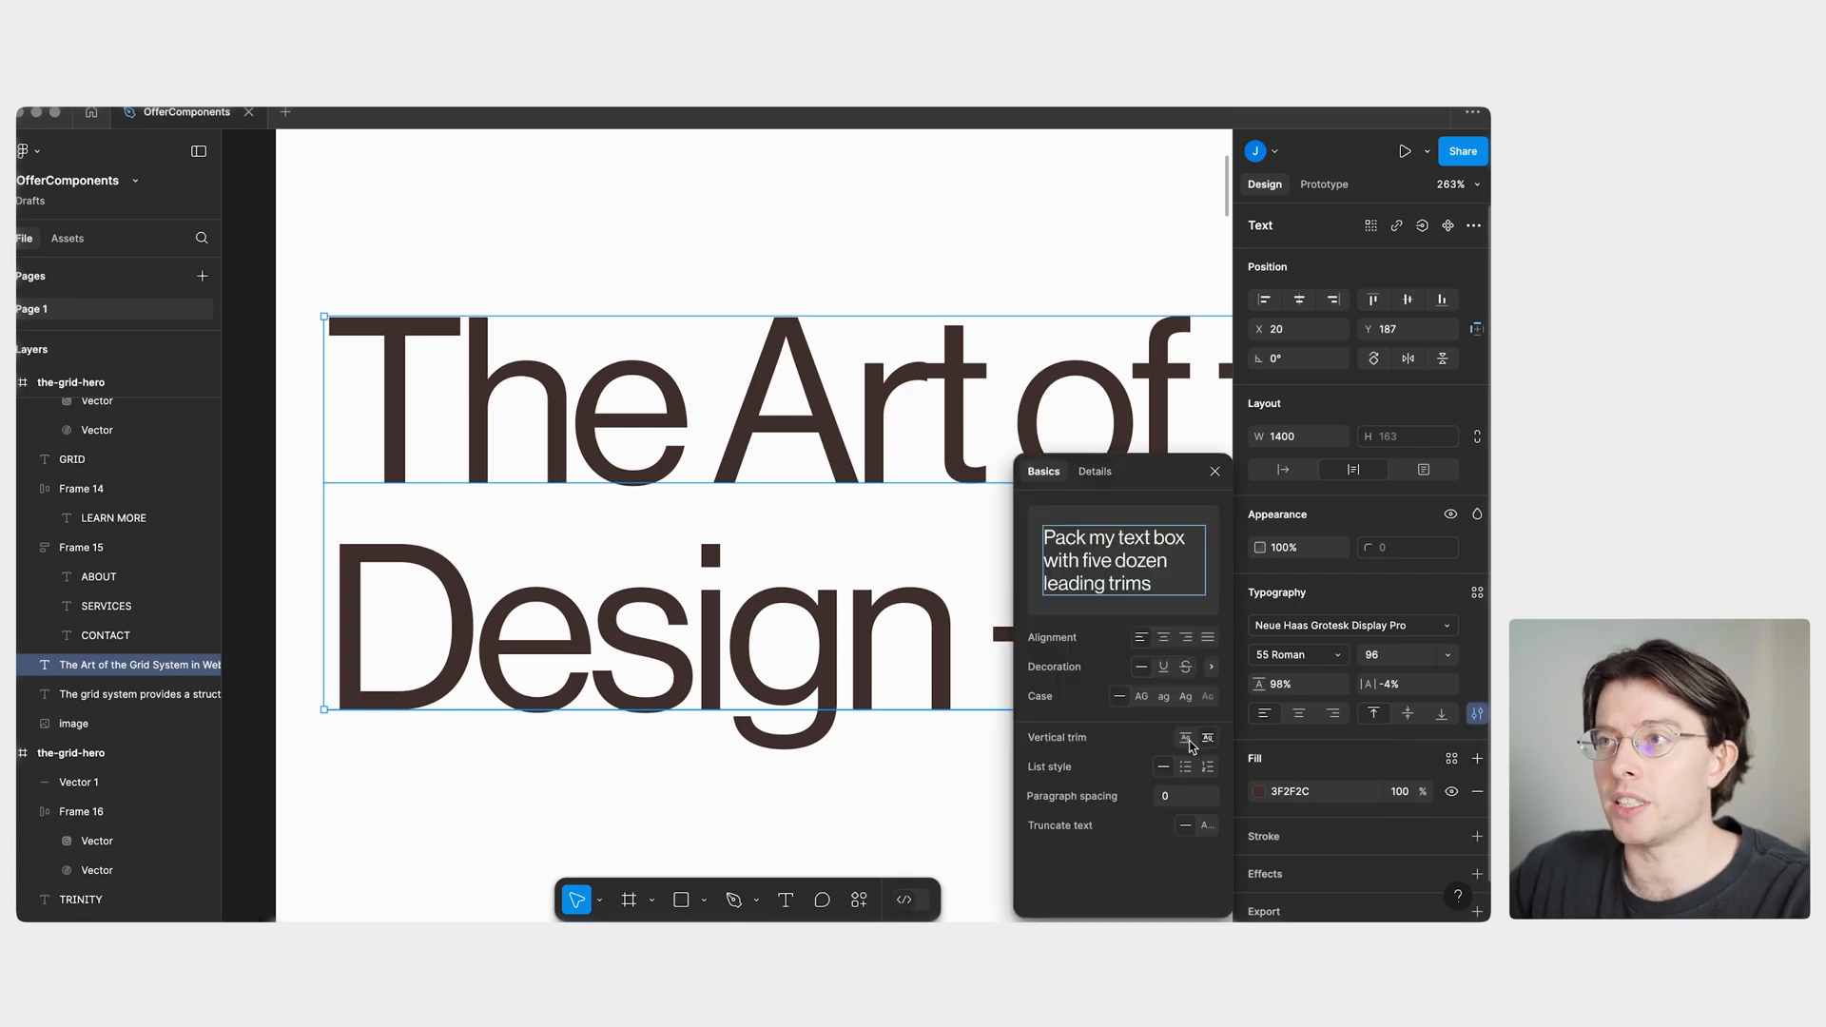
{"action": "mouse_move", "coordinate": [1208, 740]}
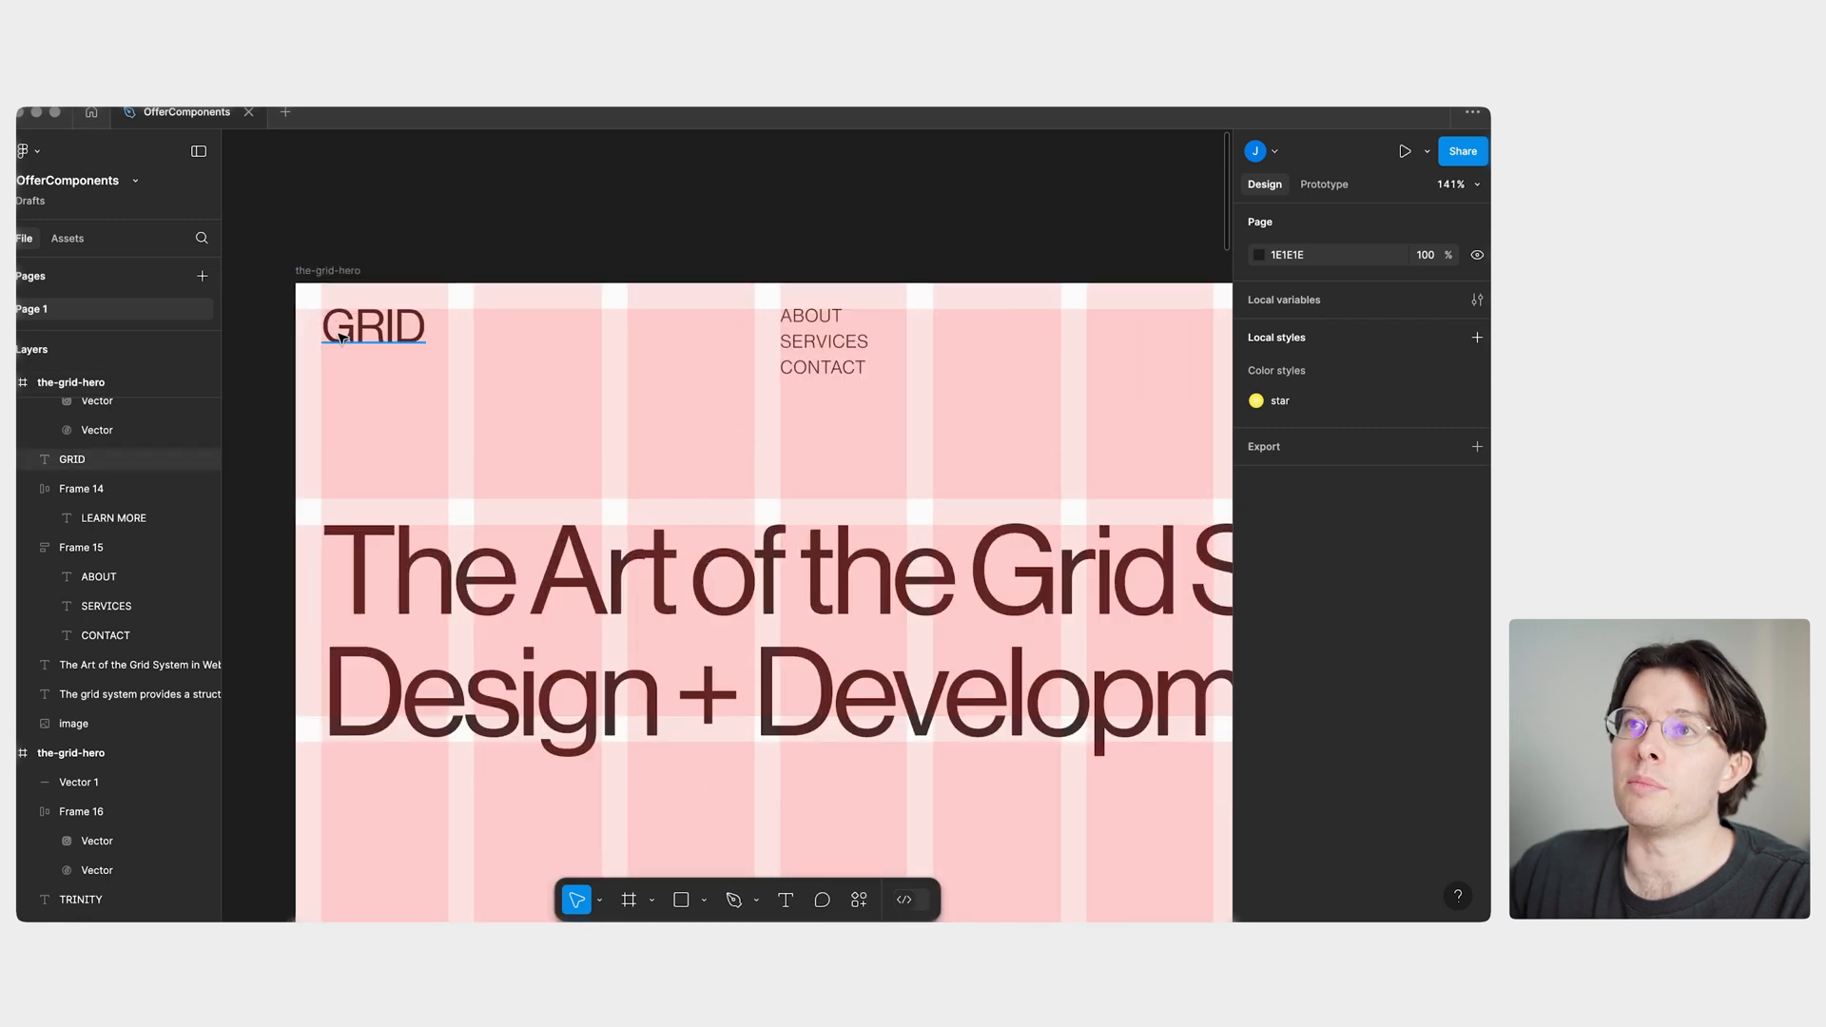
{"action": "left_click", "coordinate": [373, 326]}
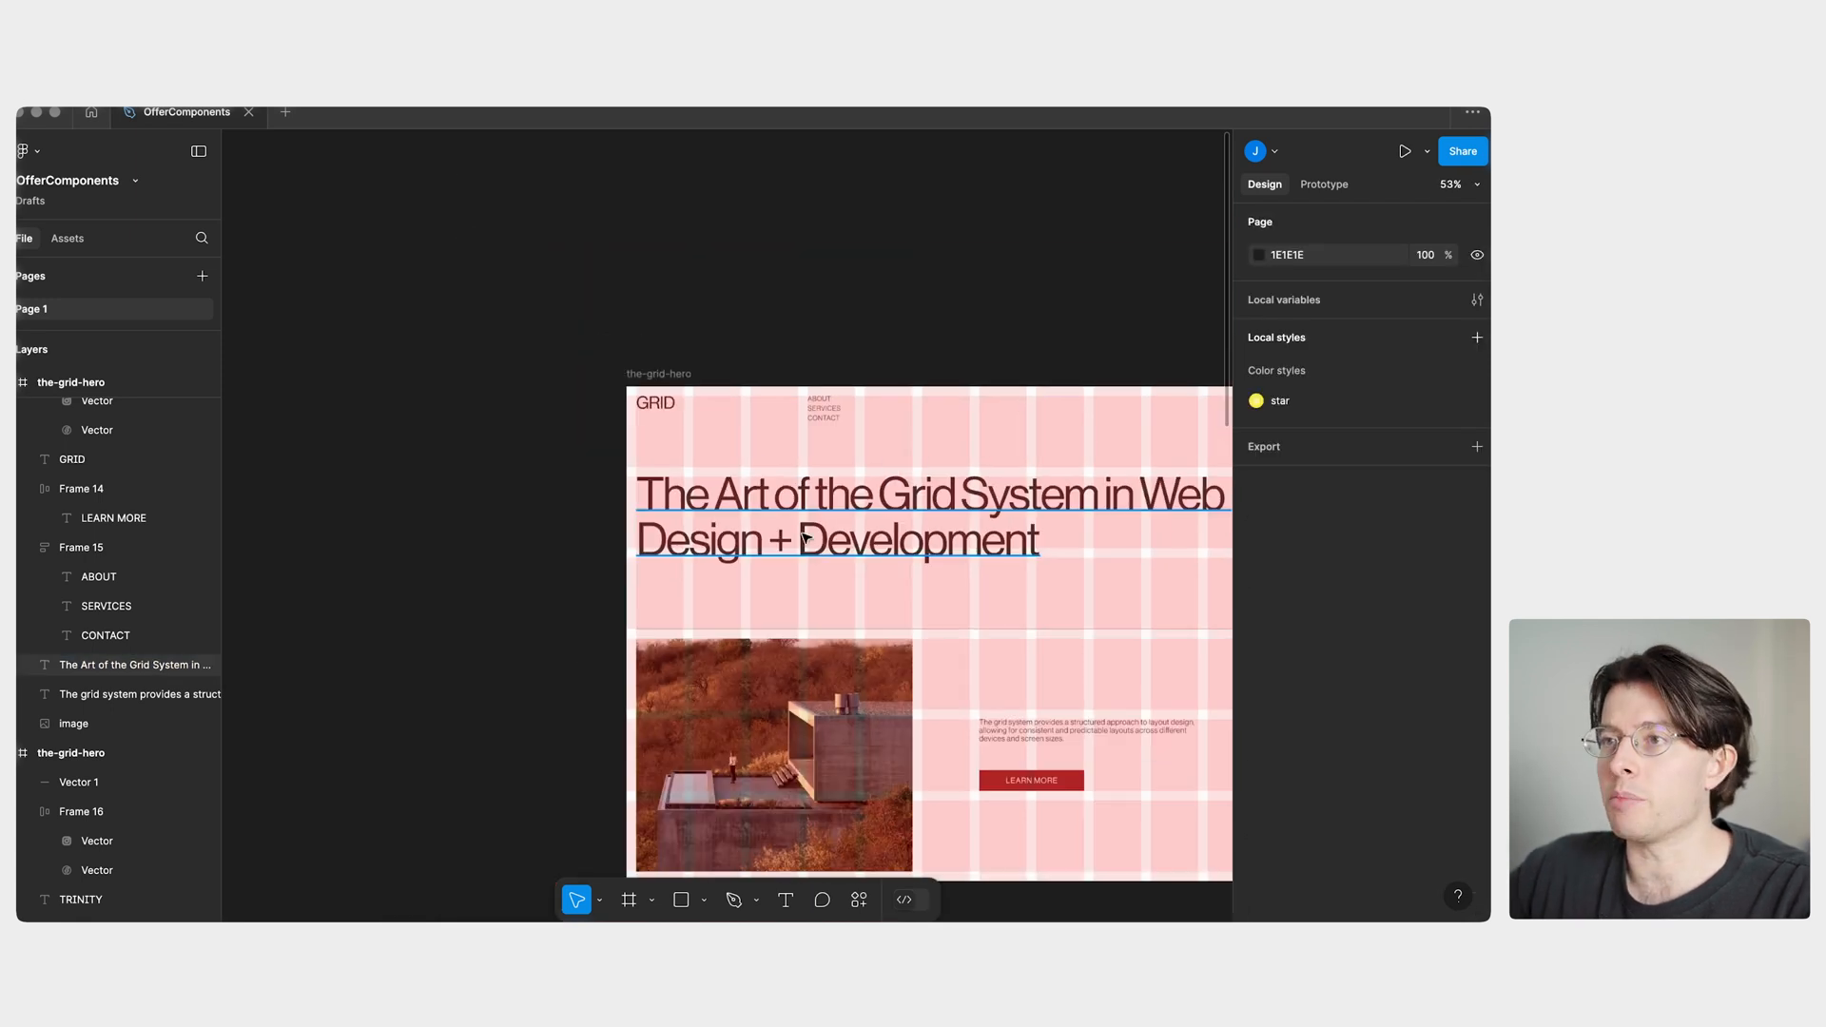
{"action": "left_click", "coordinate": [768, 754]}
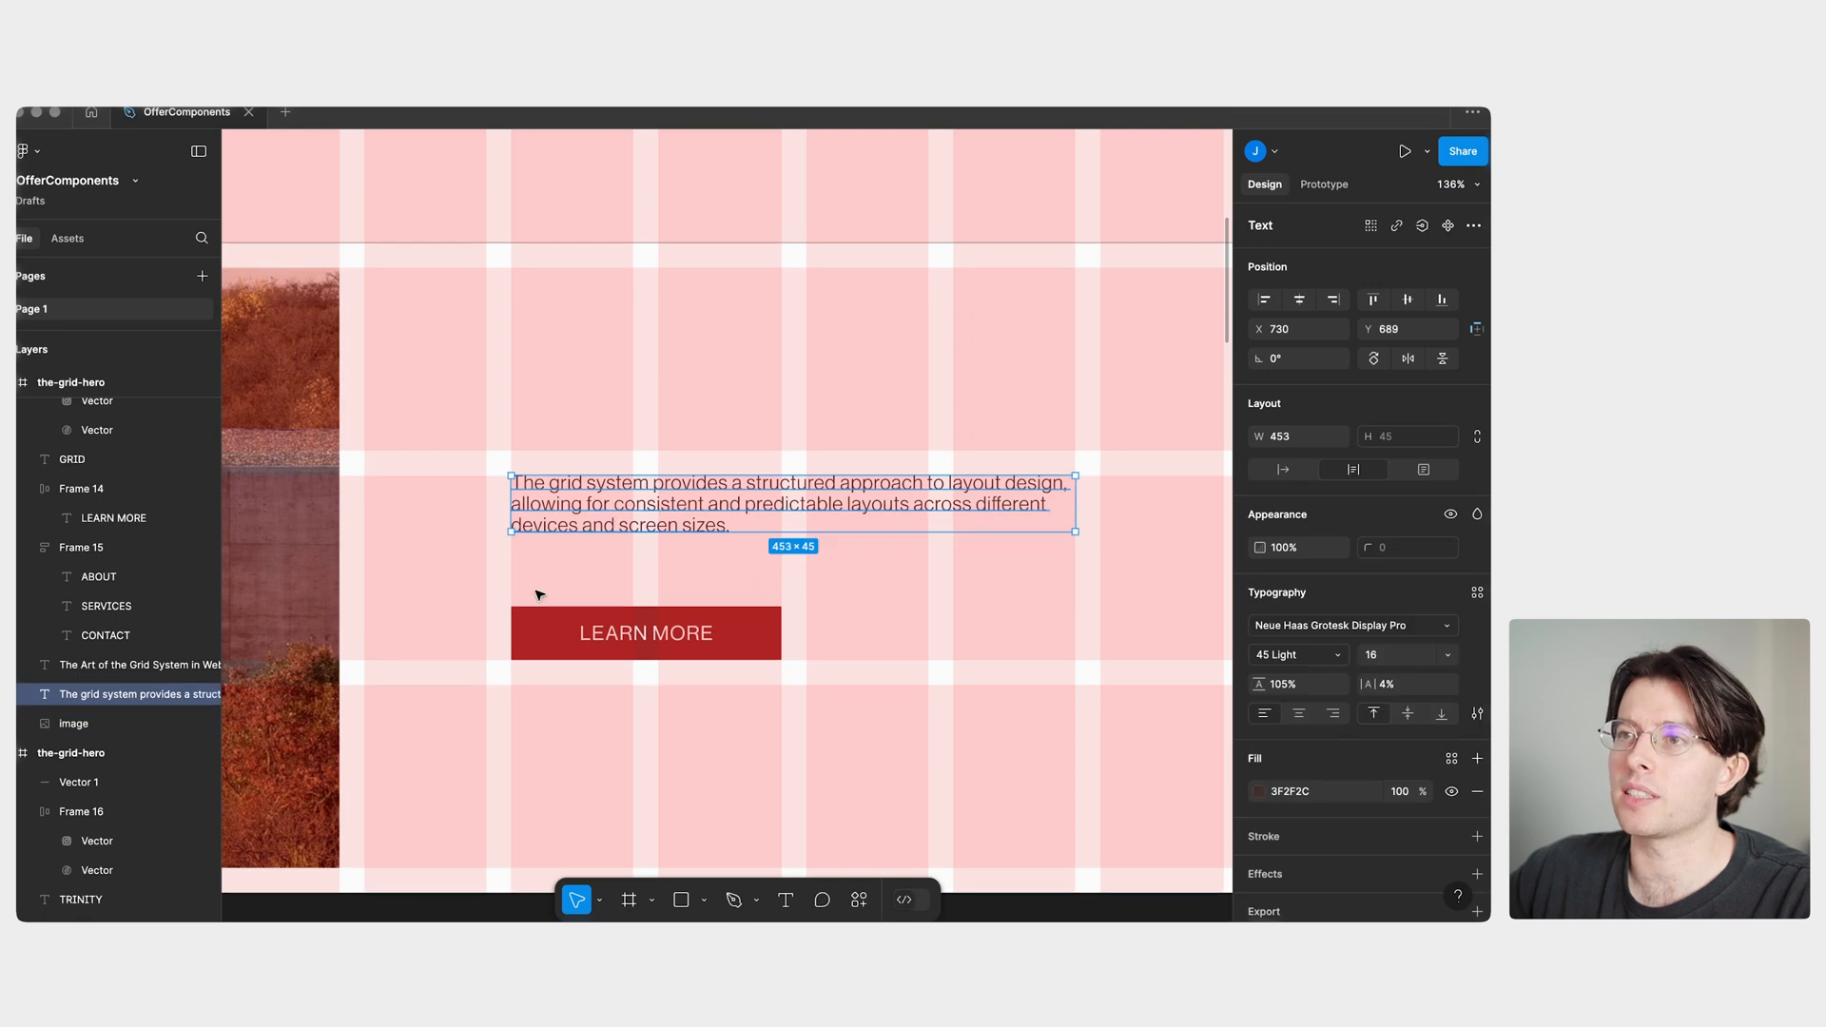
{"action": "left_click", "coordinate": [645, 632]}
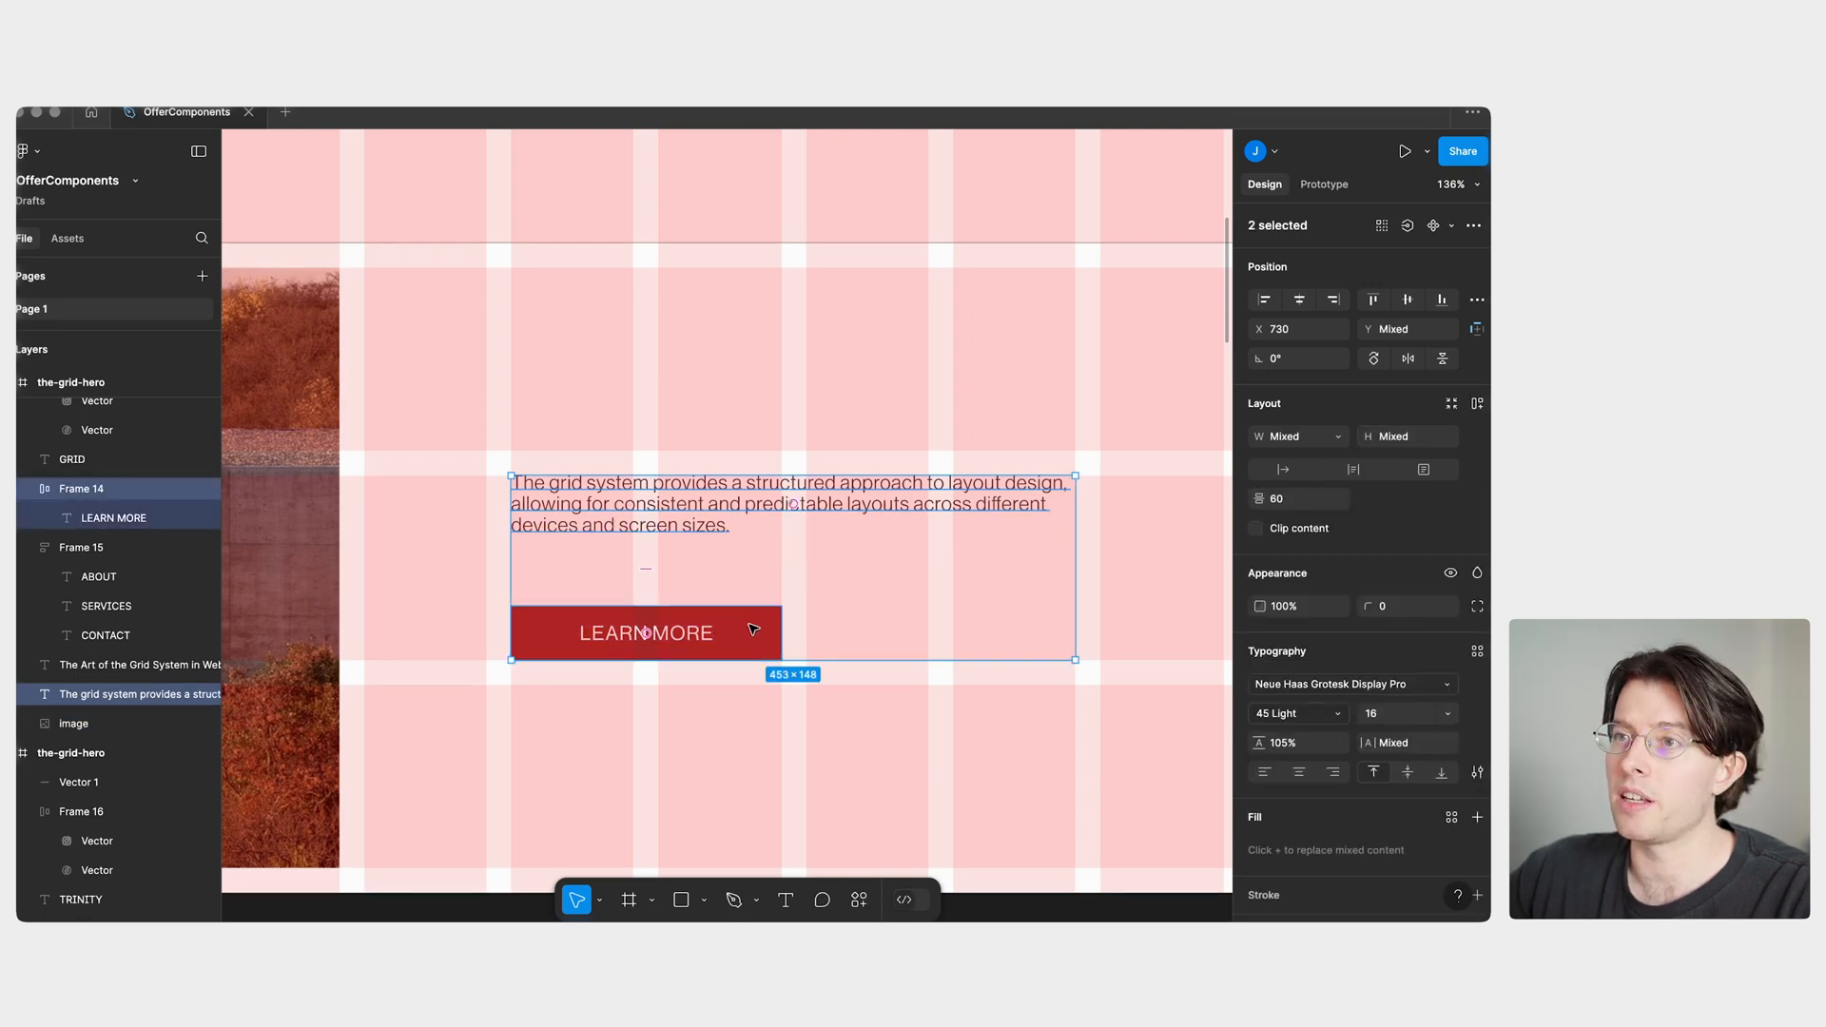
{"action": "left_click", "coordinate": [929, 591]}
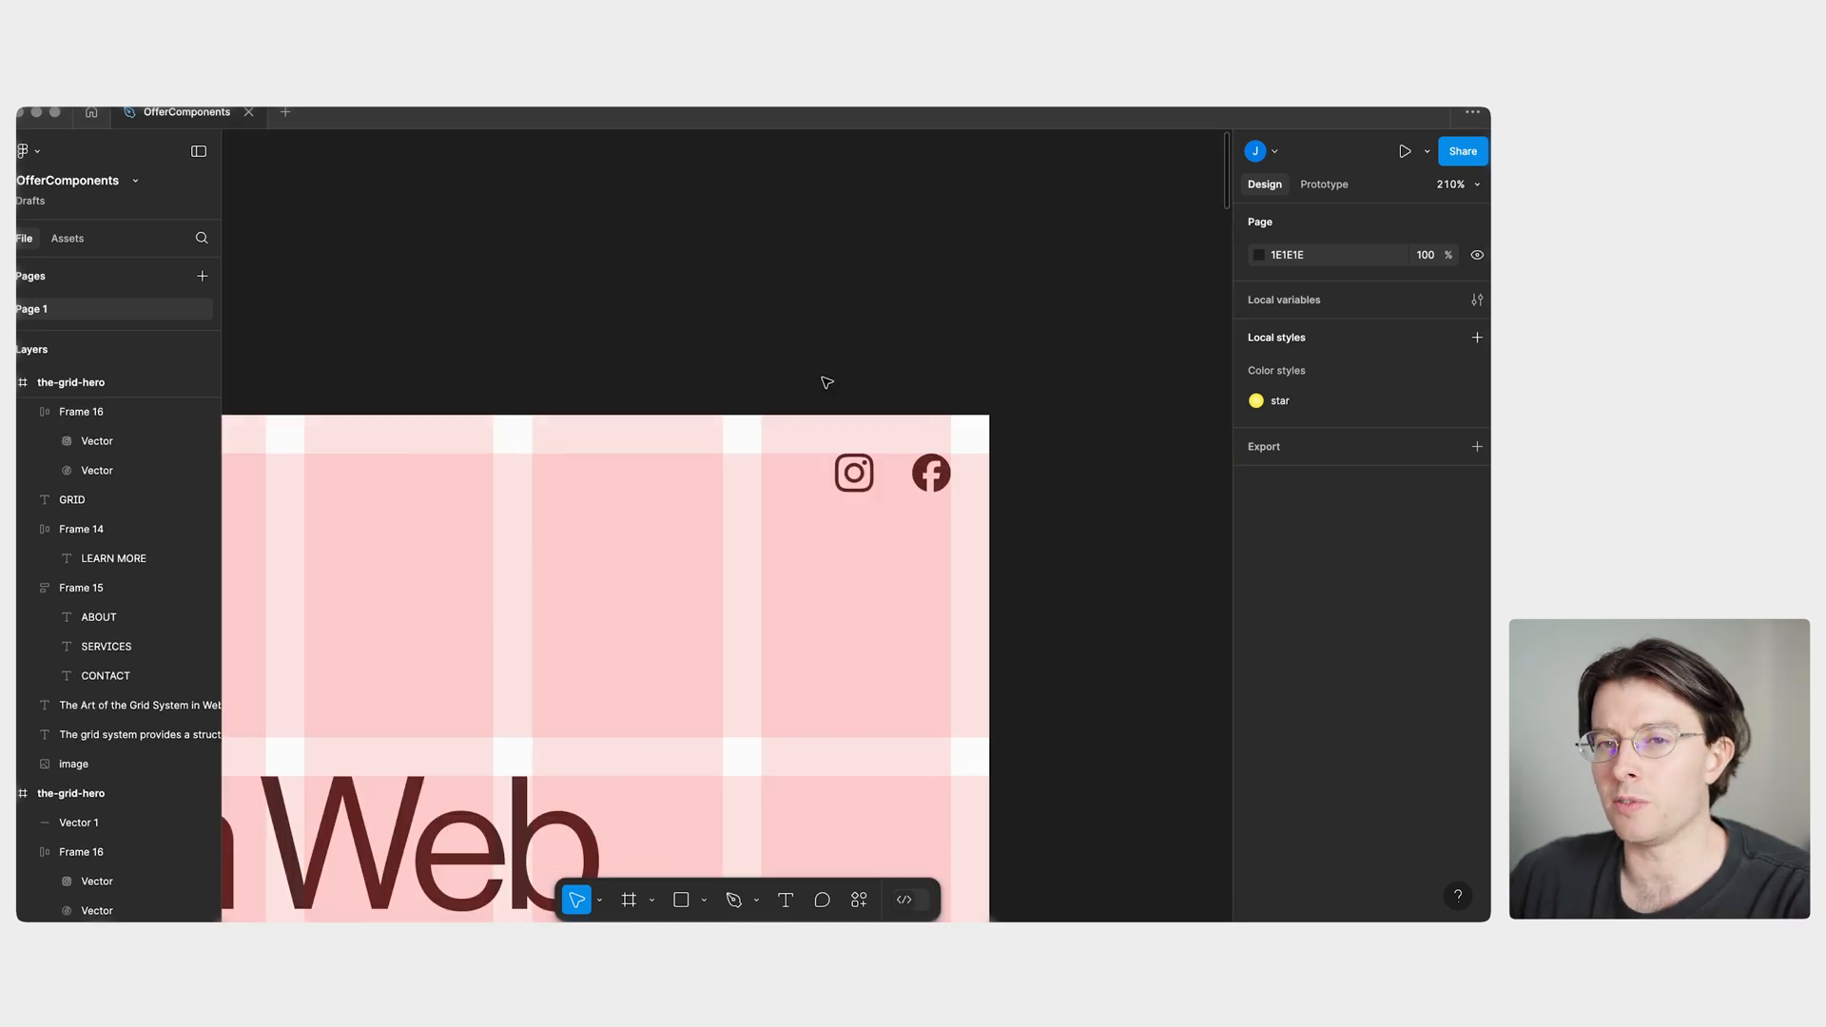
{"action": "left_click", "coordinate": [892, 472]}
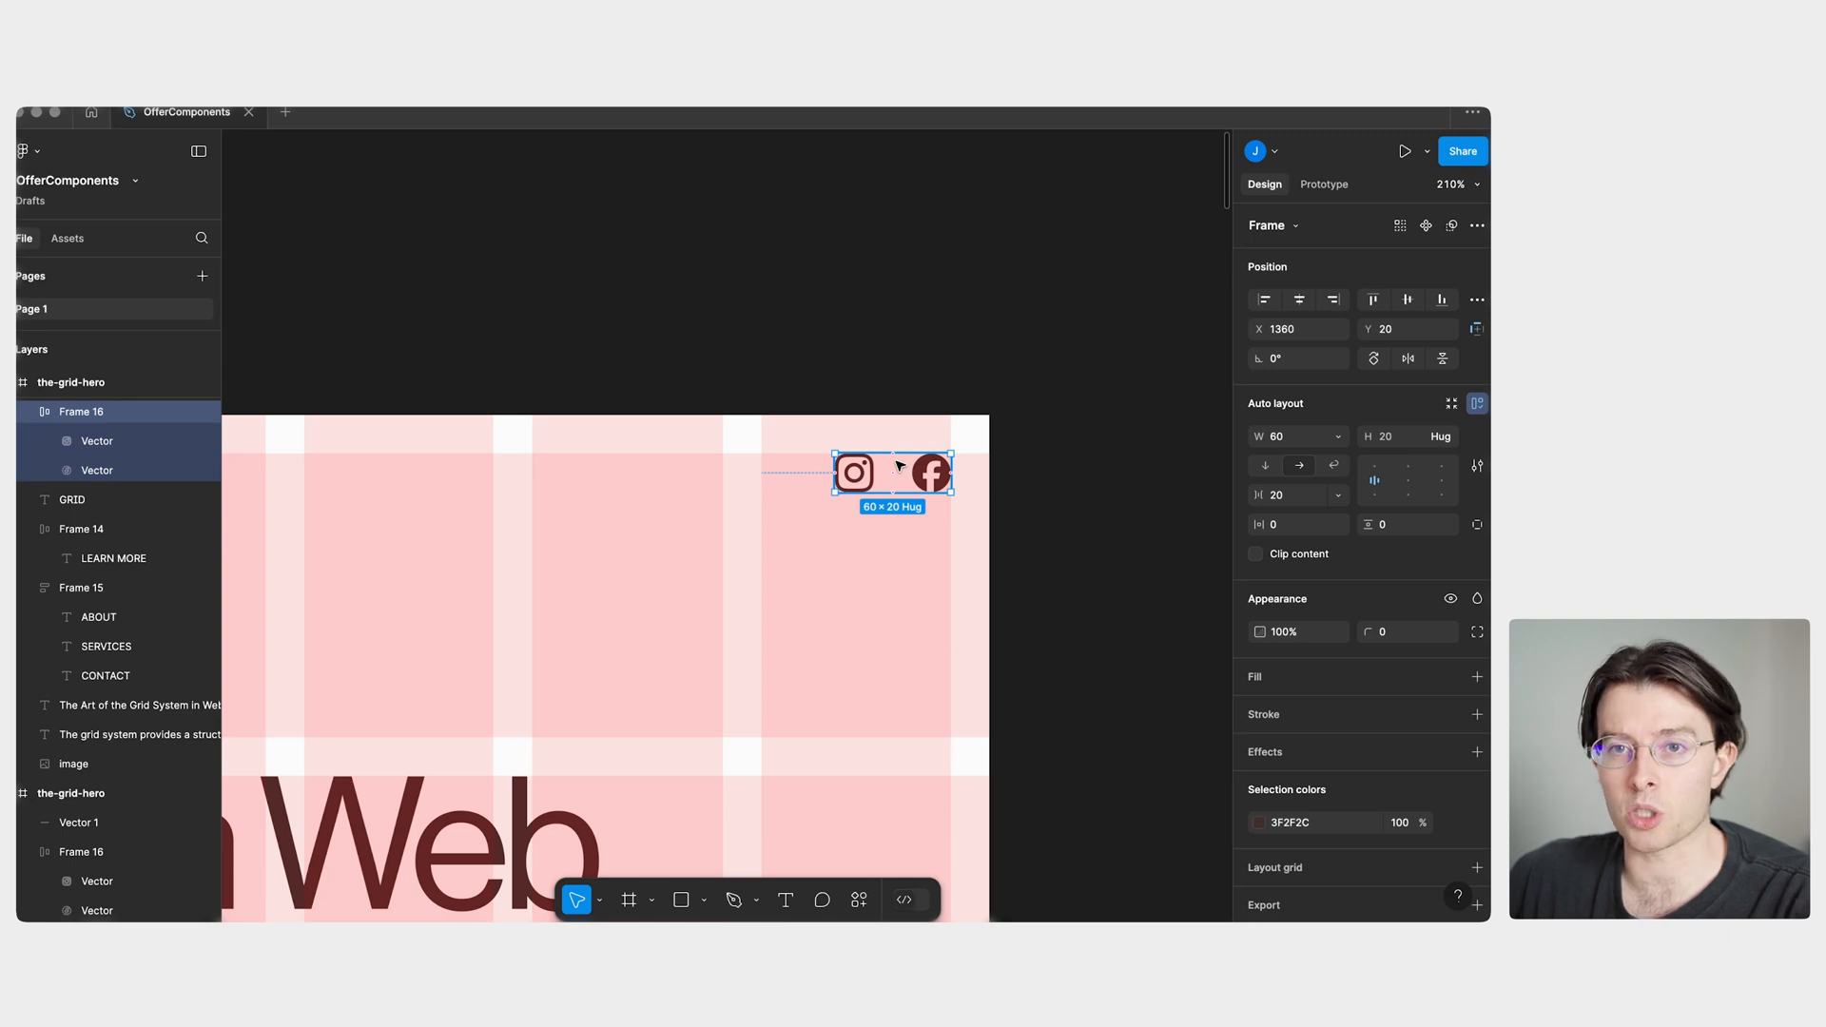
{"action": "mouse_move", "coordinate": [925, 435]}
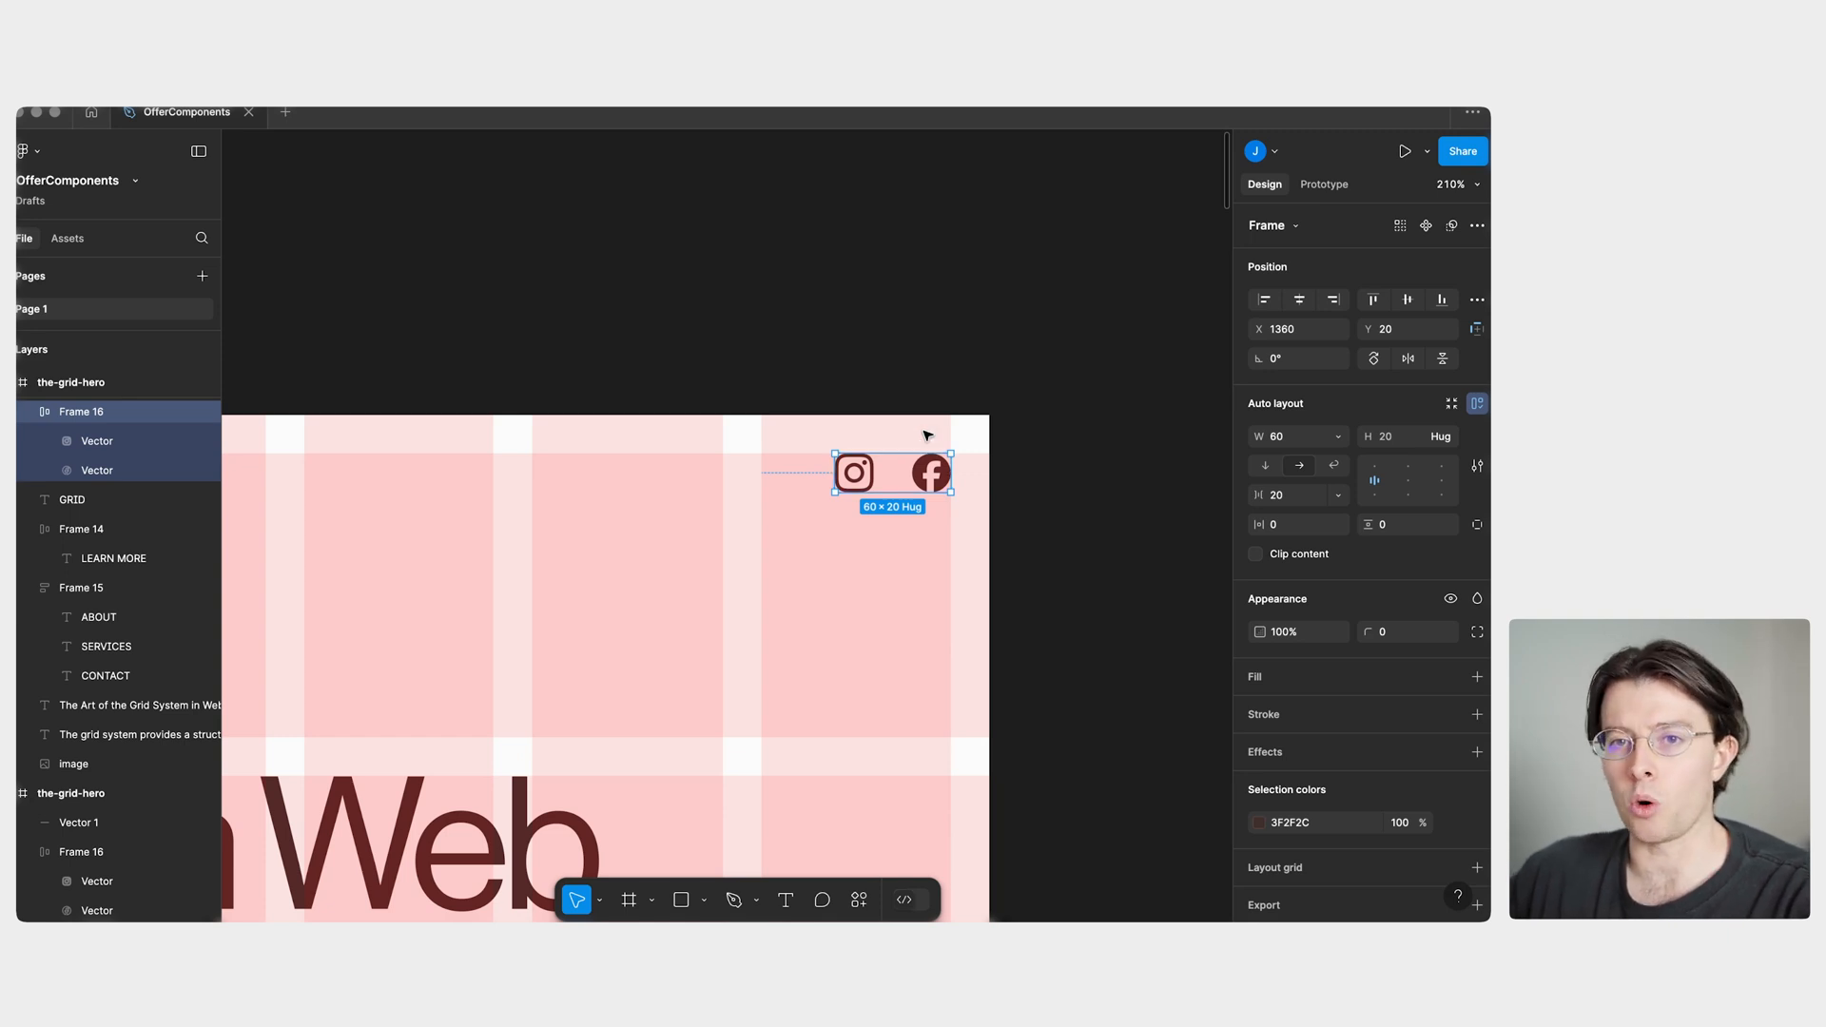
{"action": "mouse_move", "coordinate": [1161, 447]}
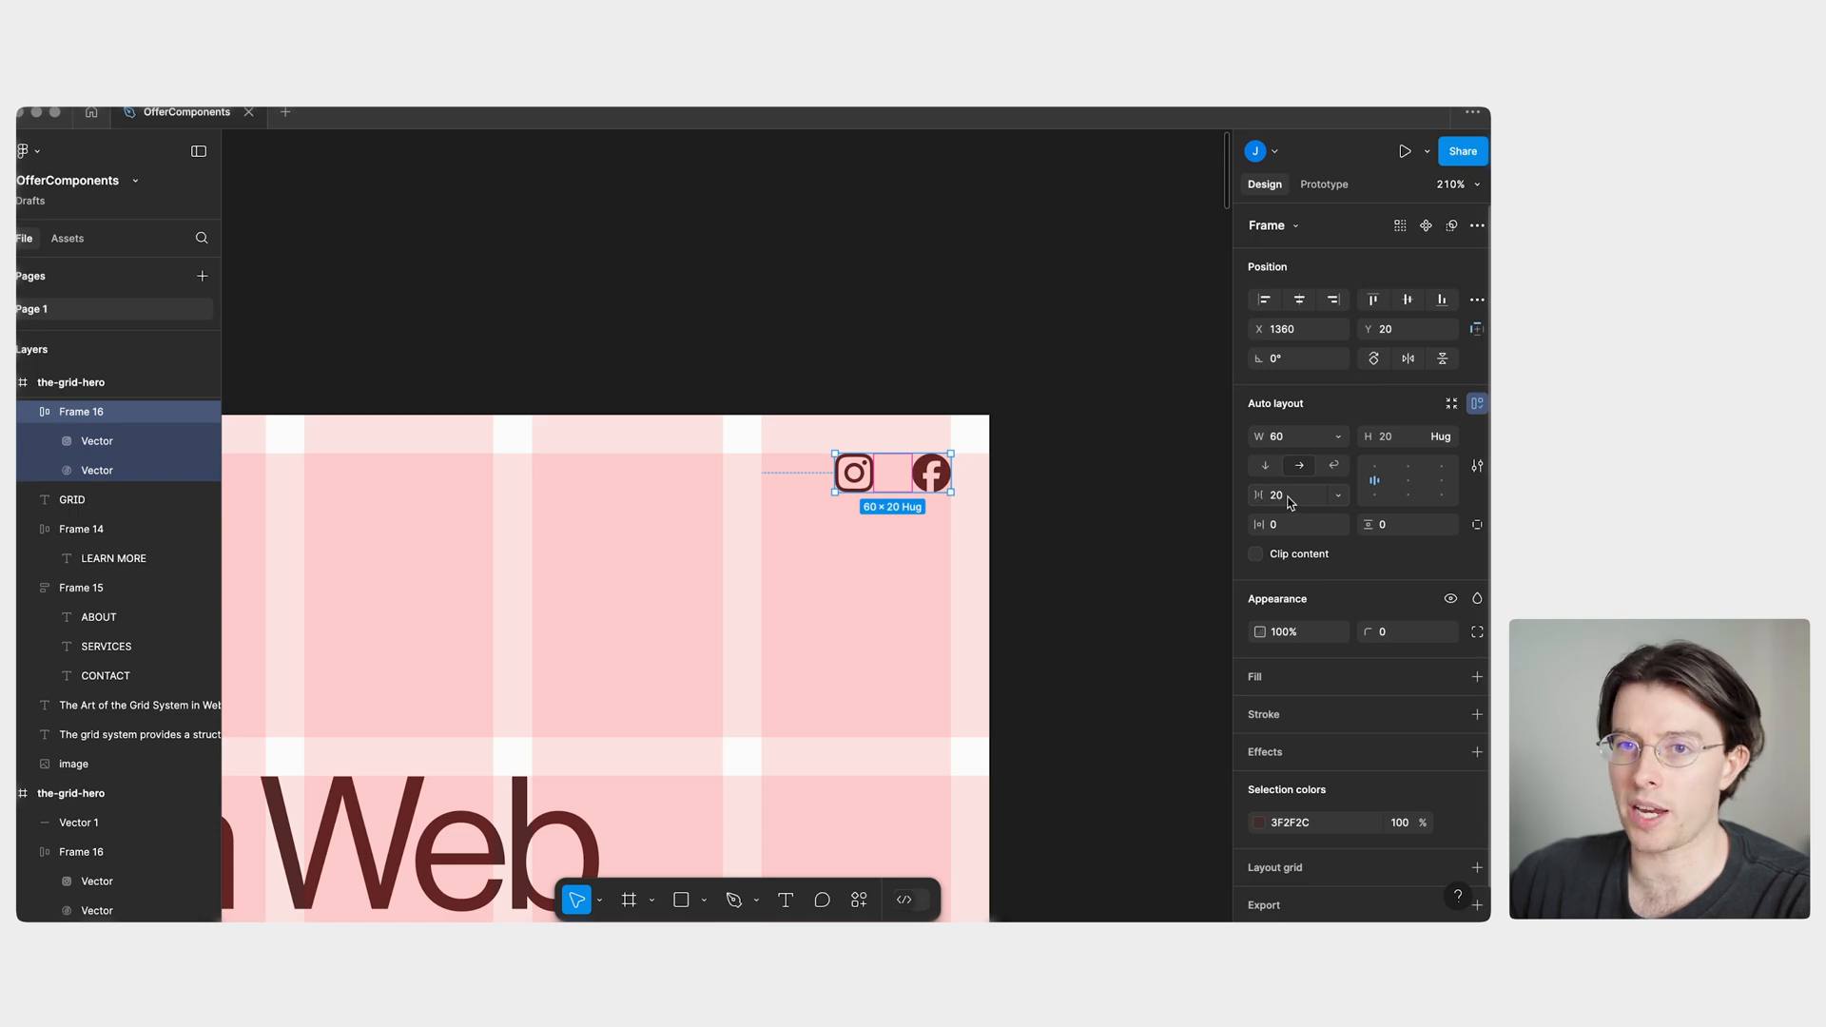
{"action": "mouse_move", "coordinate": [970, 394]}
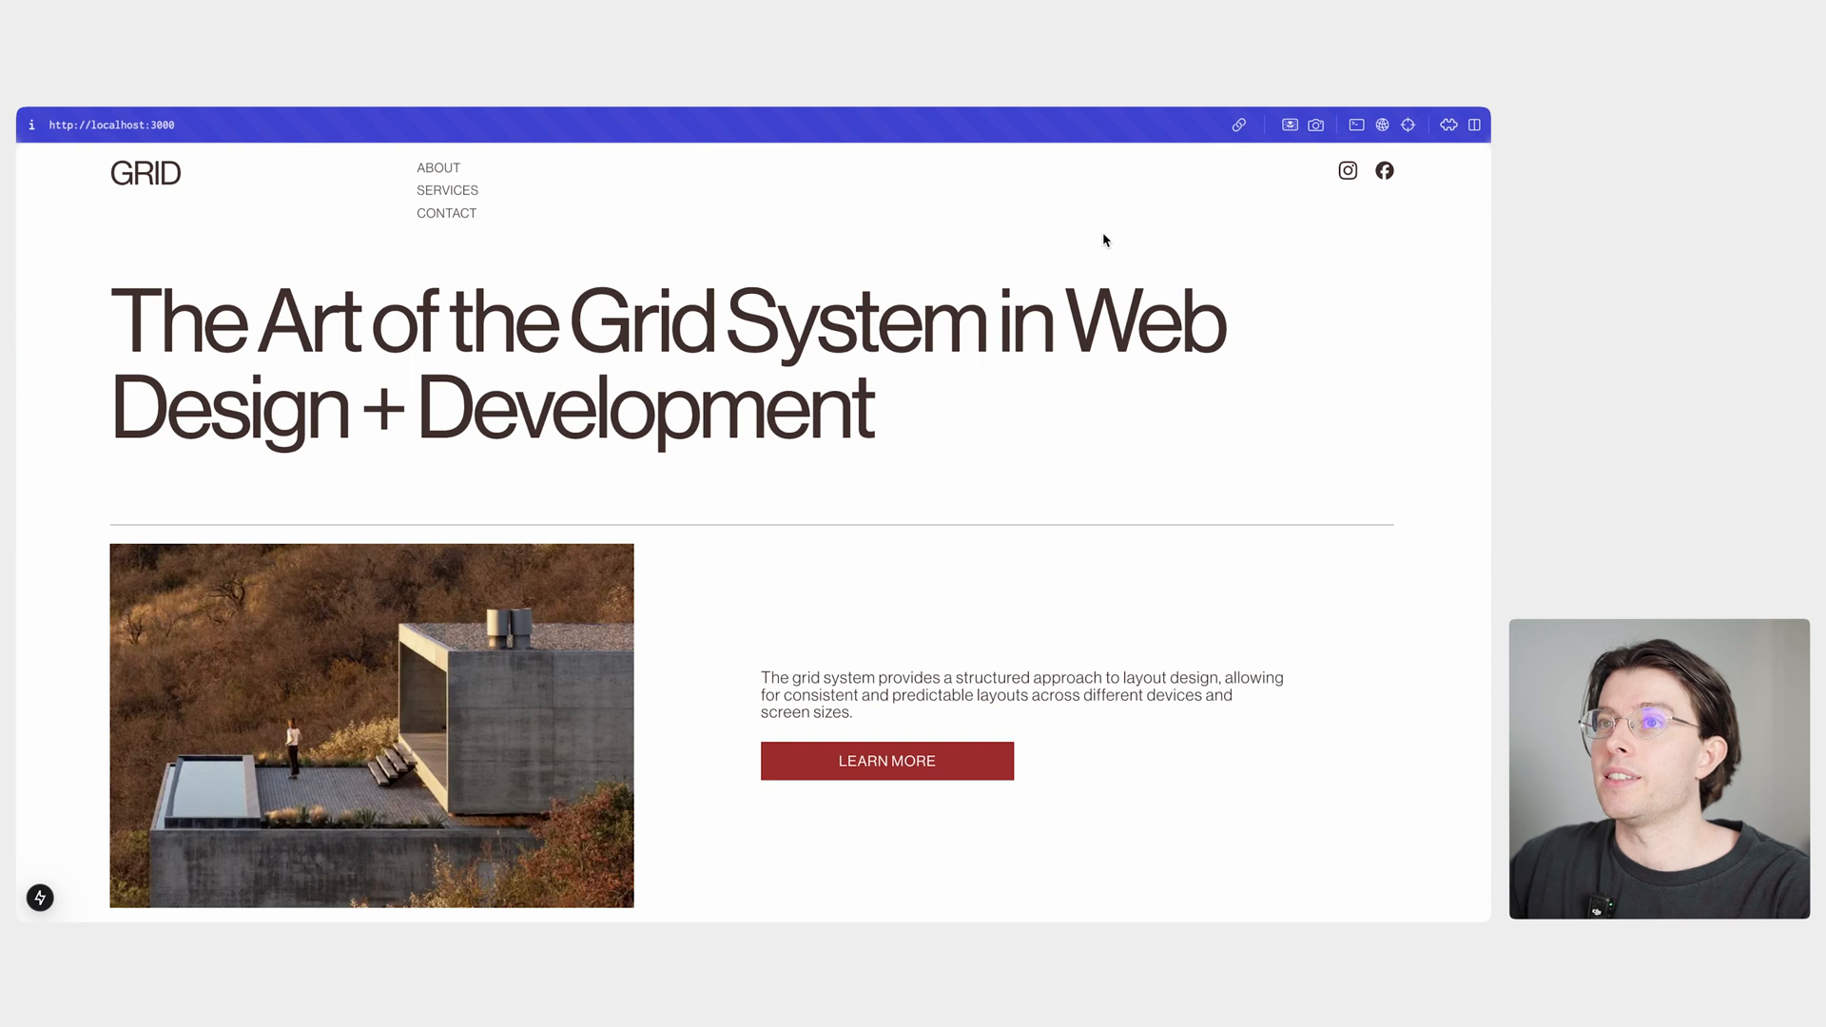
{"action": "mouse_move", "coordinate": [925, 405]}
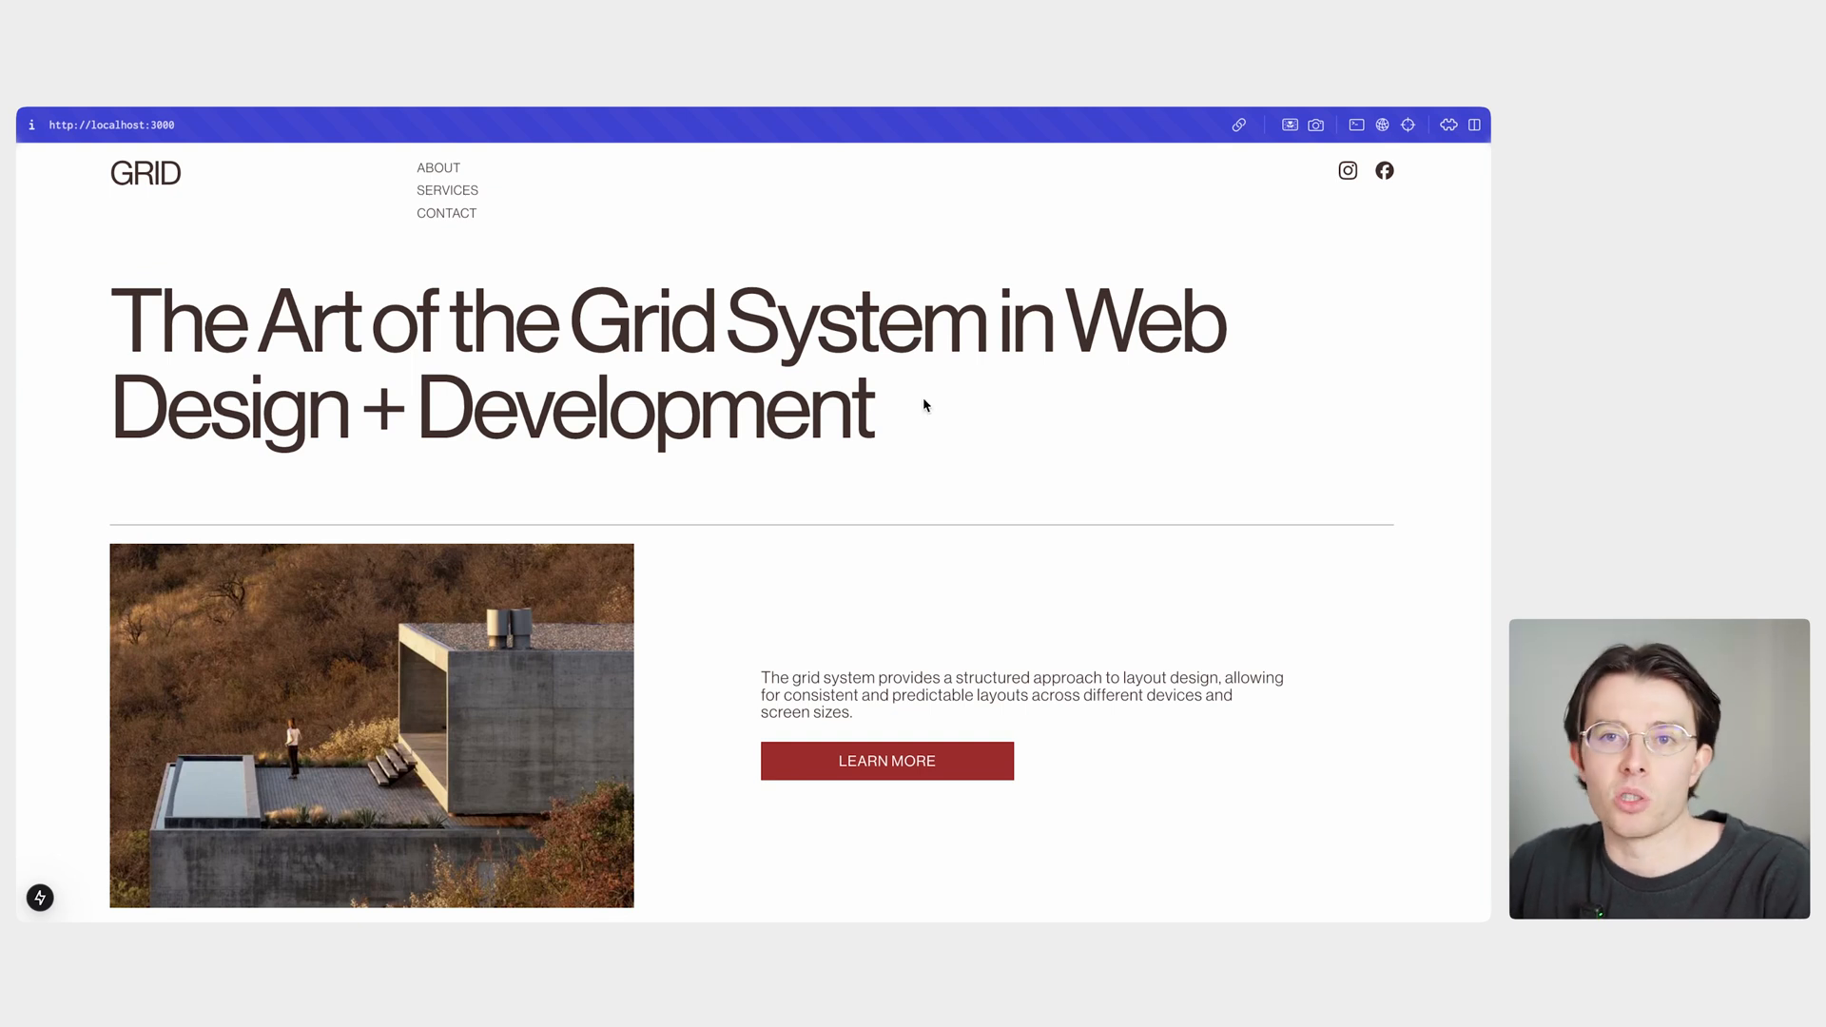
{"action": "mouse_move", "coordinate": [1370, 209]}
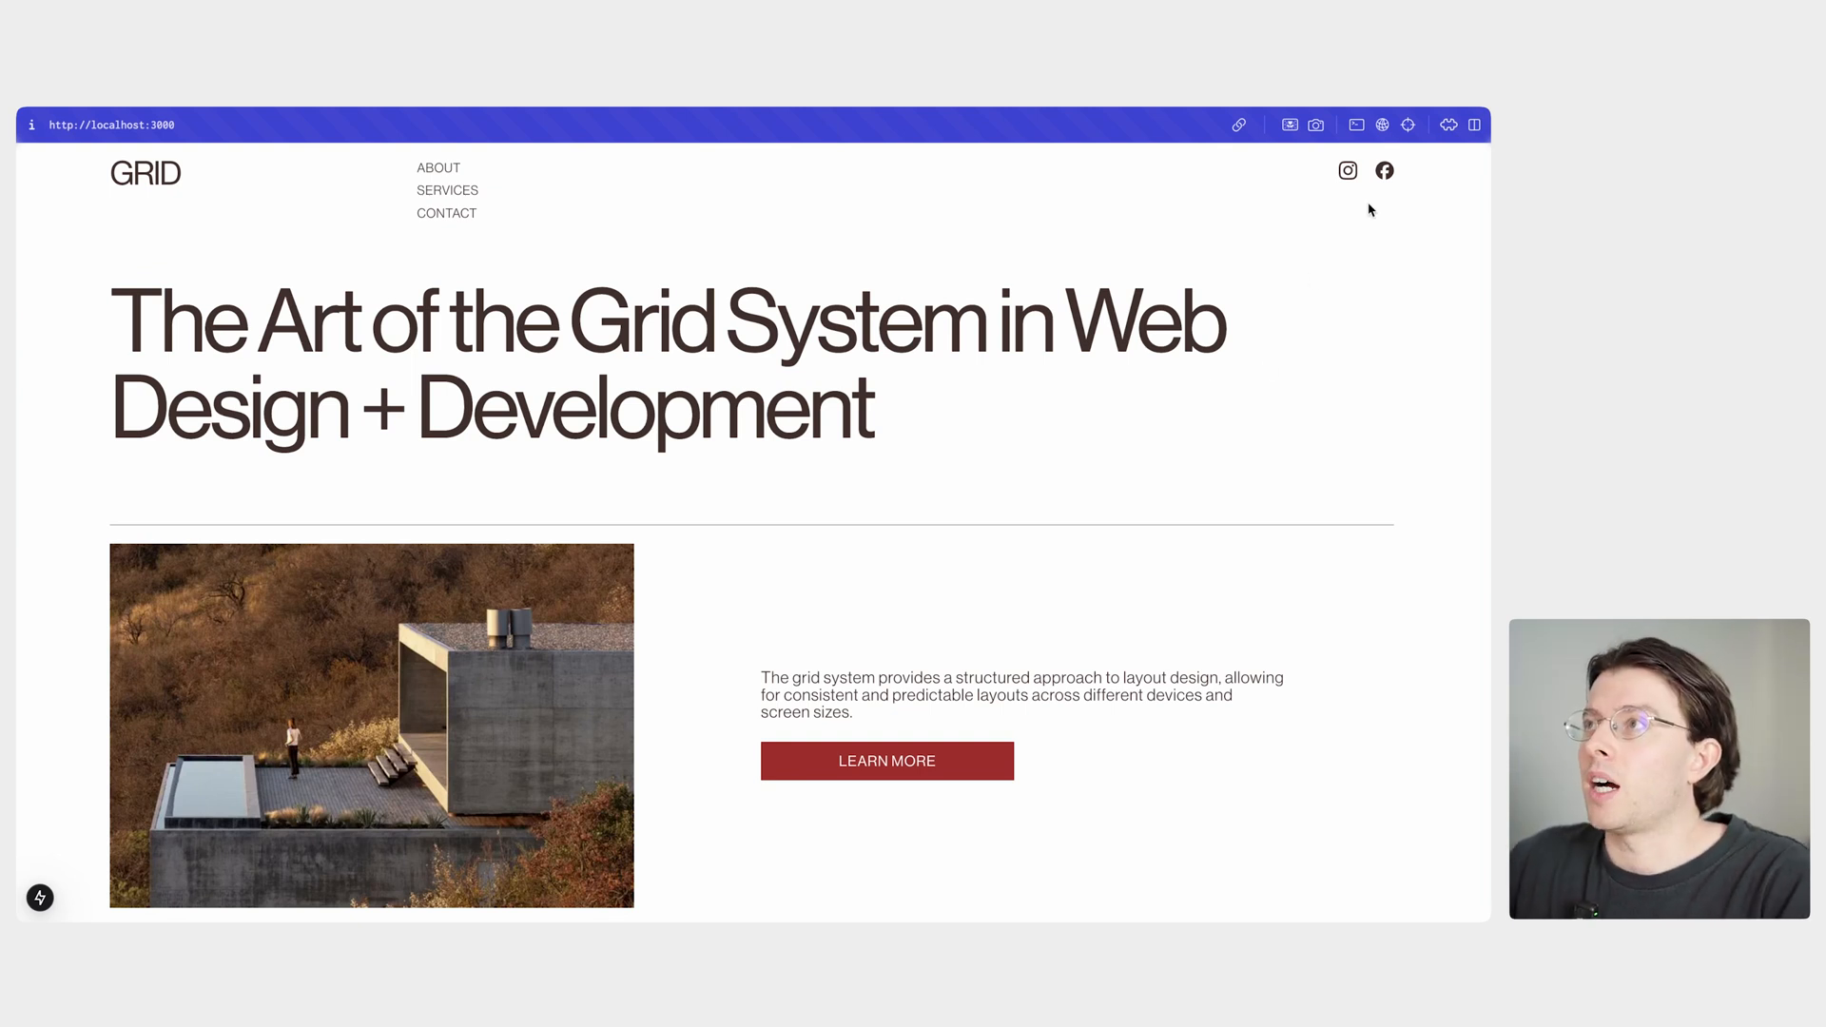
Open DevTools with Inspect on the localhost:3000 hero page and enable the responsive device toolbar.
{"action": "right_click", "coordinate": [961, 441]}
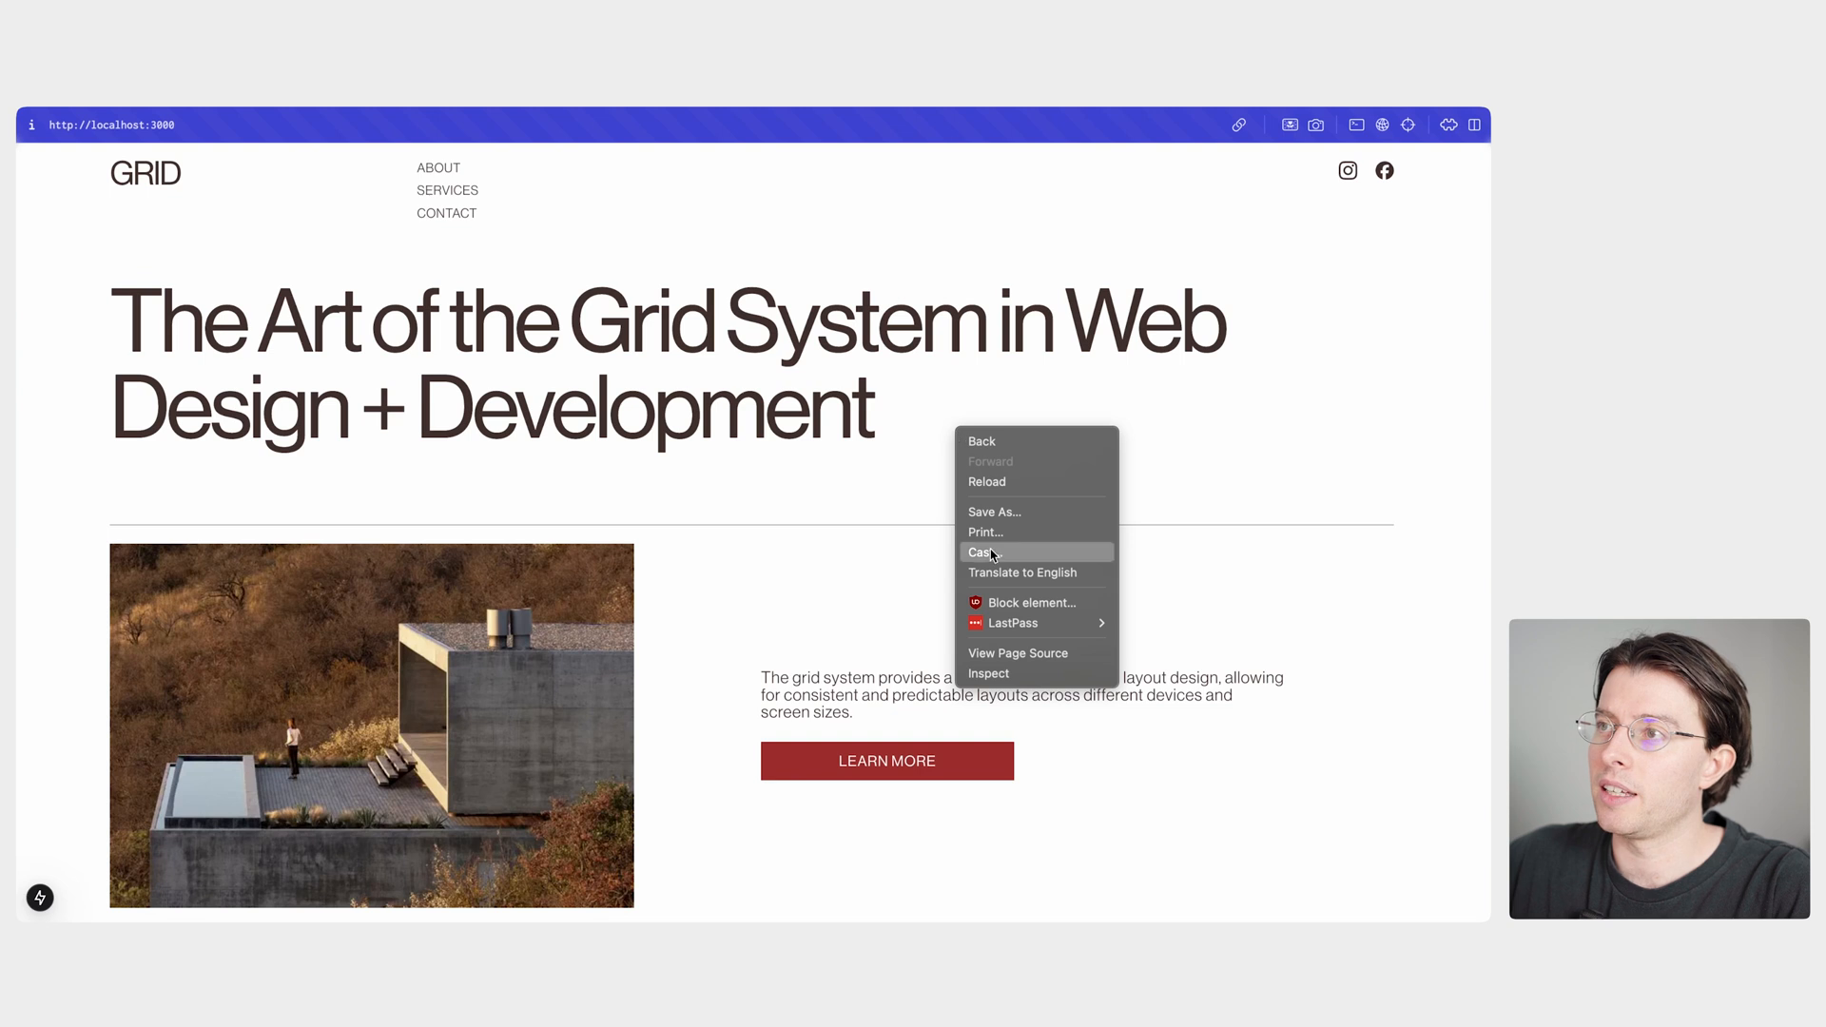
{"action": "left_click", "coordinate": [989, 674]}
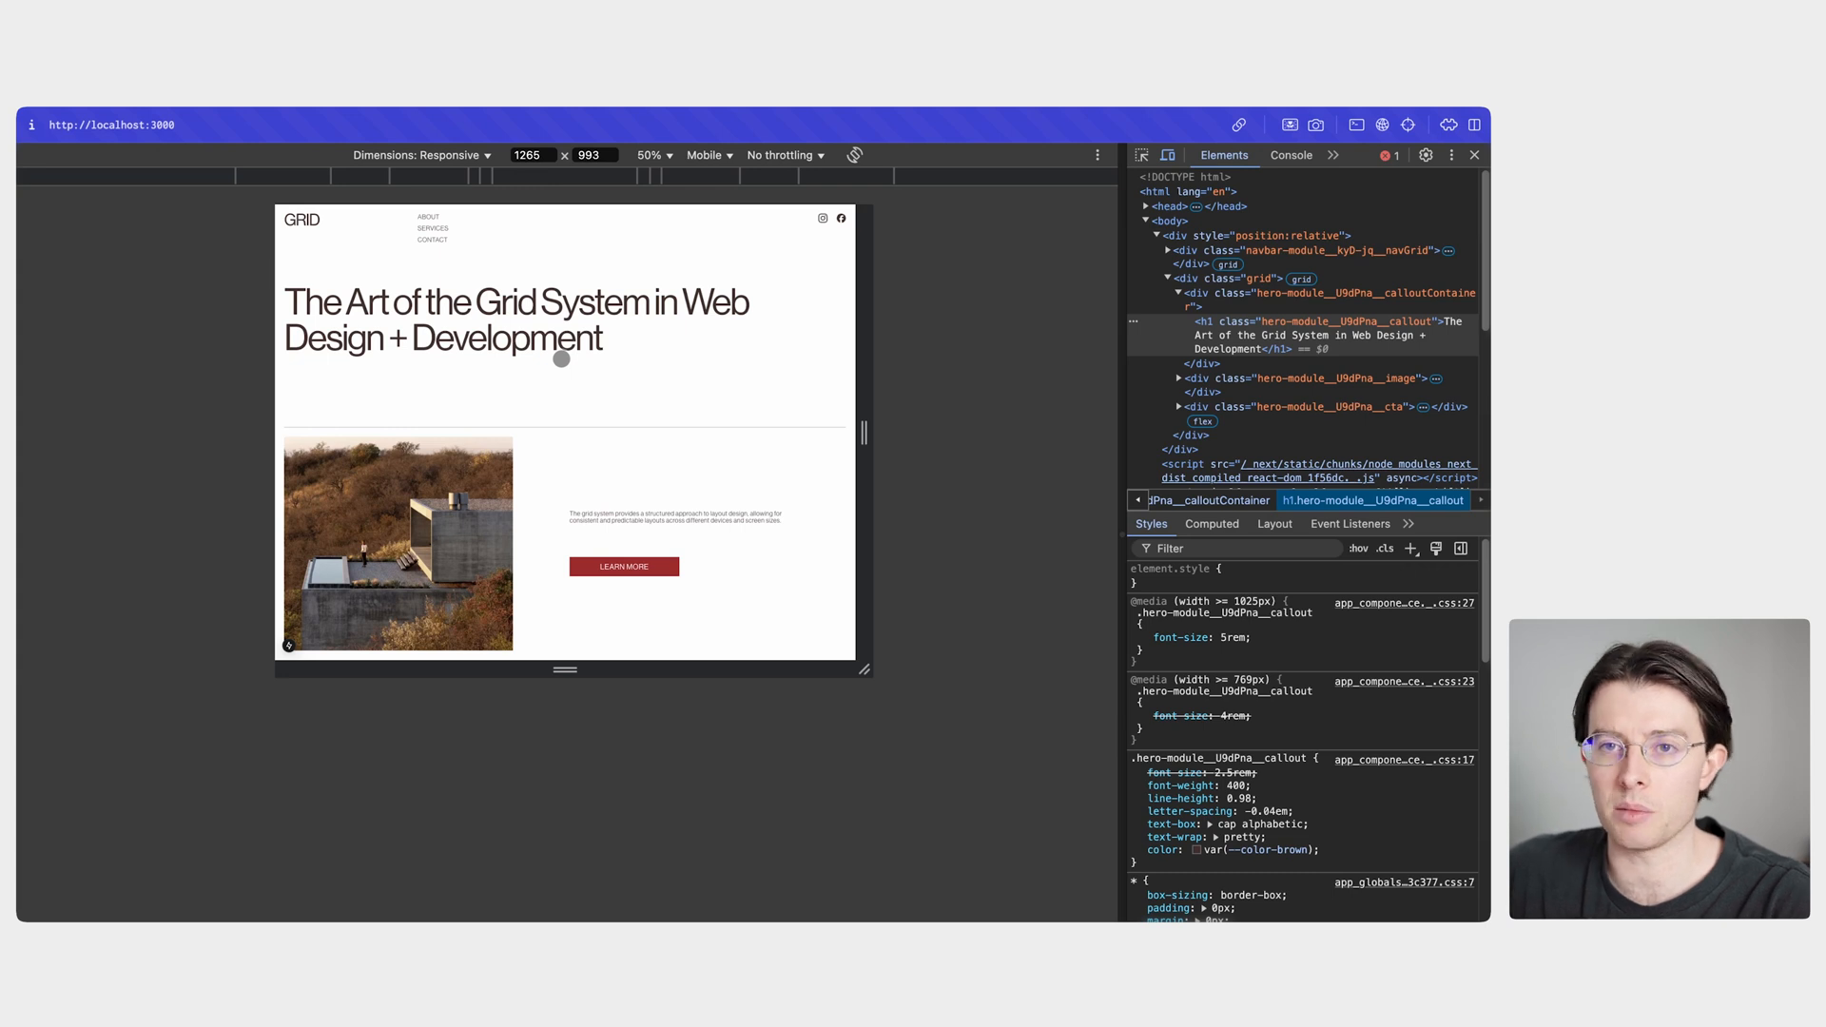
{"action": "left_click", "coordinate": [1473, 155]}
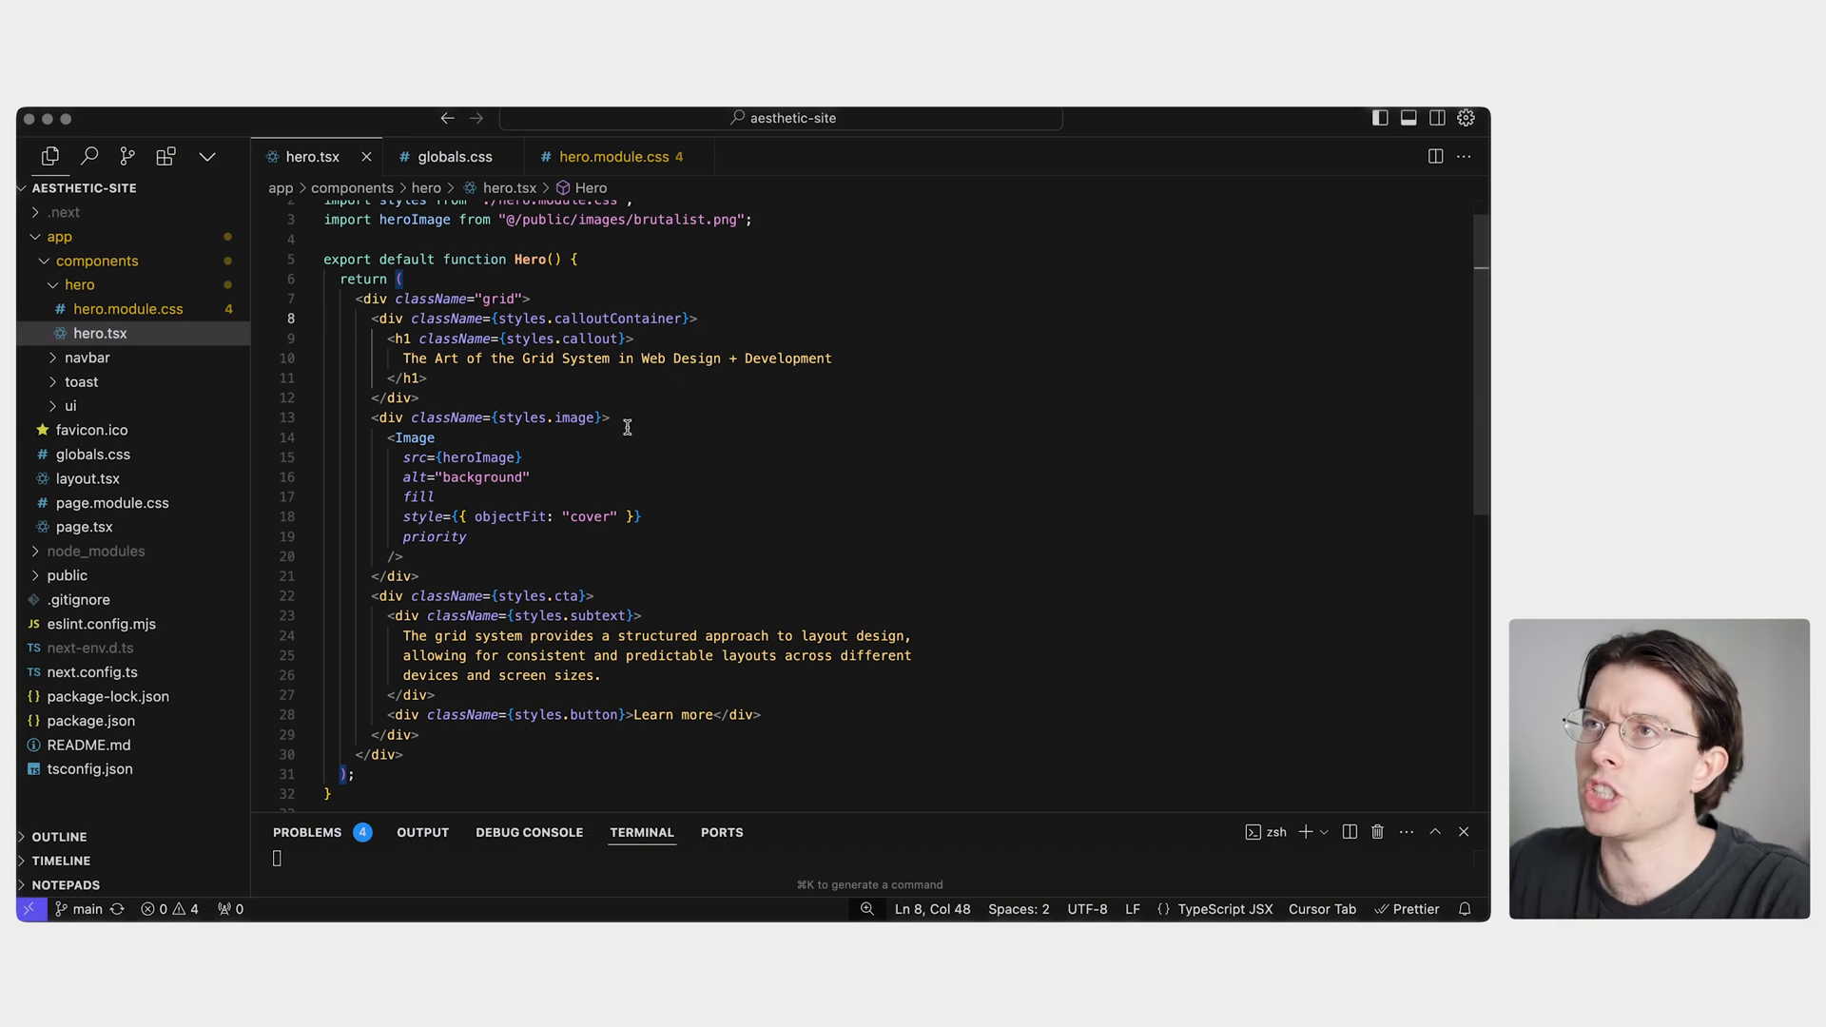
{"action": "scroll", "scroll_direction": "up", "scroll_amount": 3}
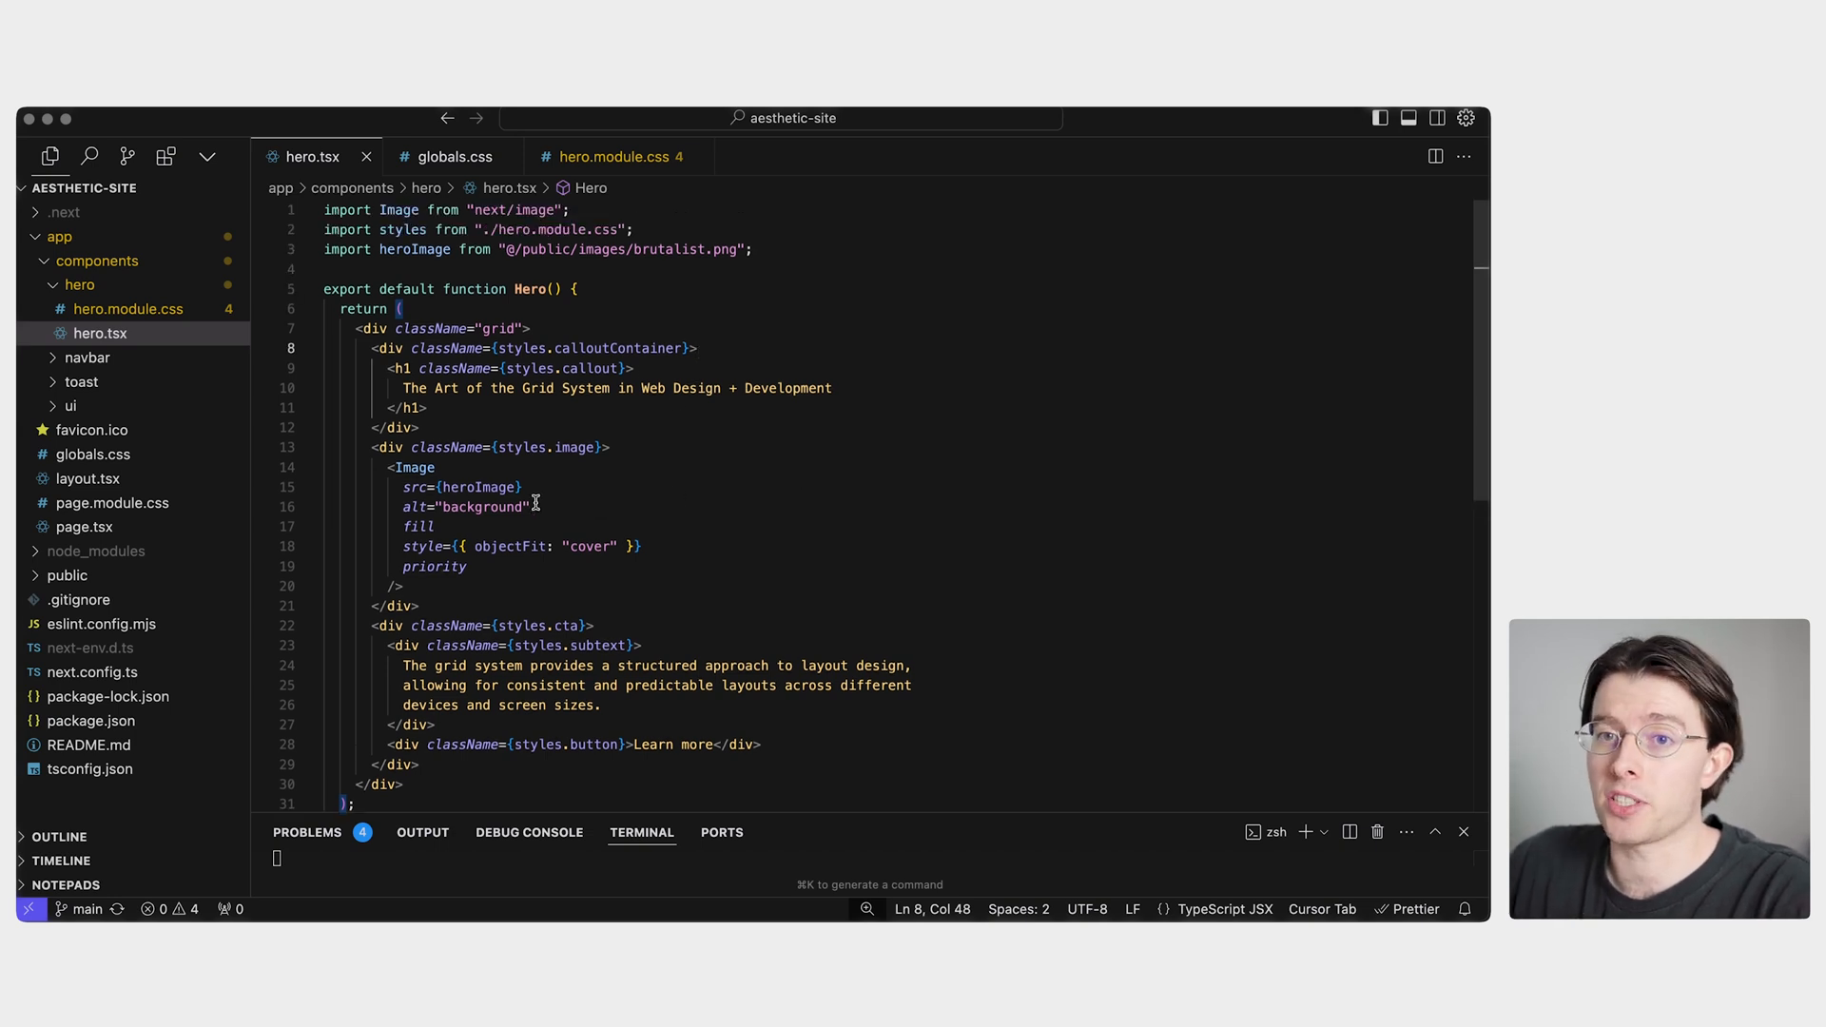
{"action": "scroll", "scroll_direction": "down", "scroll_amount": 3}
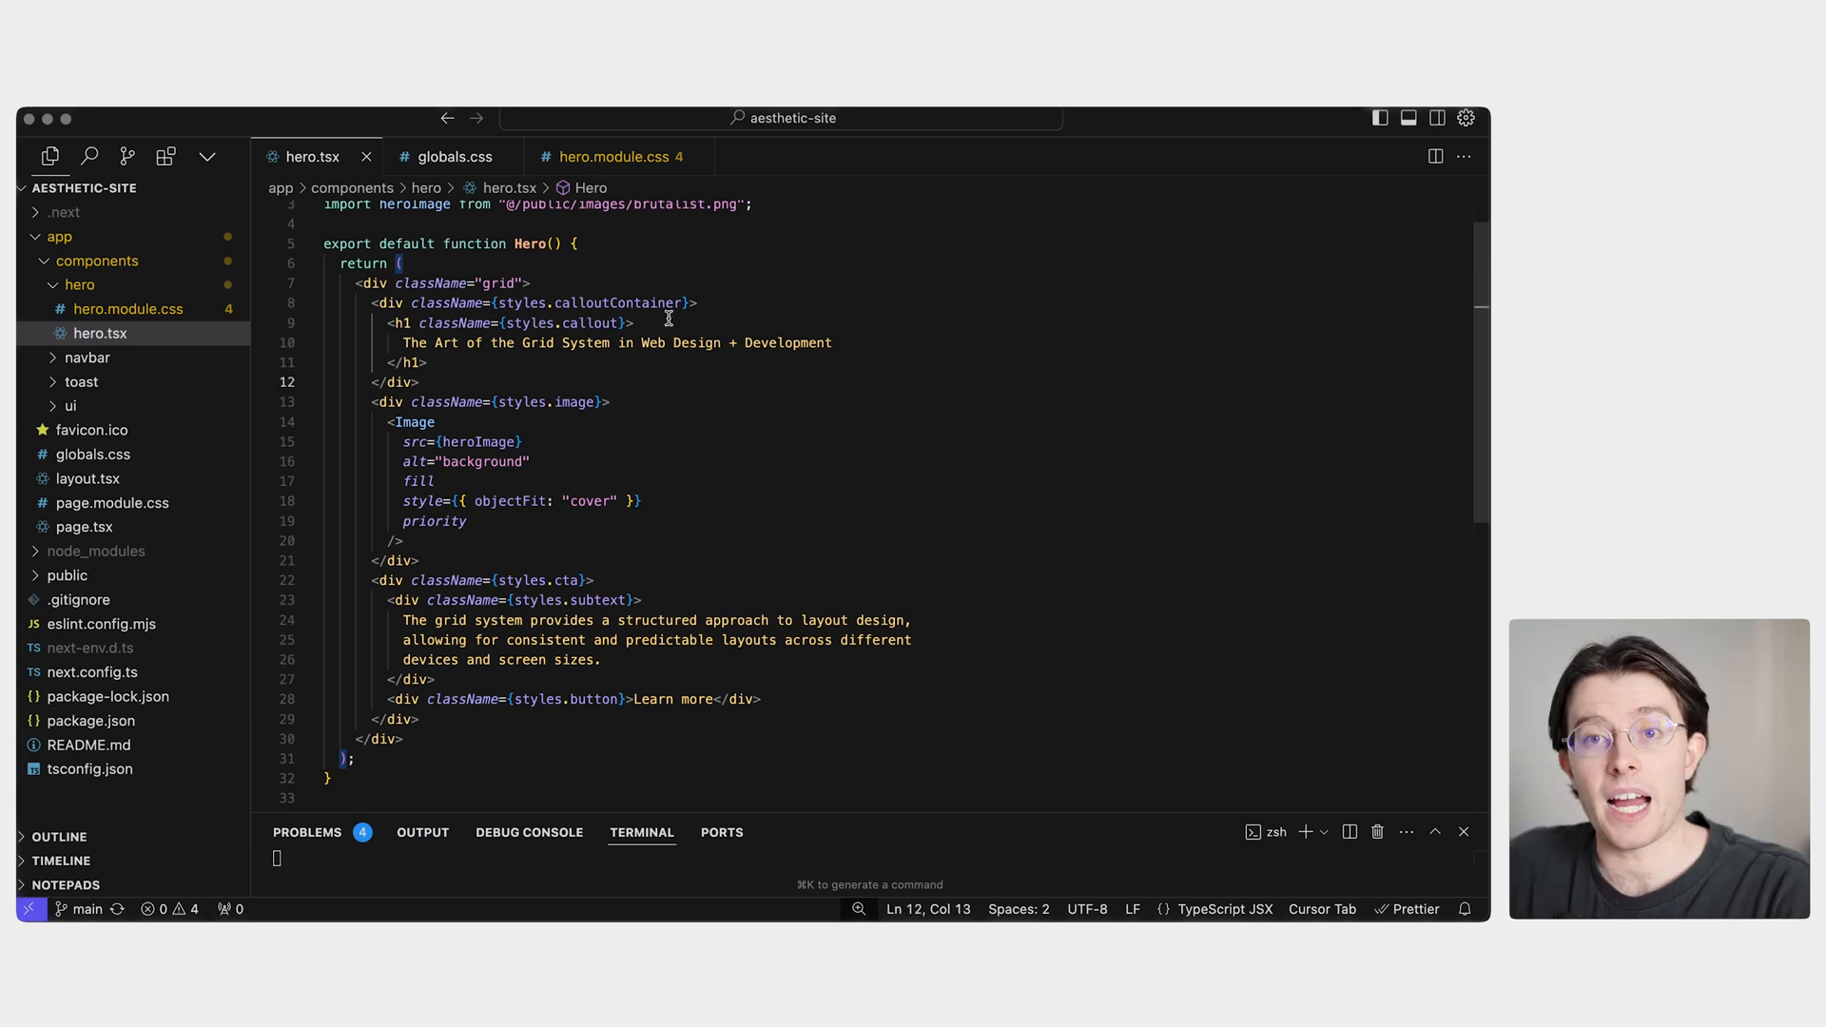
{"action": "left_click", "coordinate": [571, 243]}
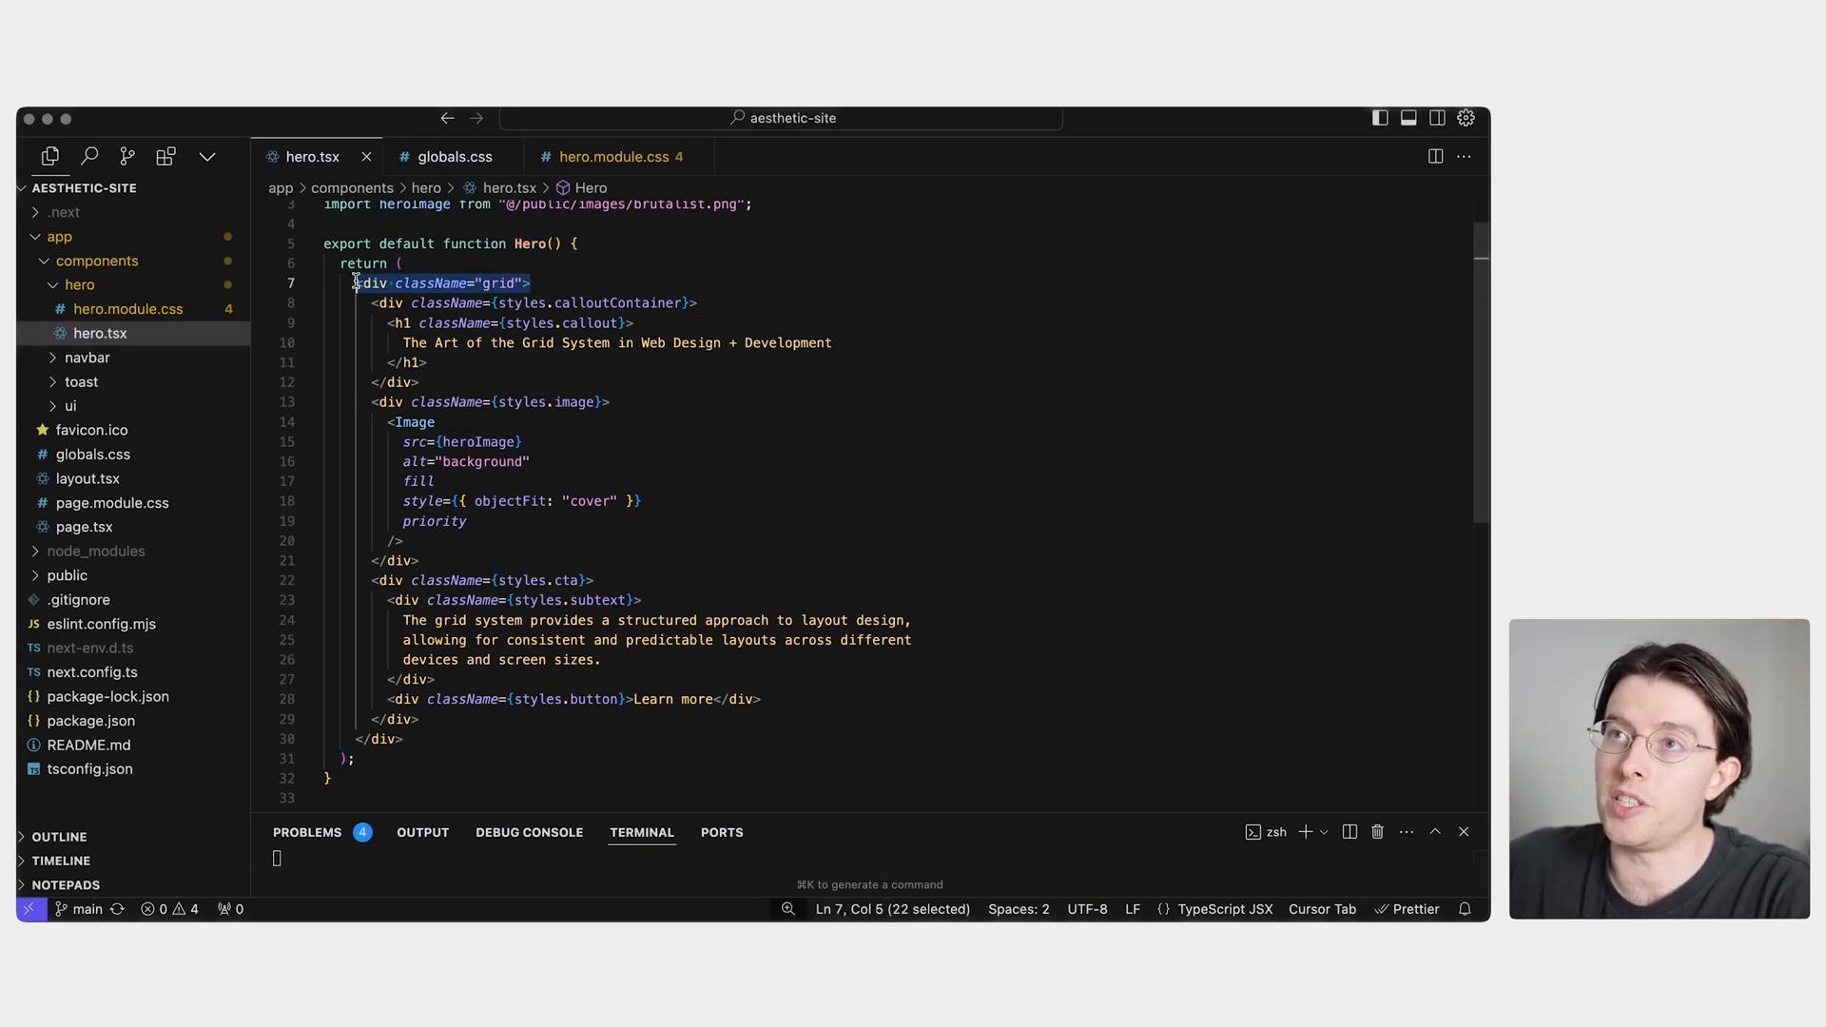
{"action": "left_click", "coordinate": [531, 283]}
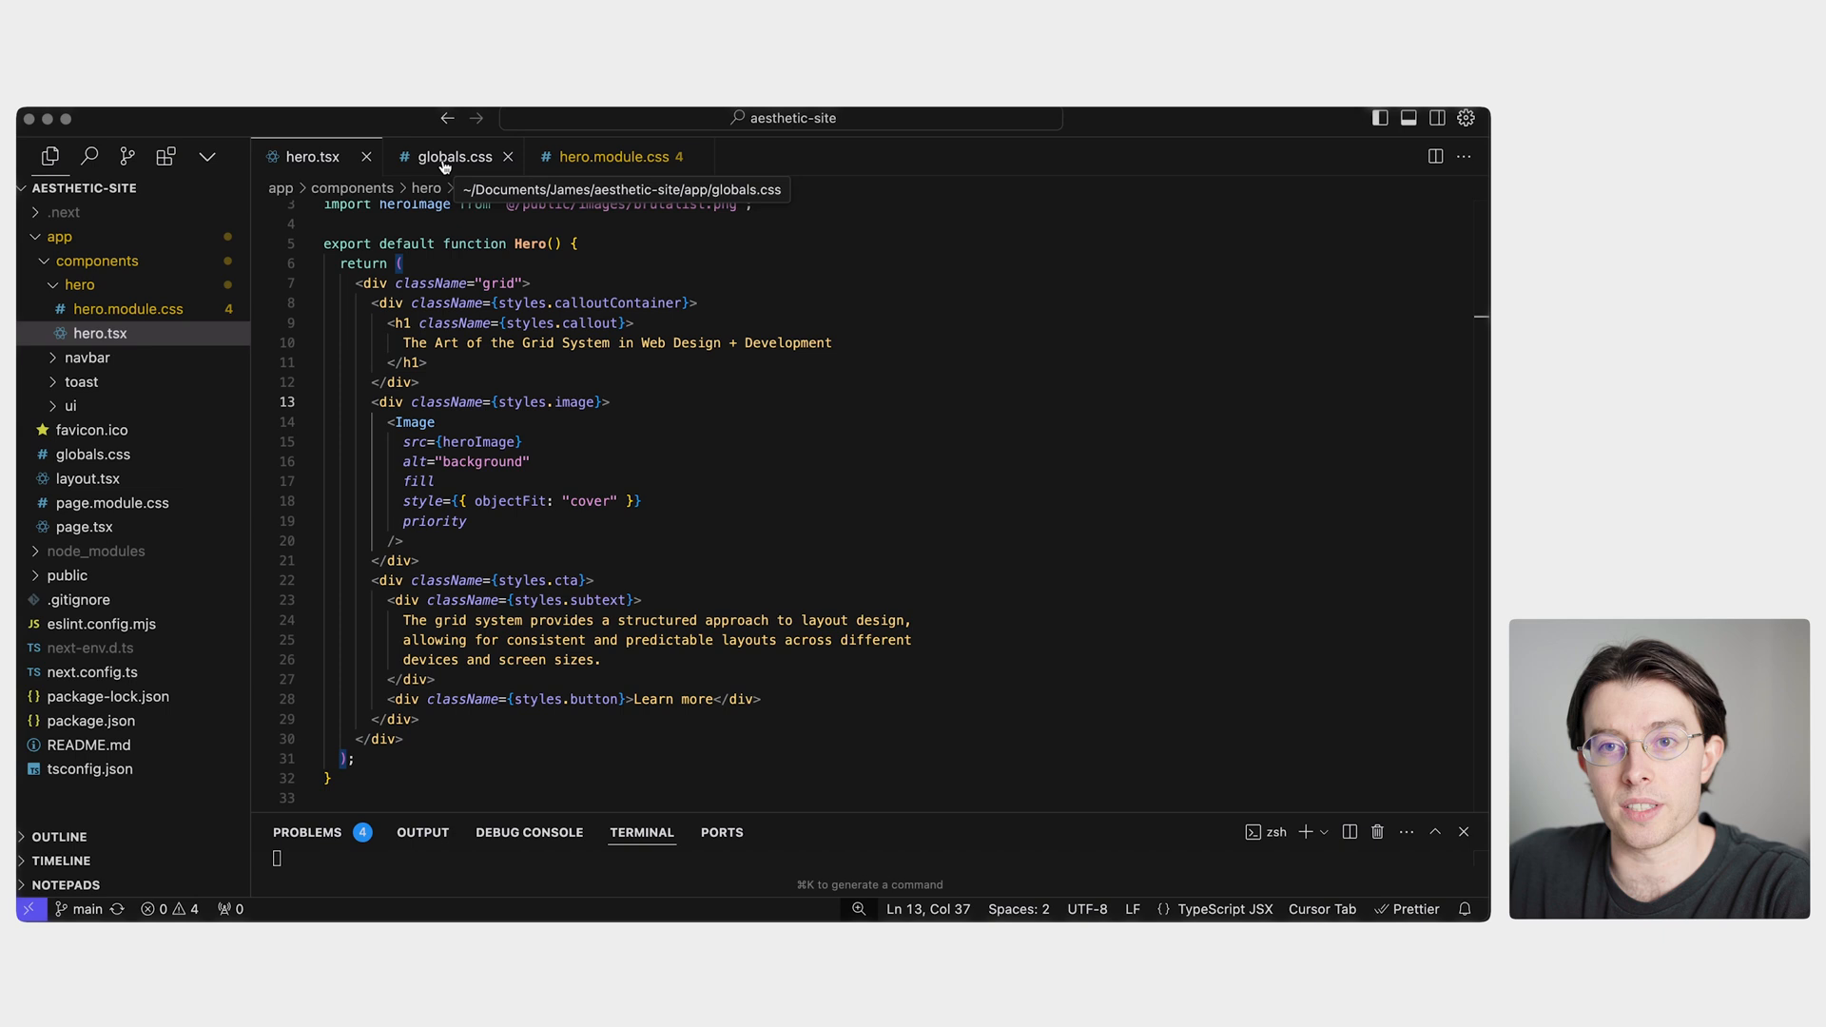
{"action": "left_click", "coordinate": [452, 156]}
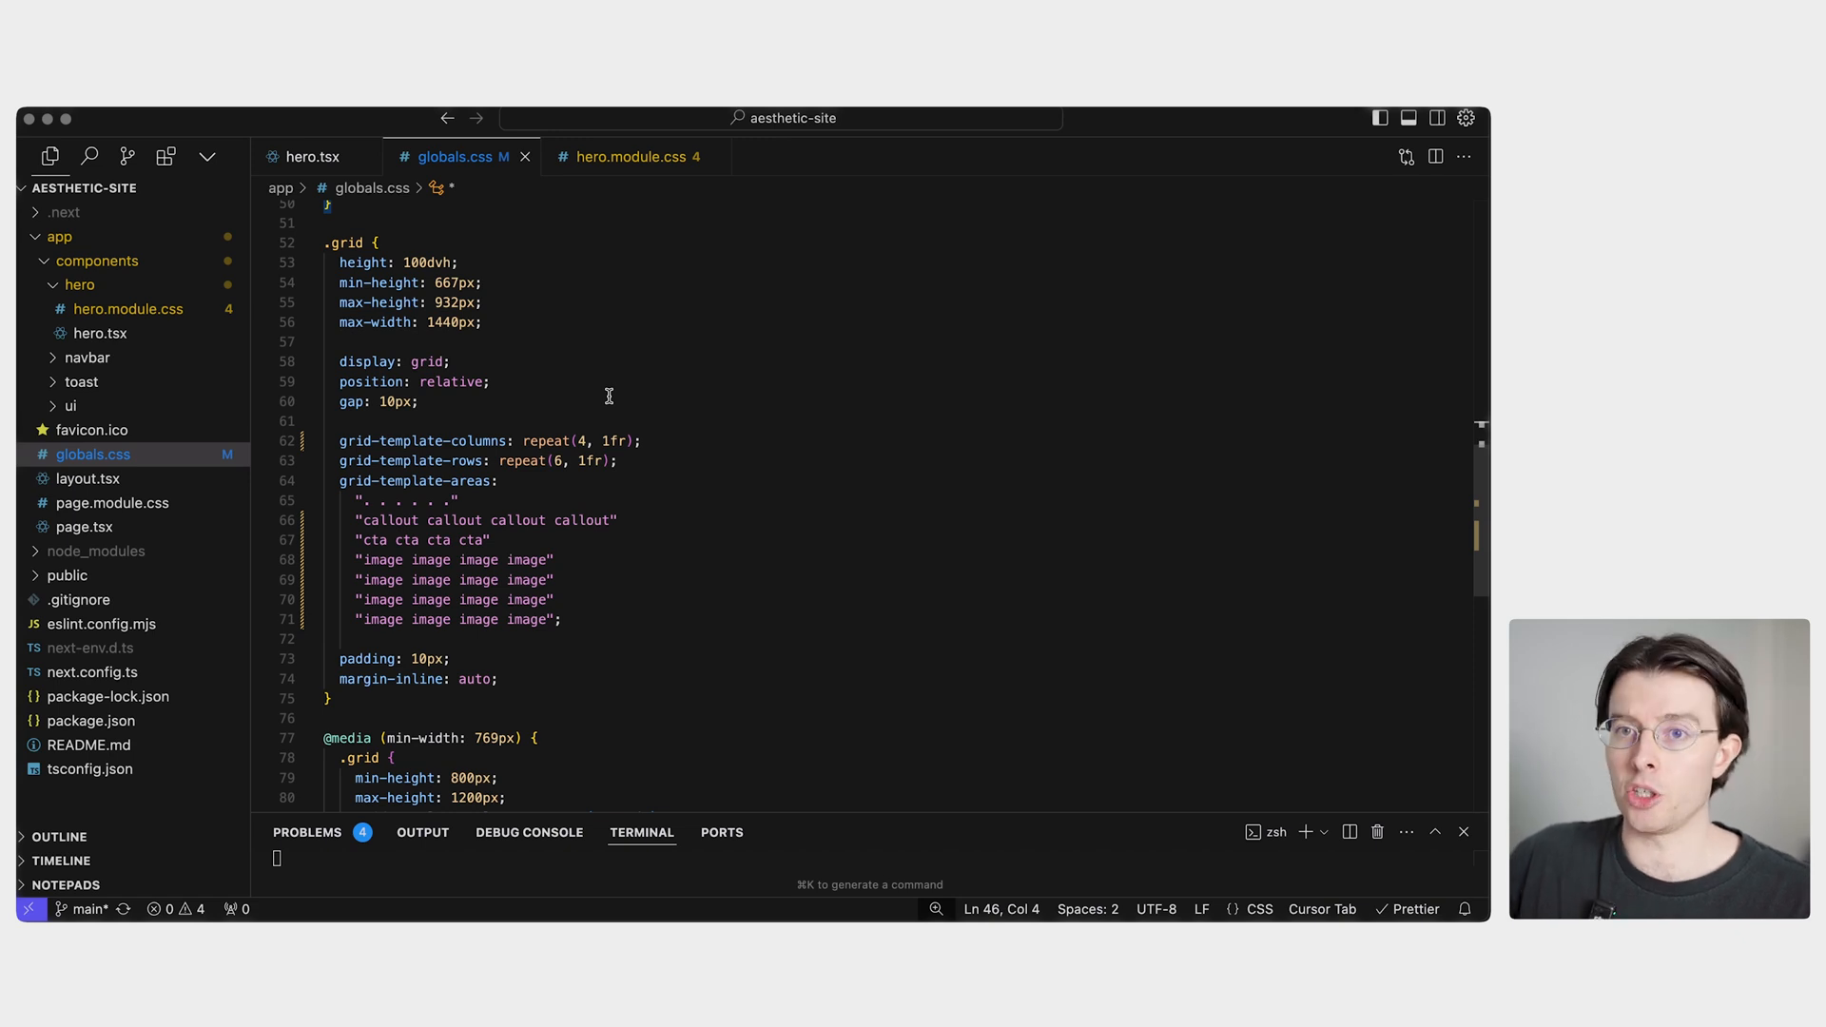
{"action": "mouse_move", "coordinate": [475, 263]}
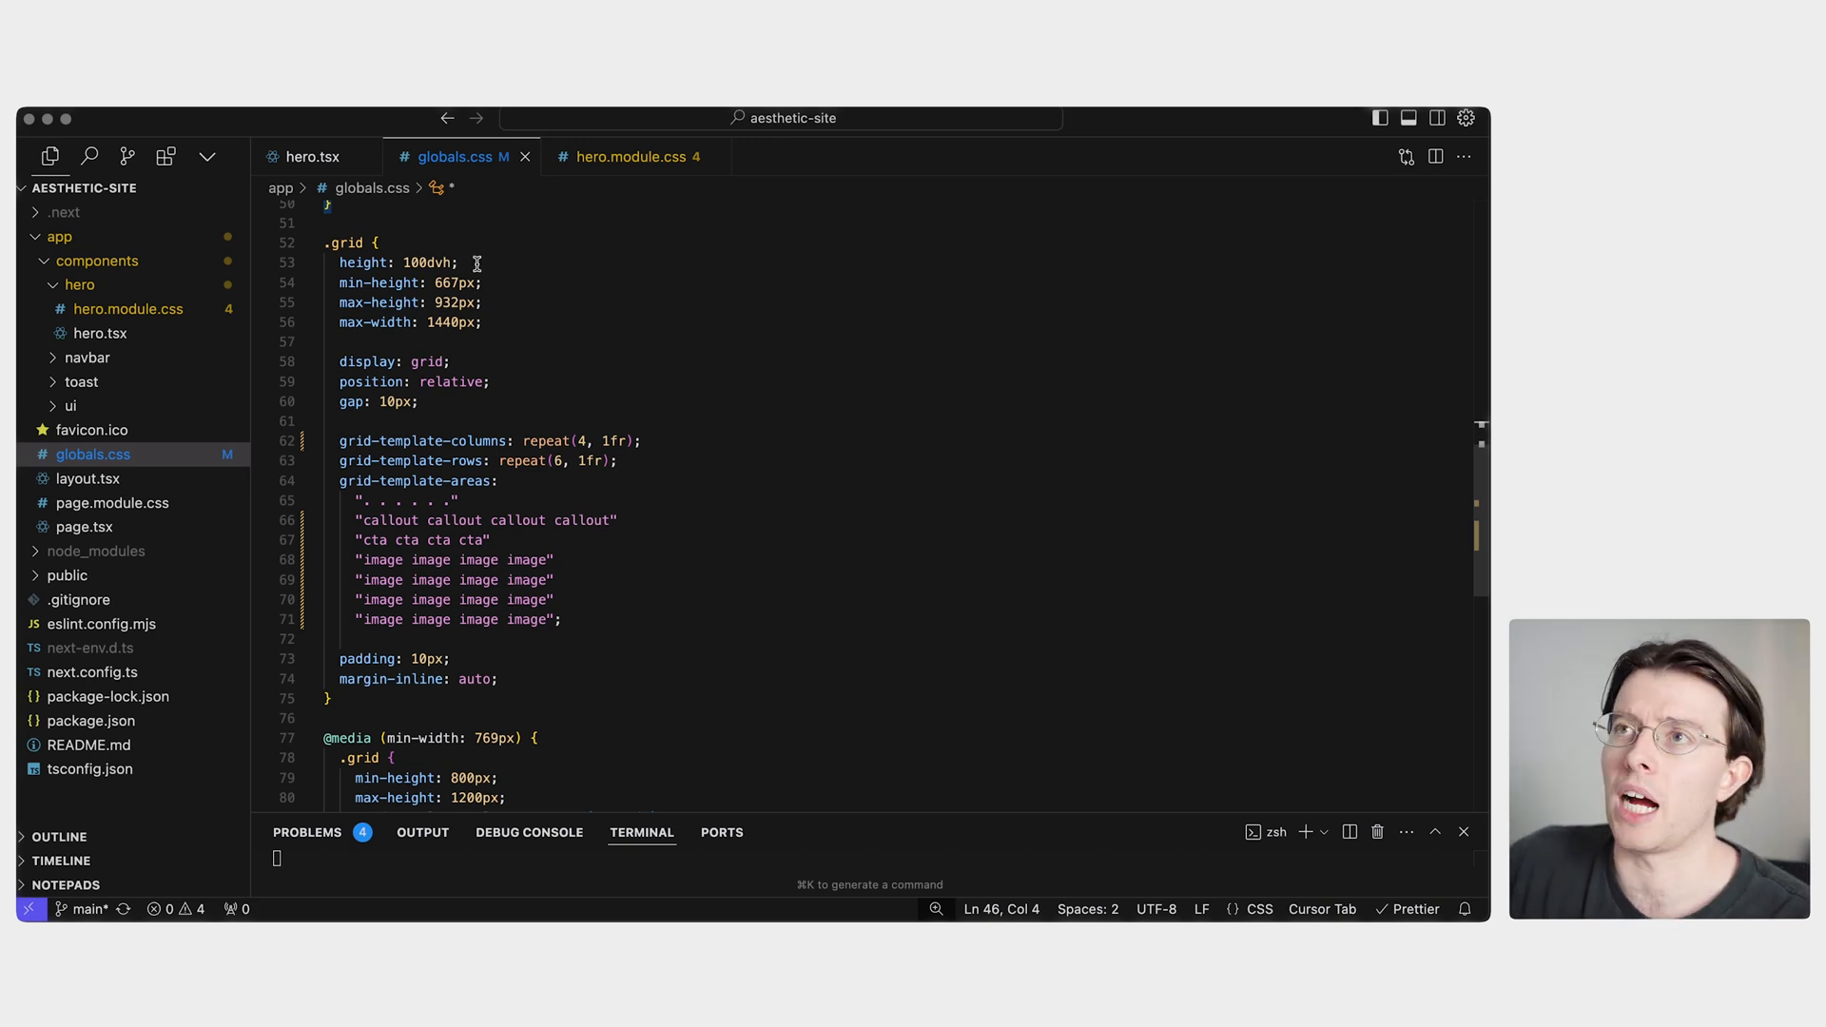
{"action": "left_click", "coordinate": [460, 262]}
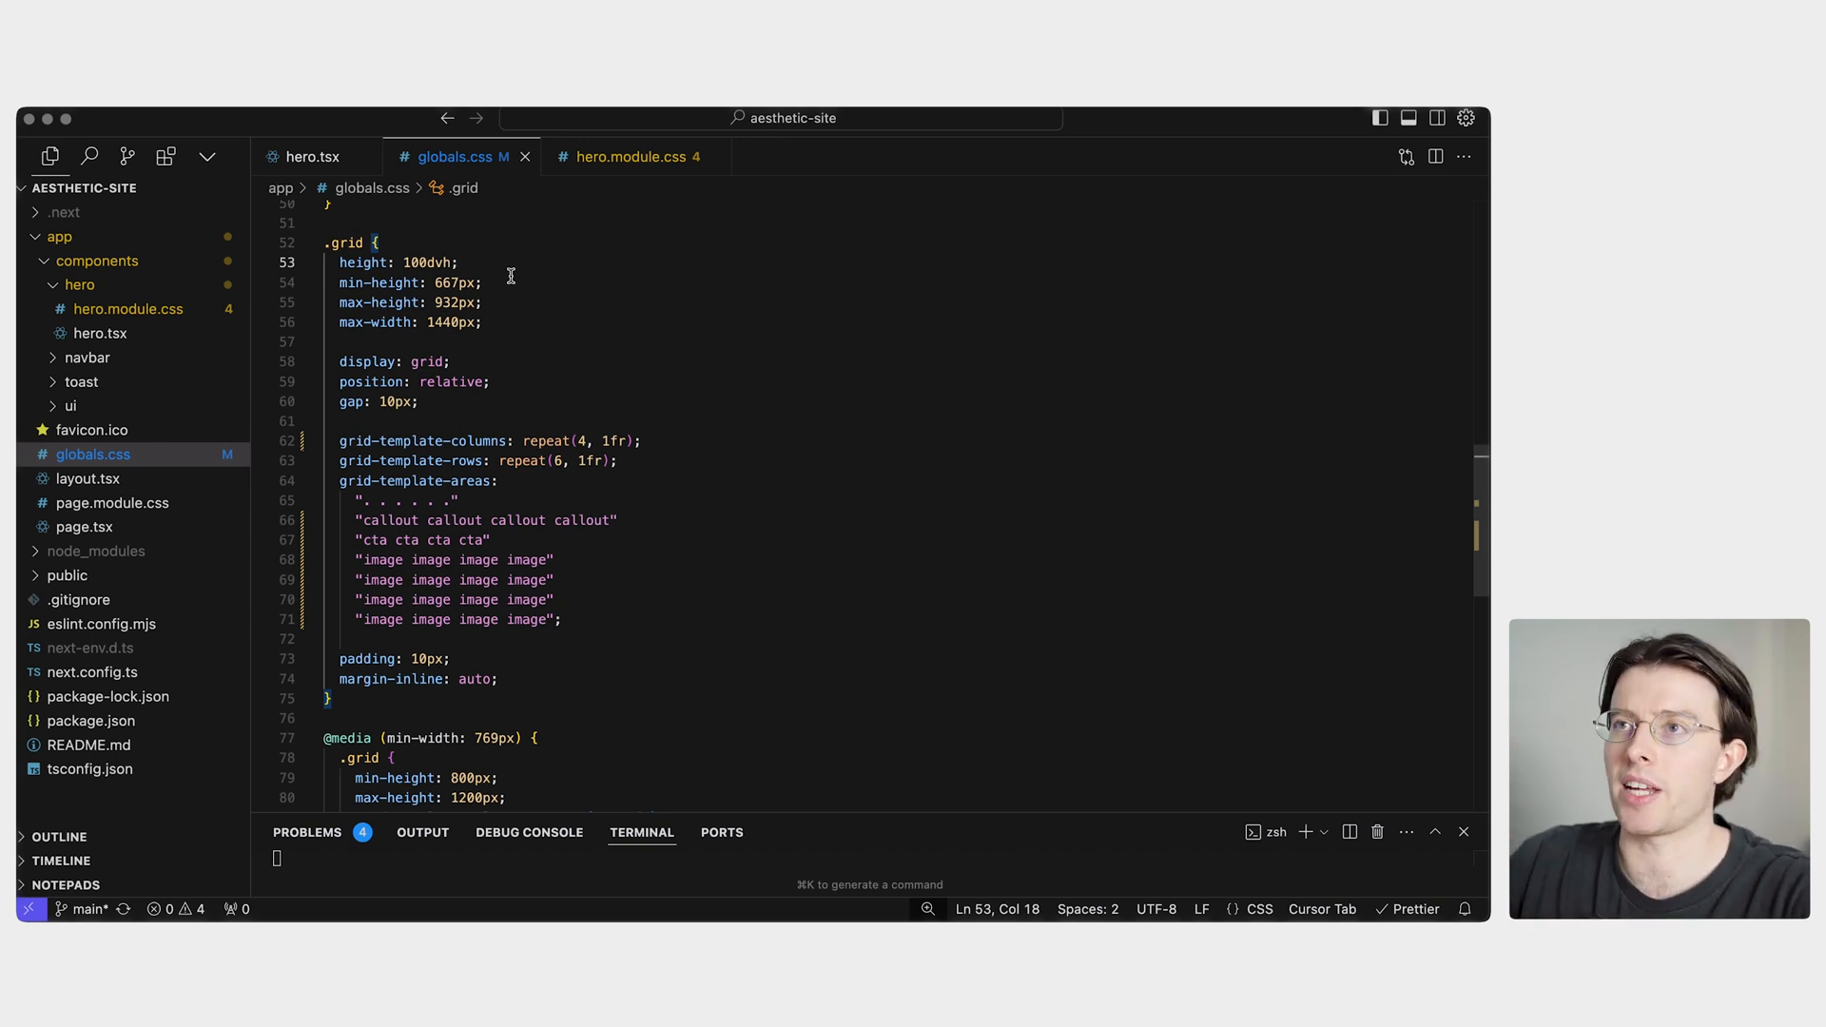
{"action": "left_click", "coordinate": [482, 282]}
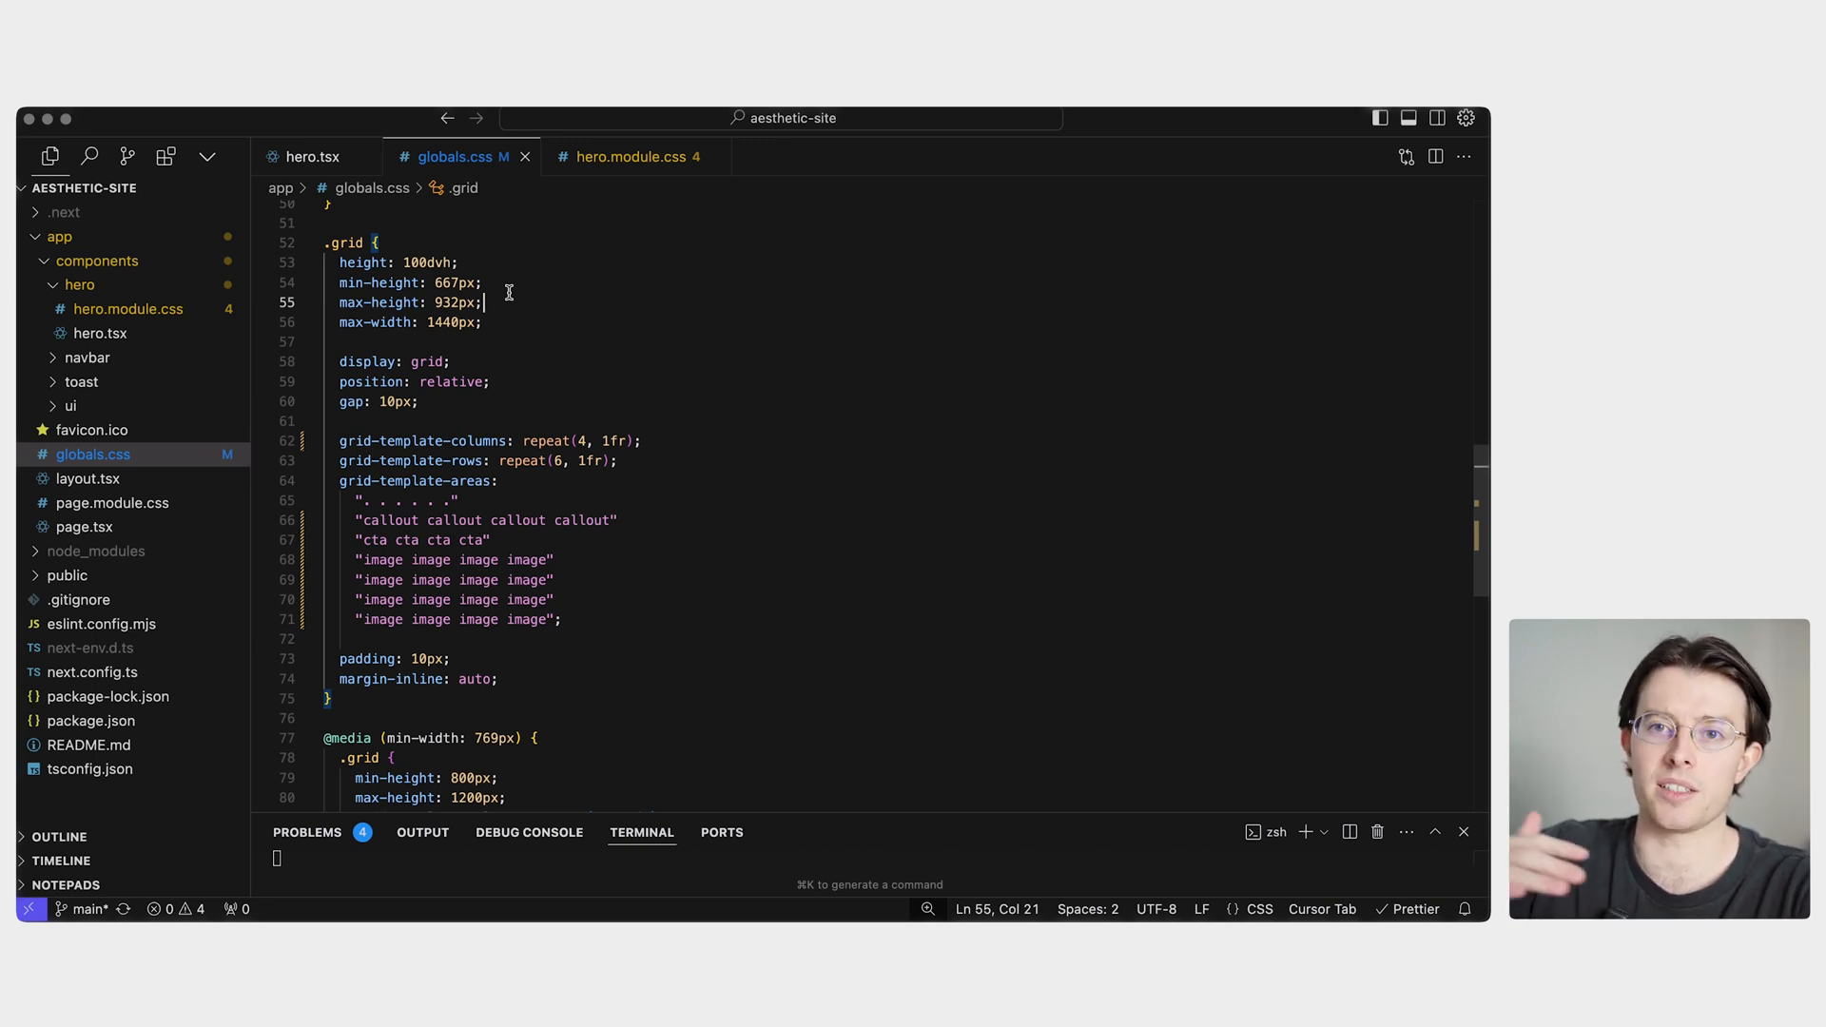
{"action": "left_click", "coordinate": [553, 322]}
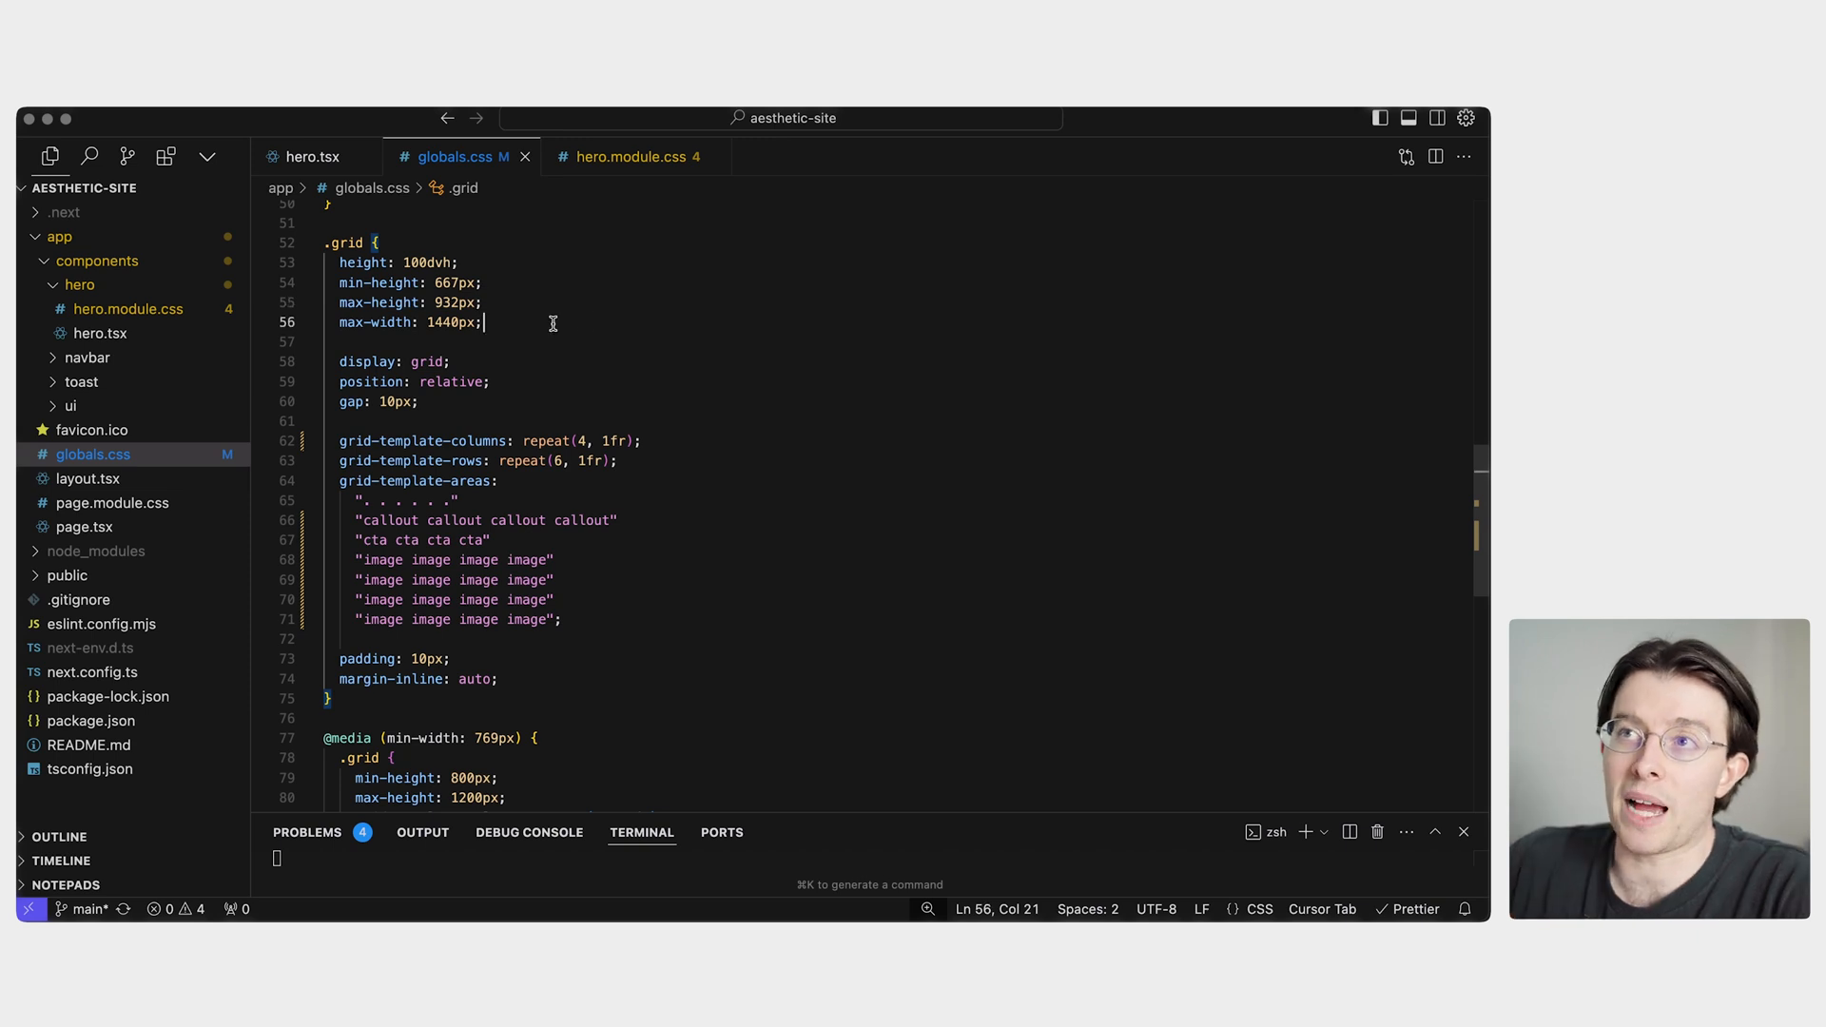
{"action": "mouse_move", "coordinate": [610, 315]}
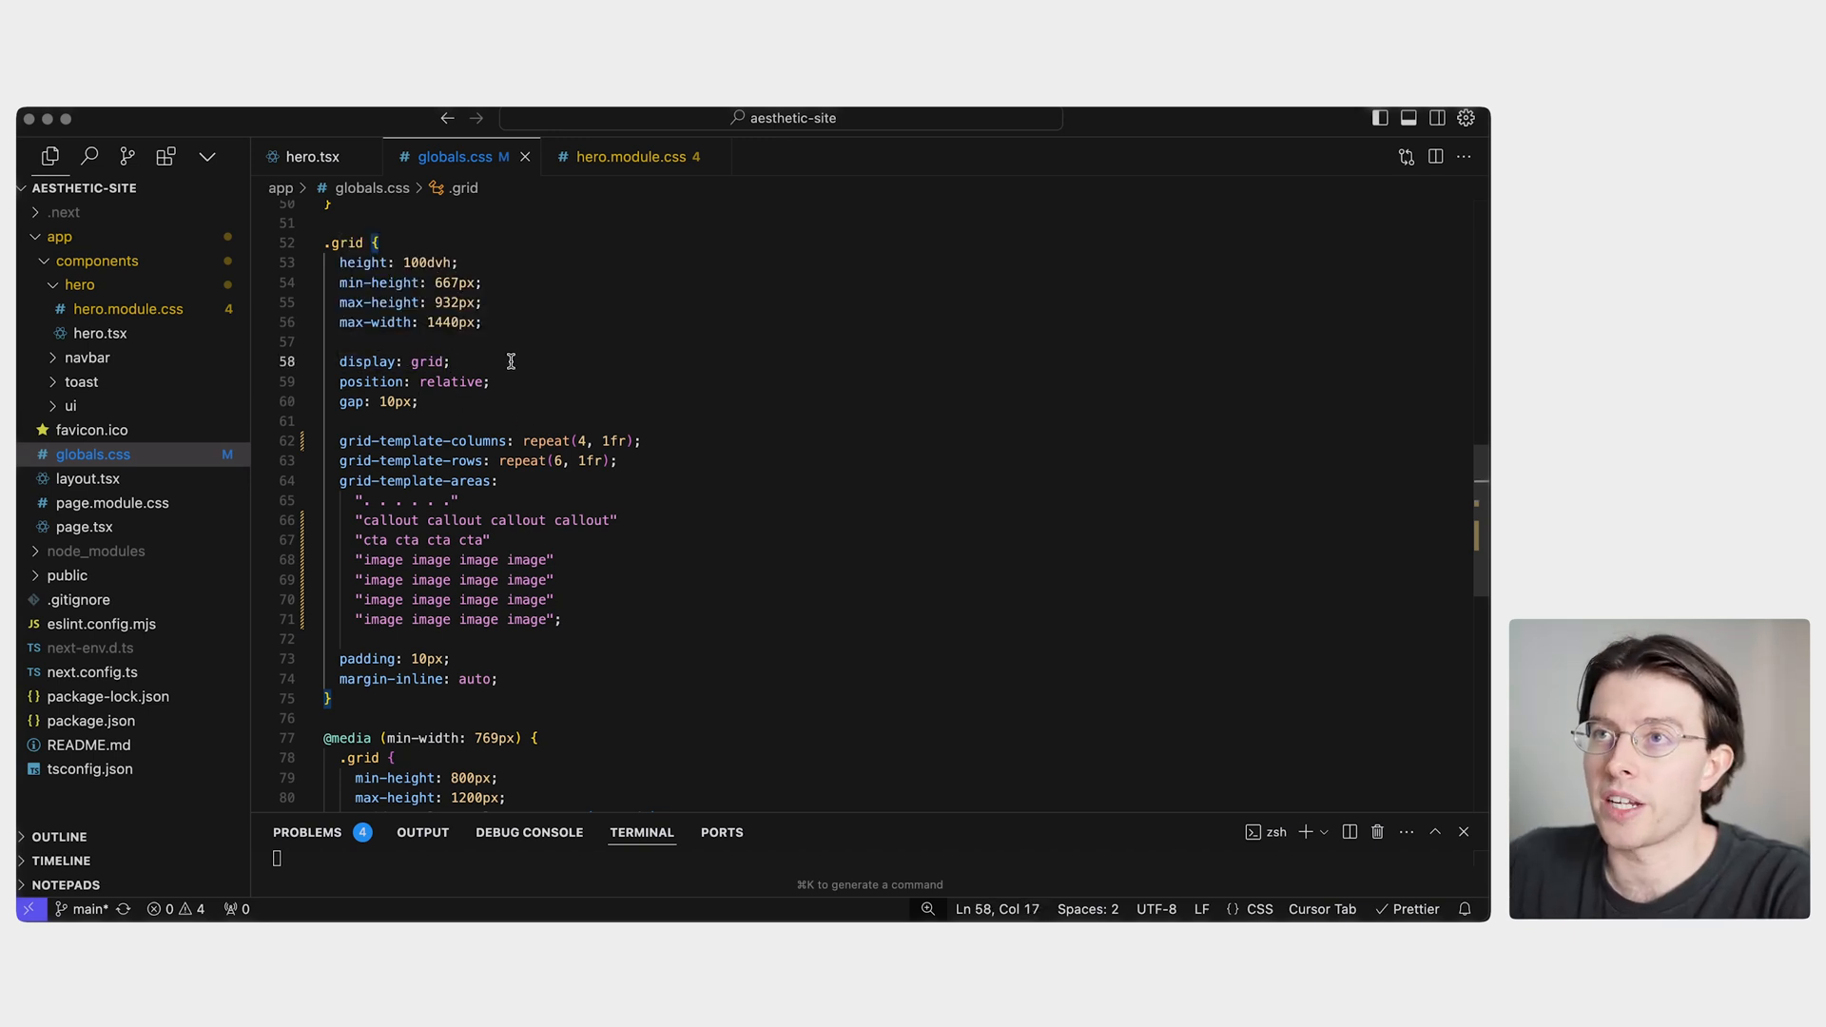
{"action": "left_click", "coordinate": [499, 401]}
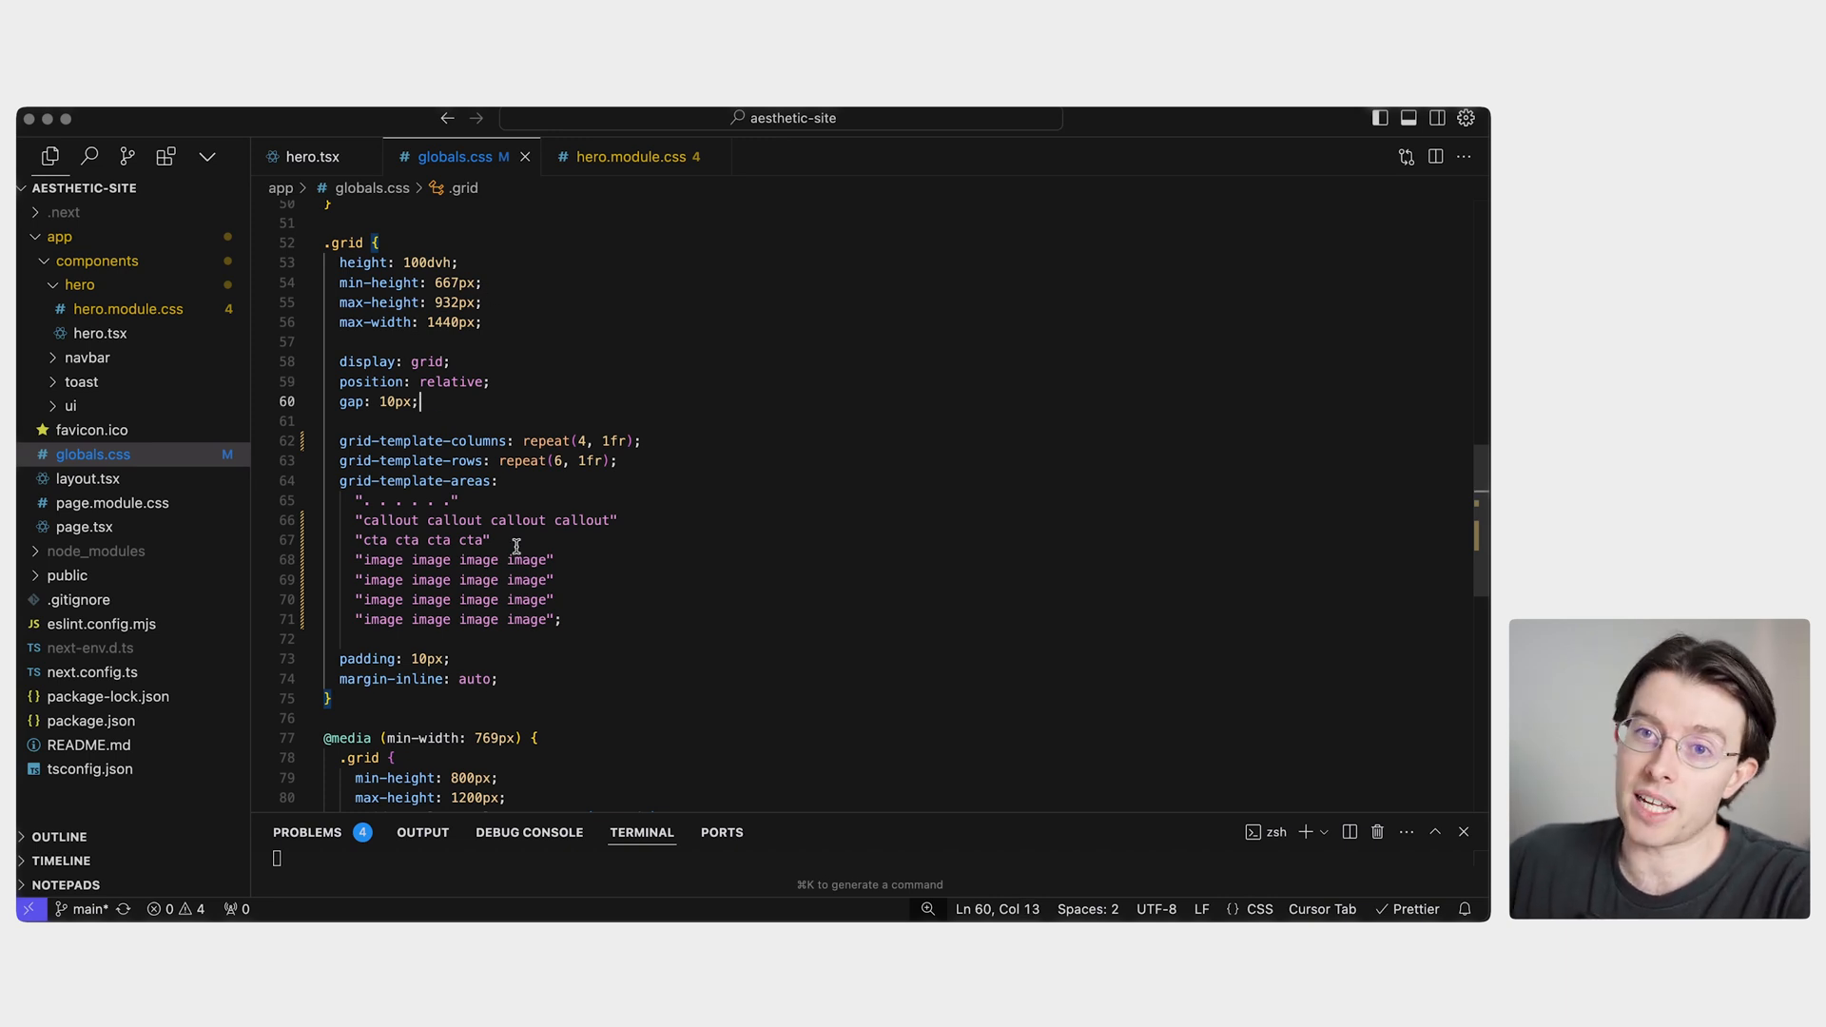
{"action": "scroll", "scroll_direction": "down", "scroll_amount": 3}
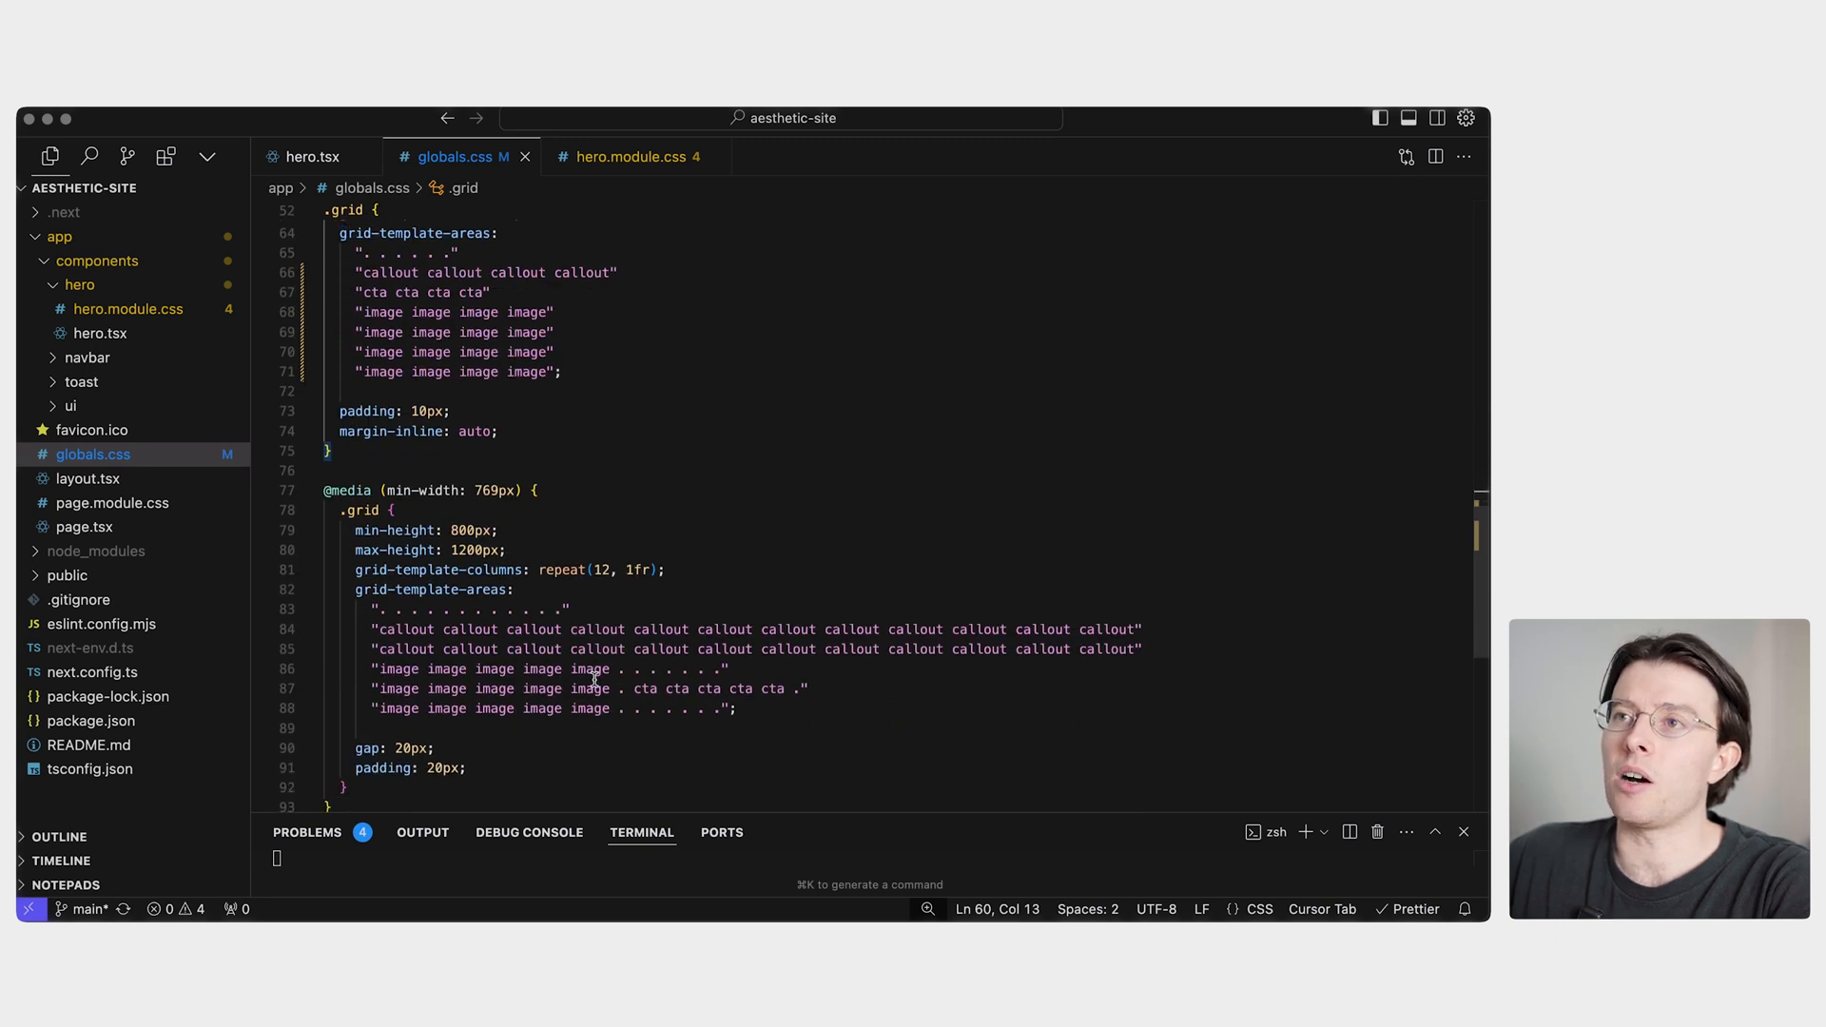
{"action": "scroll", "scroll_direction": "up", "scroll_amount": 3}
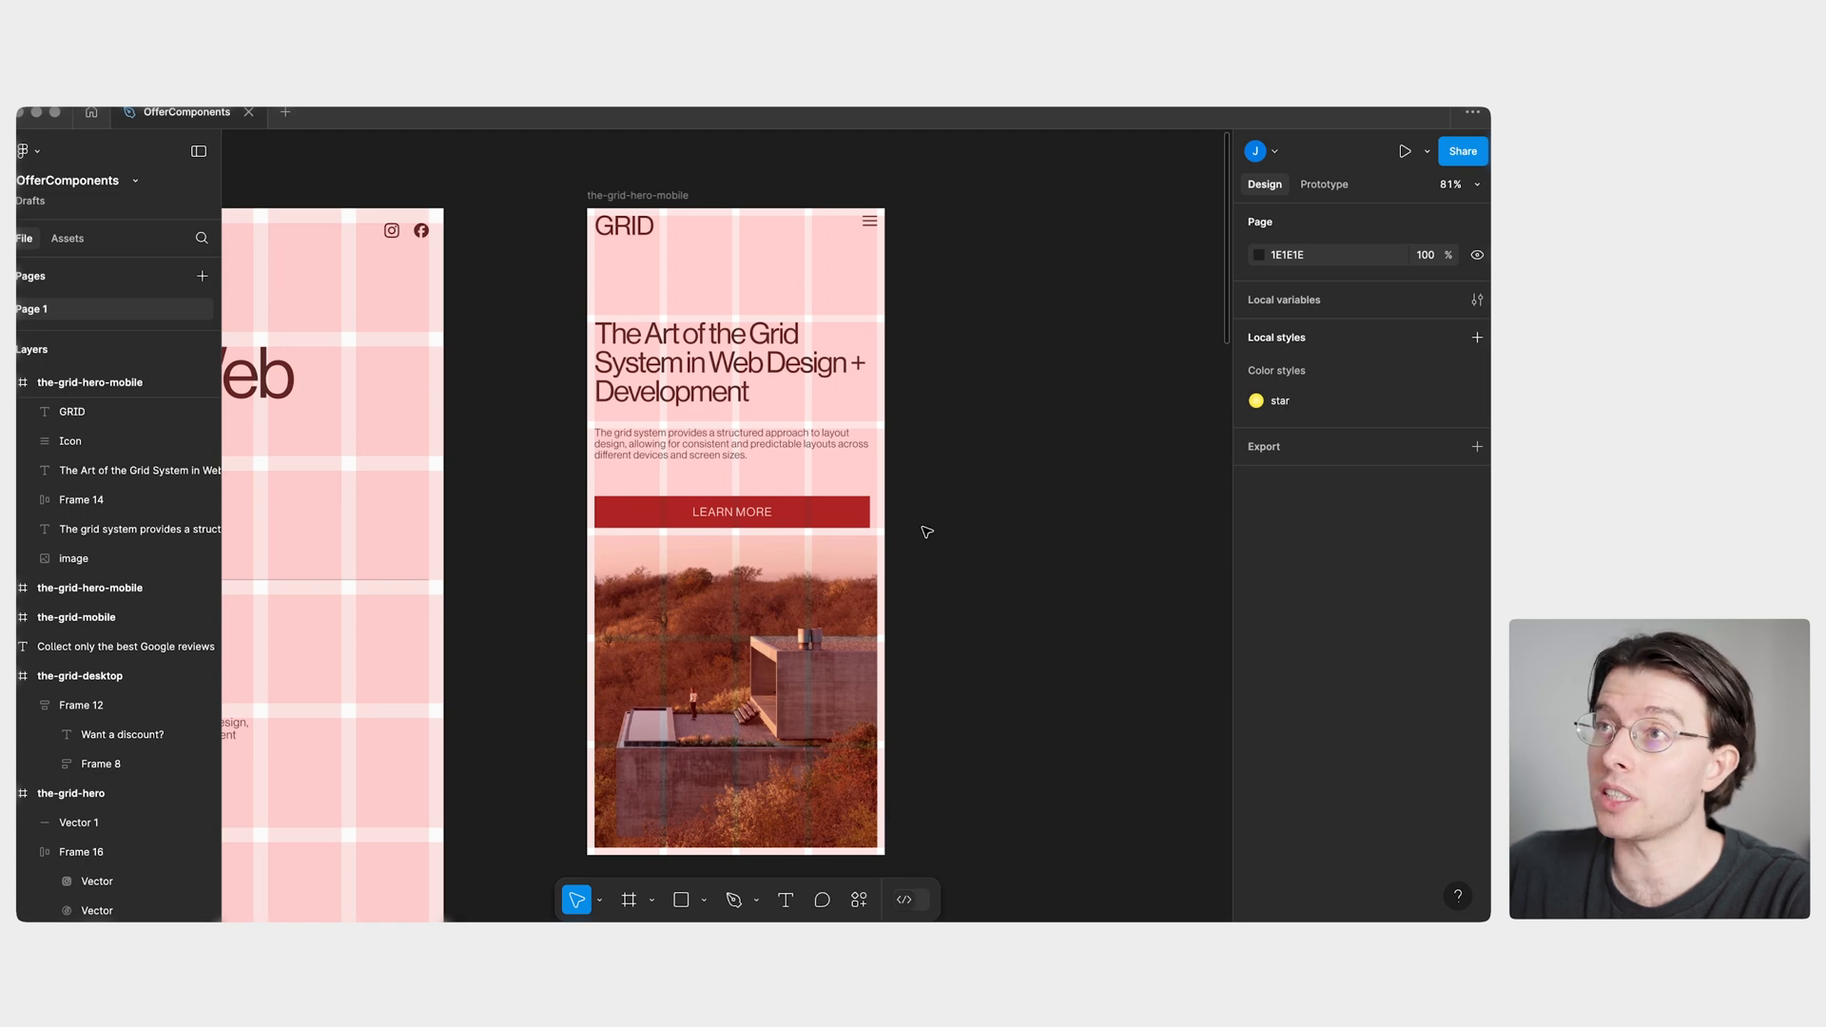
{"action": "mouse_move", "coordinate": [1020, 531]}
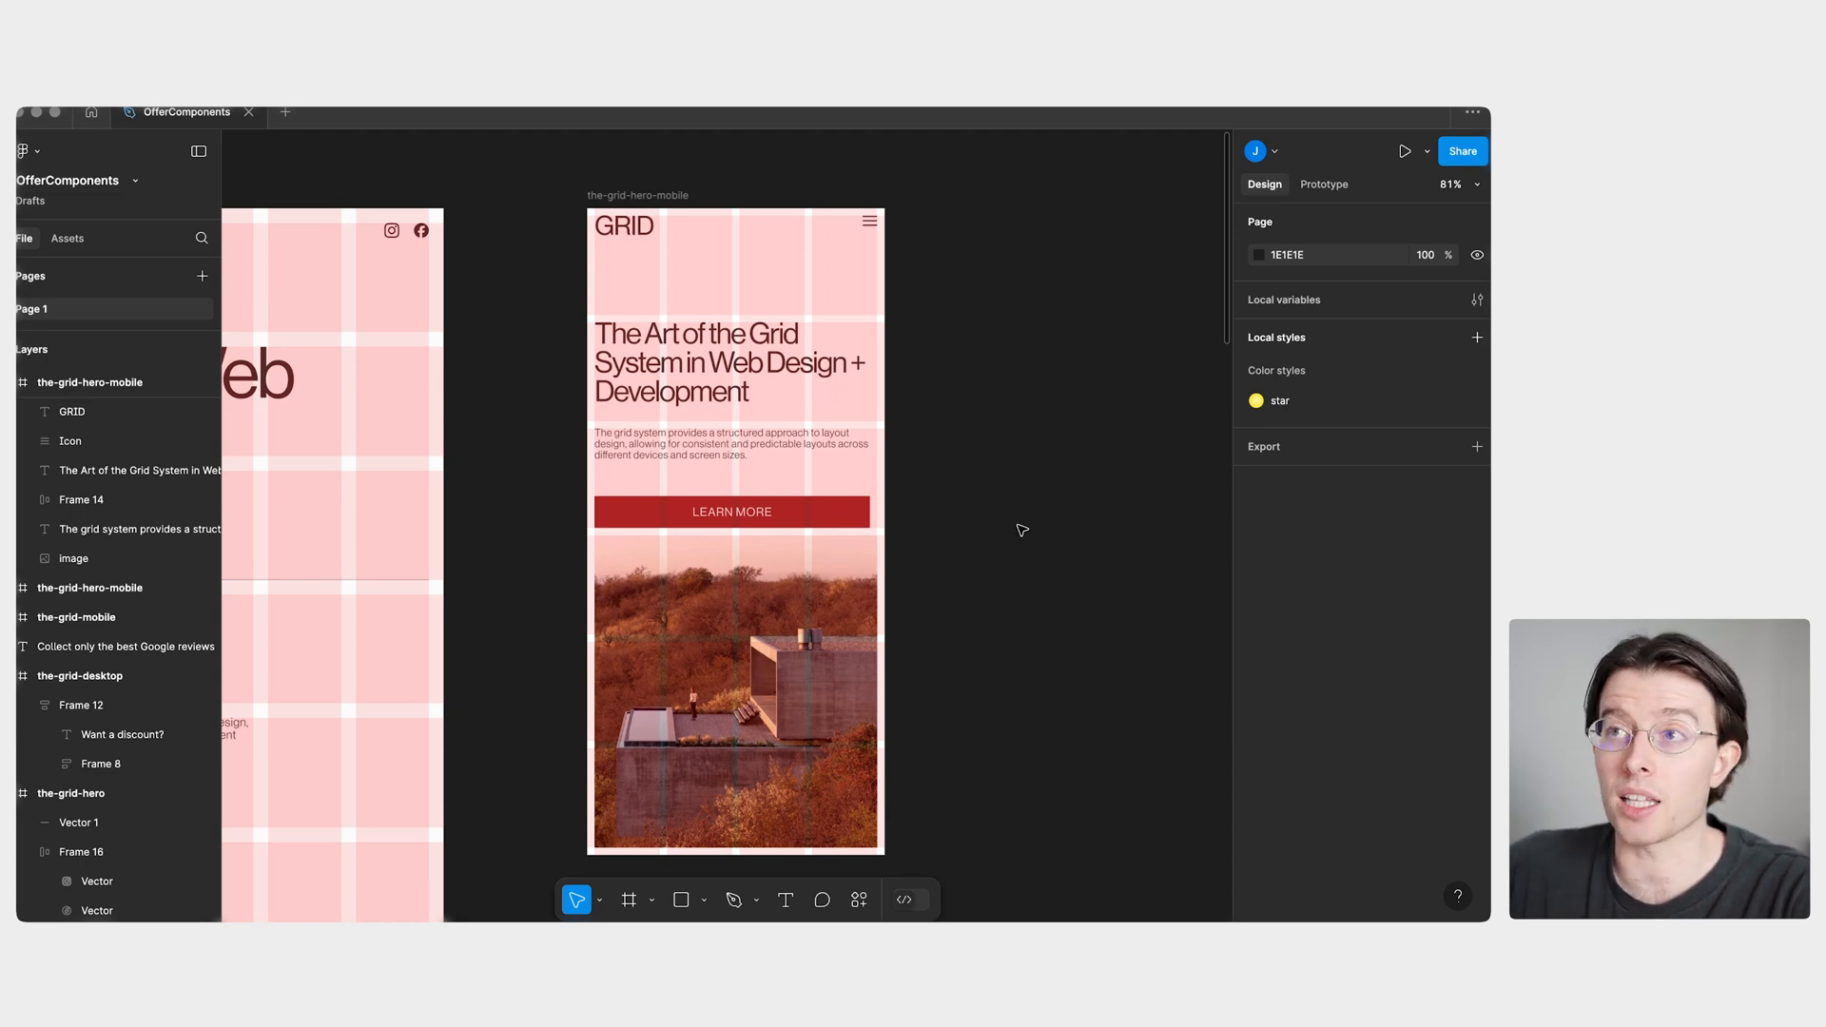
{"action": "mouse_move", "coordinate": [885, 277]}
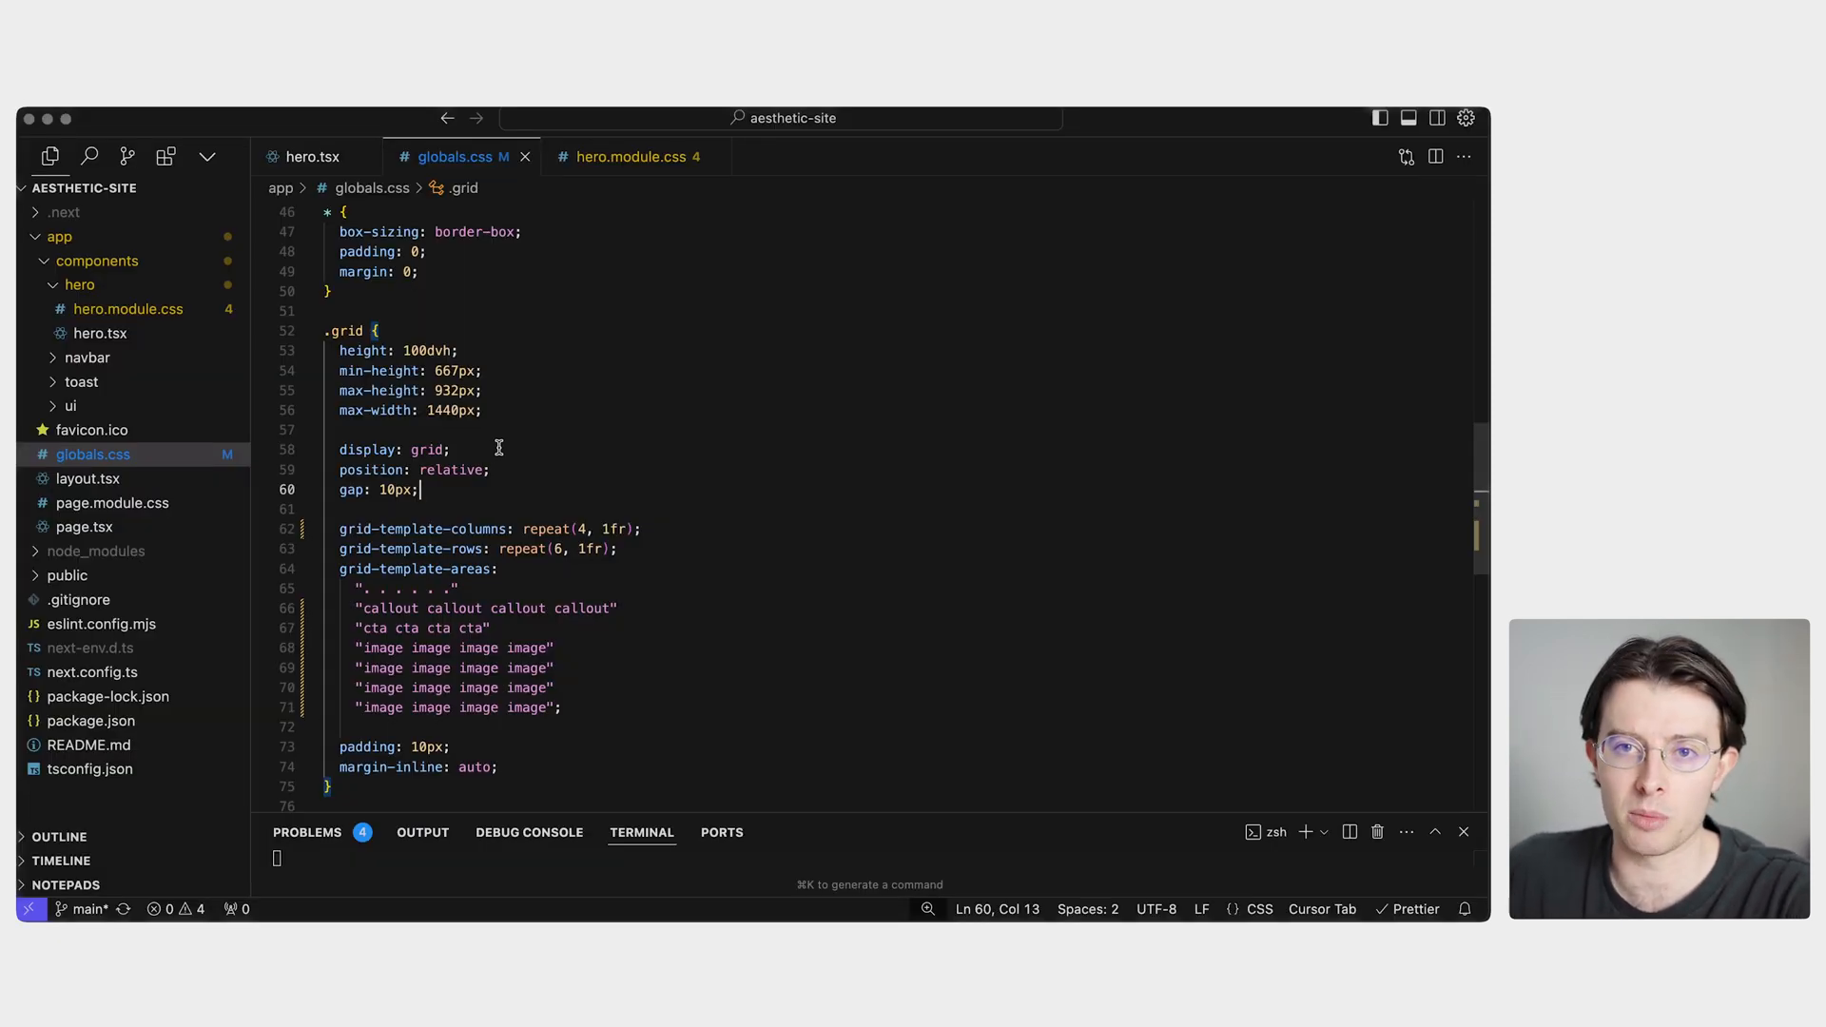
{"action": "scroll", "scroll_direction": "down", "scroll_amount": 3}
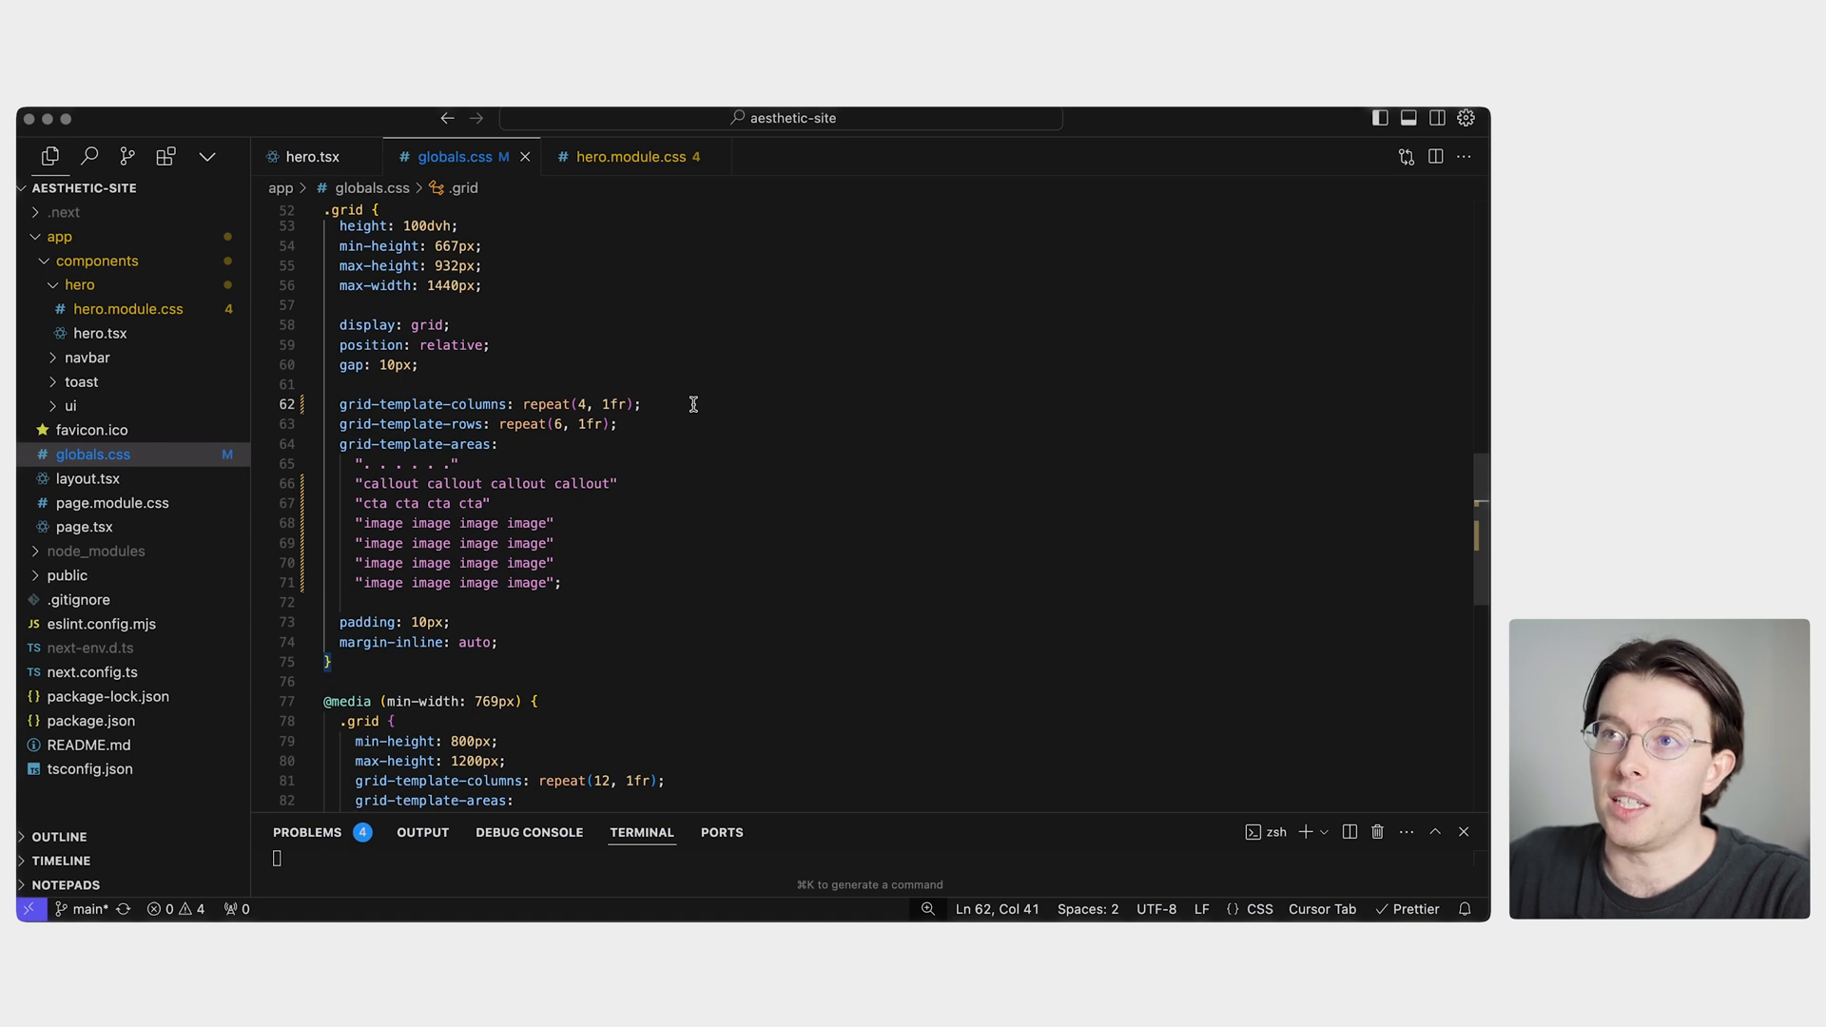
{"action": "left_click", "coordinate": [623, 424]}
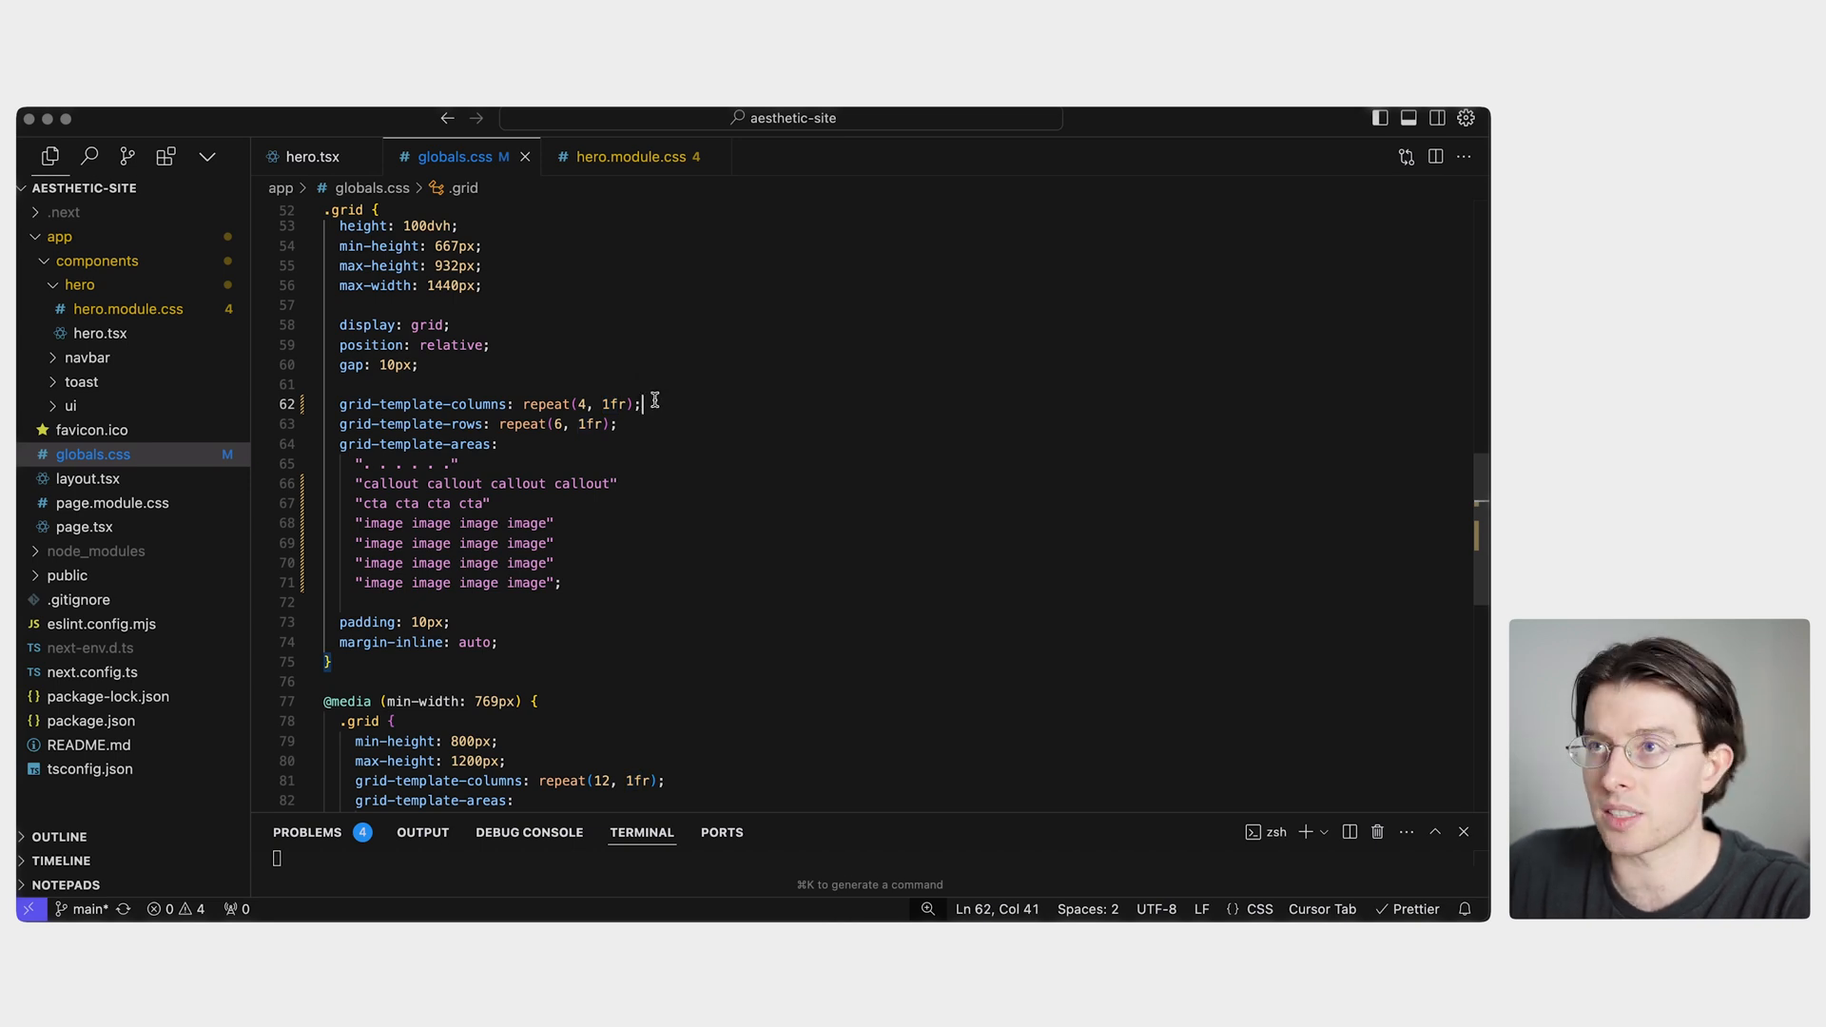
{"action": "left_click", "coordinate": [640, 422]}
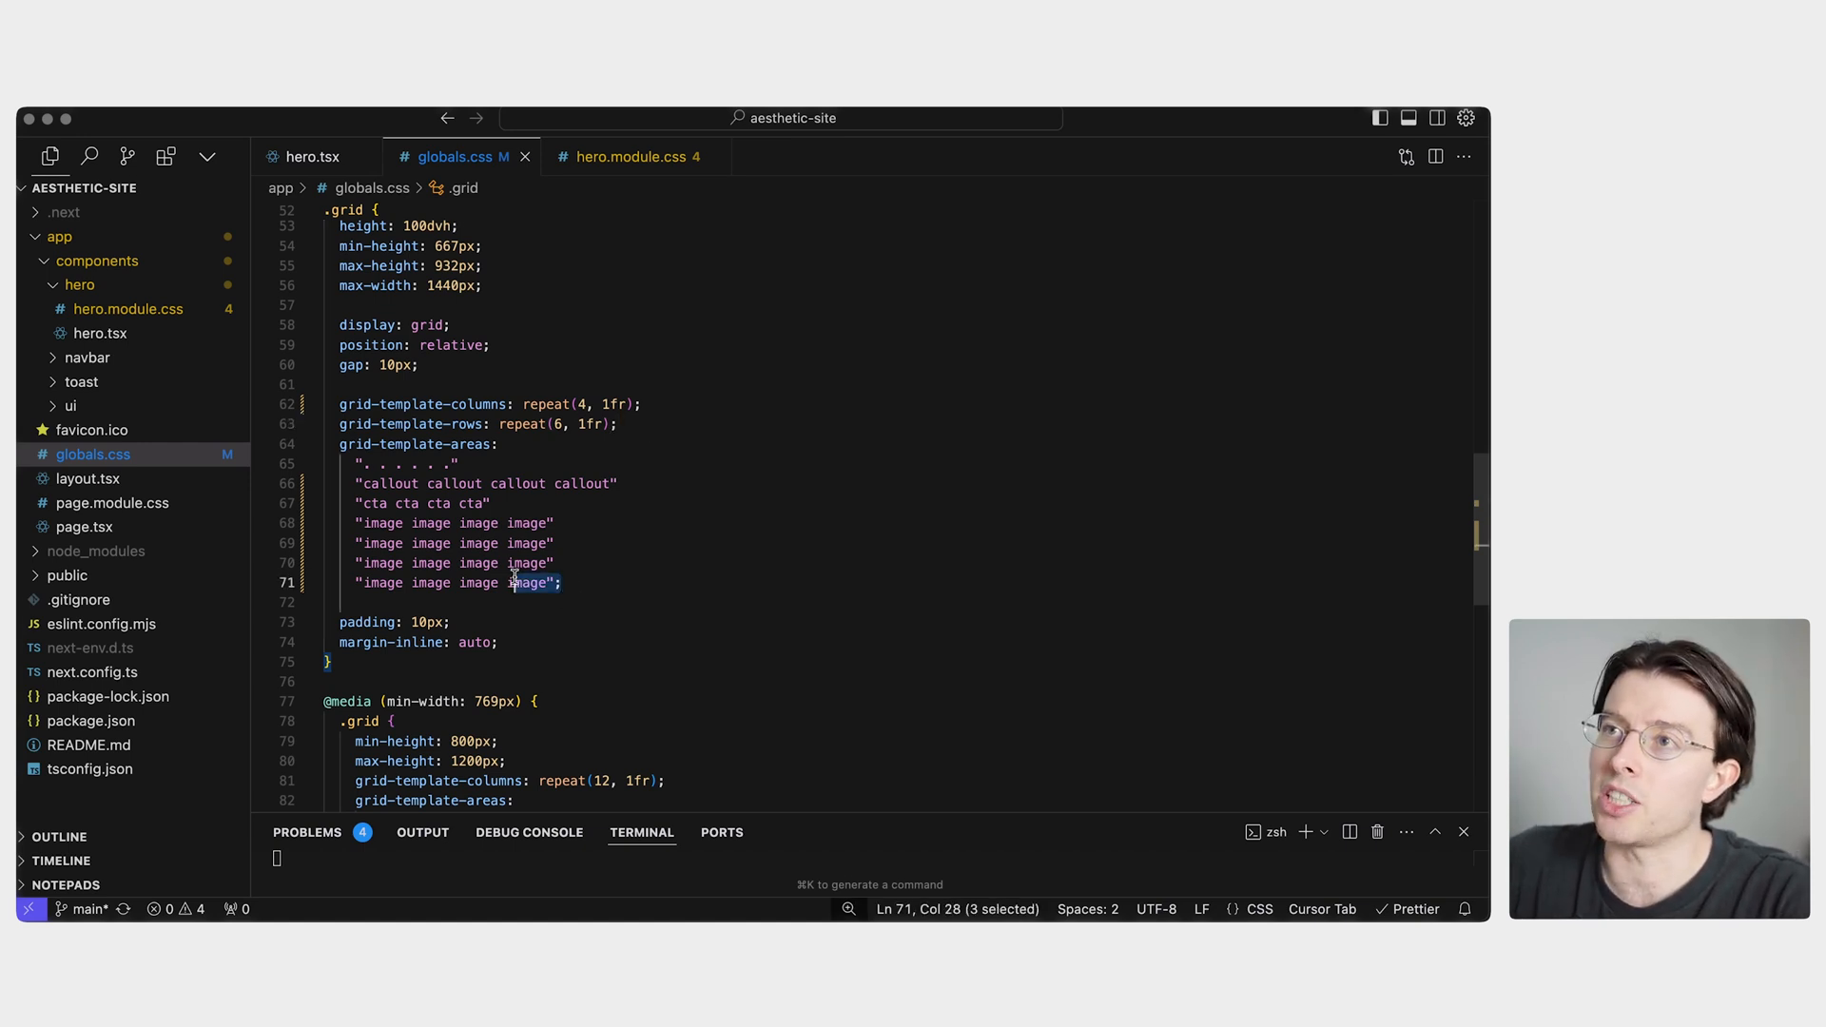
{"action": "left_click", "coordinate": [501, 444]}
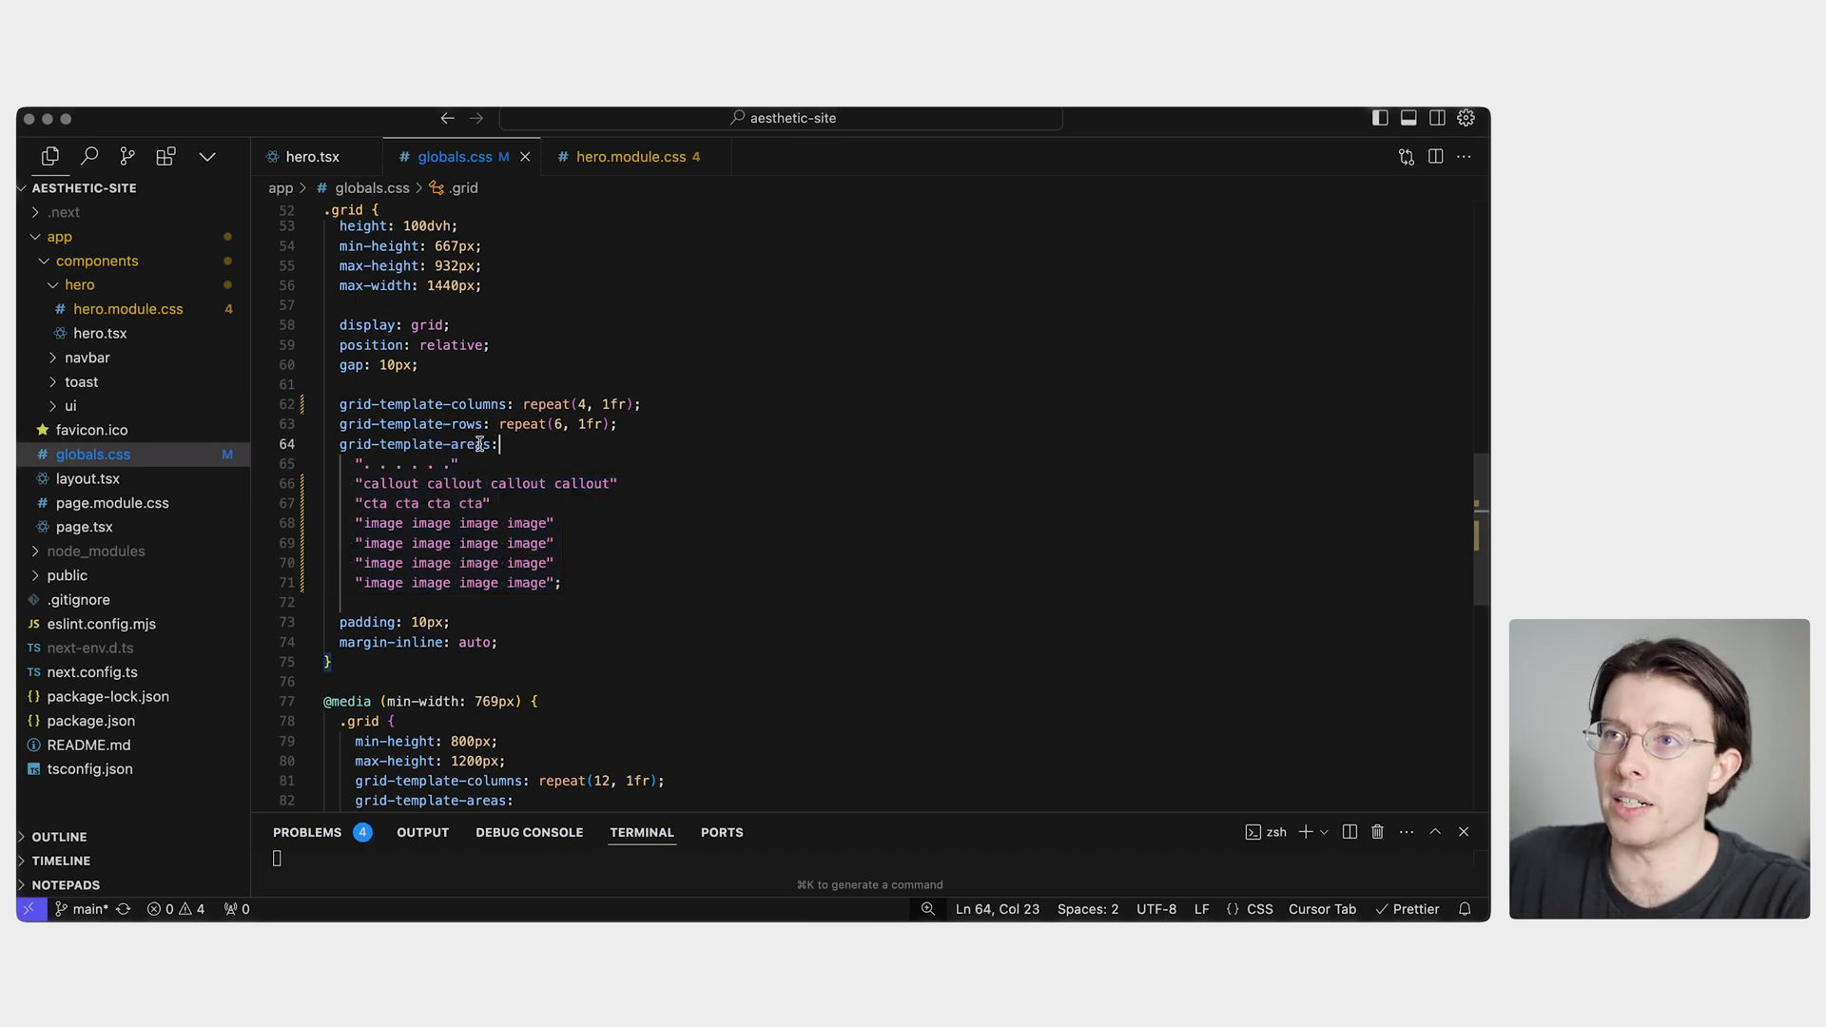
{"action": "left_click", "coordinate": [448, 463]}
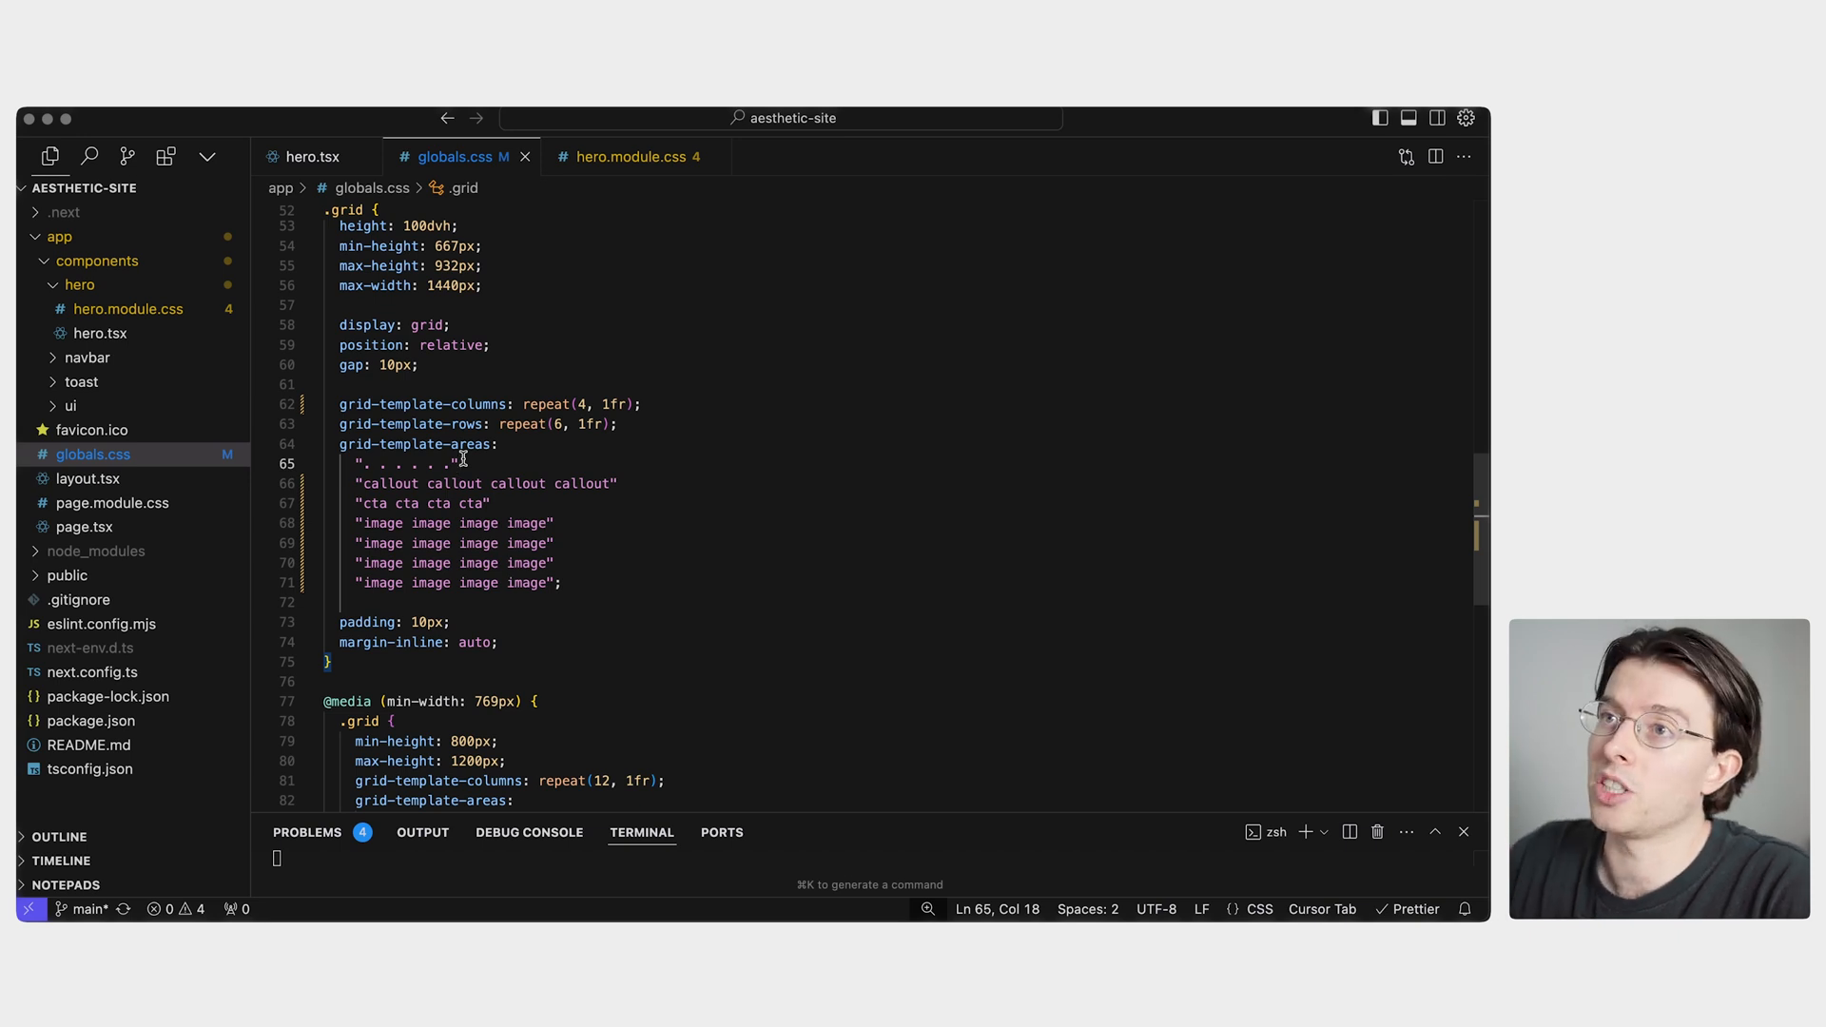
{"action": "mouse_move", "coordinate": [367, 621]}
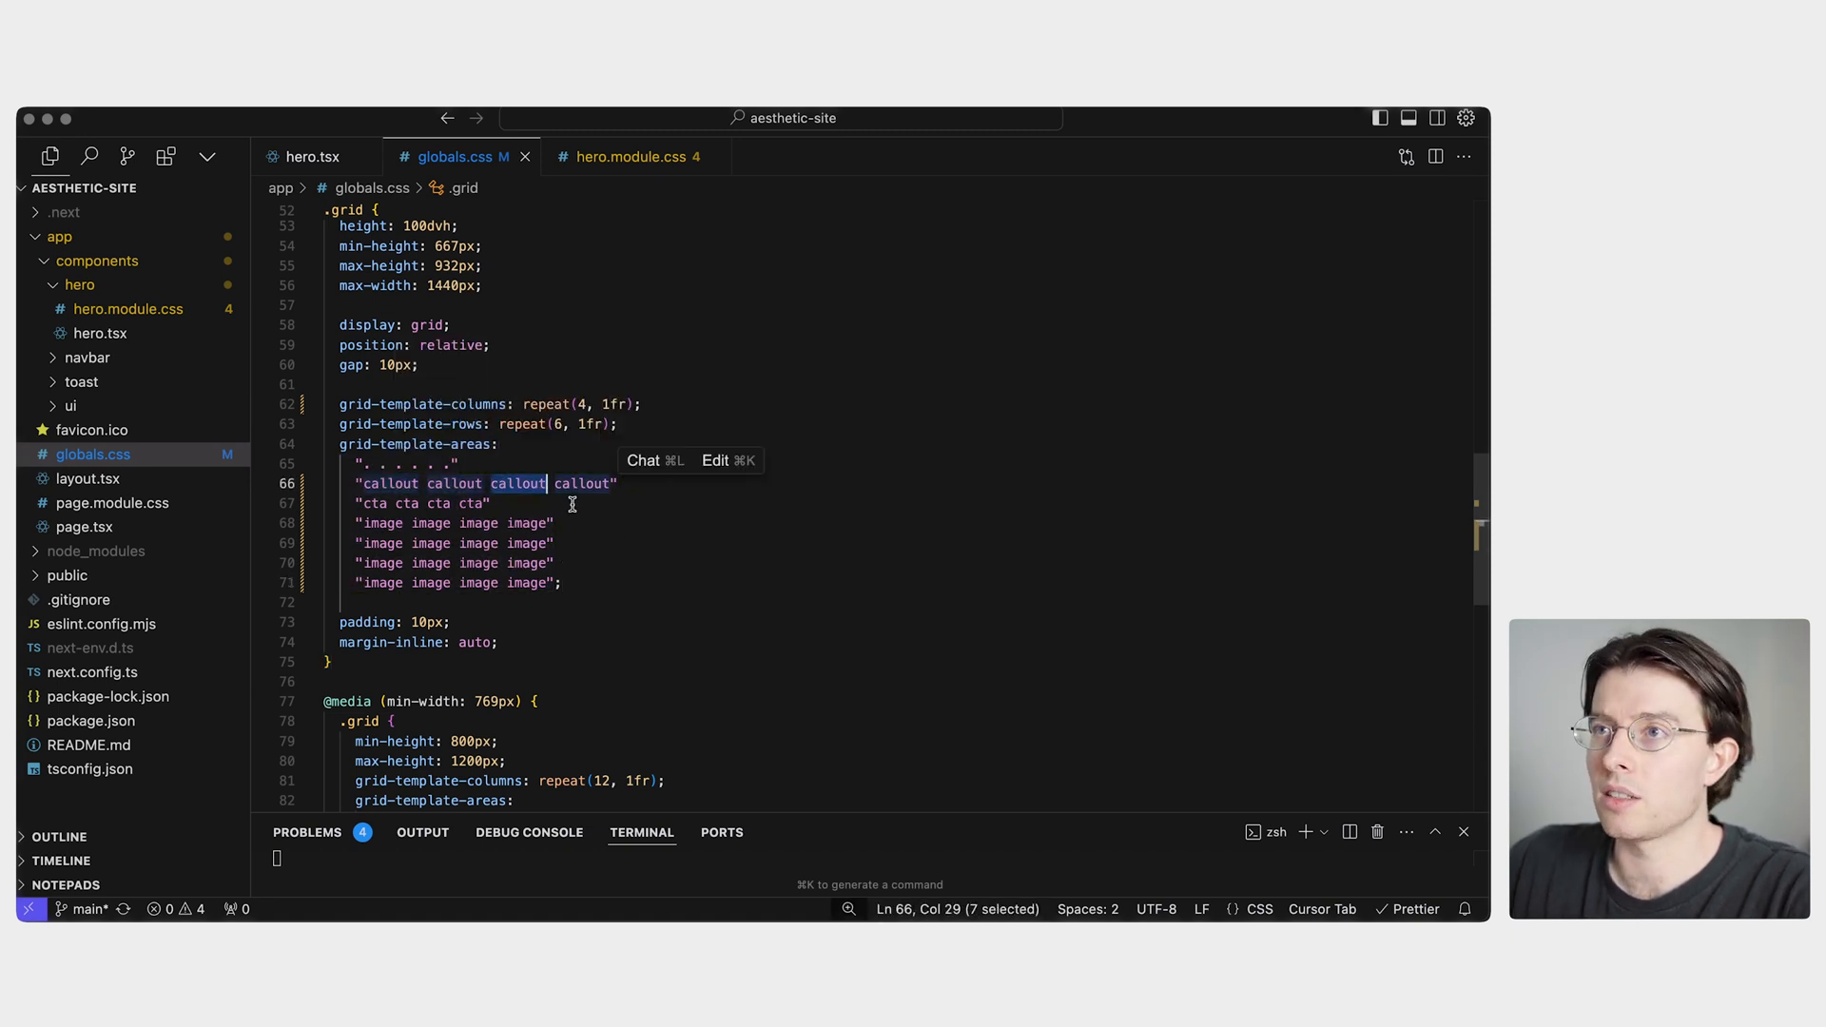
{"action": "left_click", "coordinate": [491, 503]}
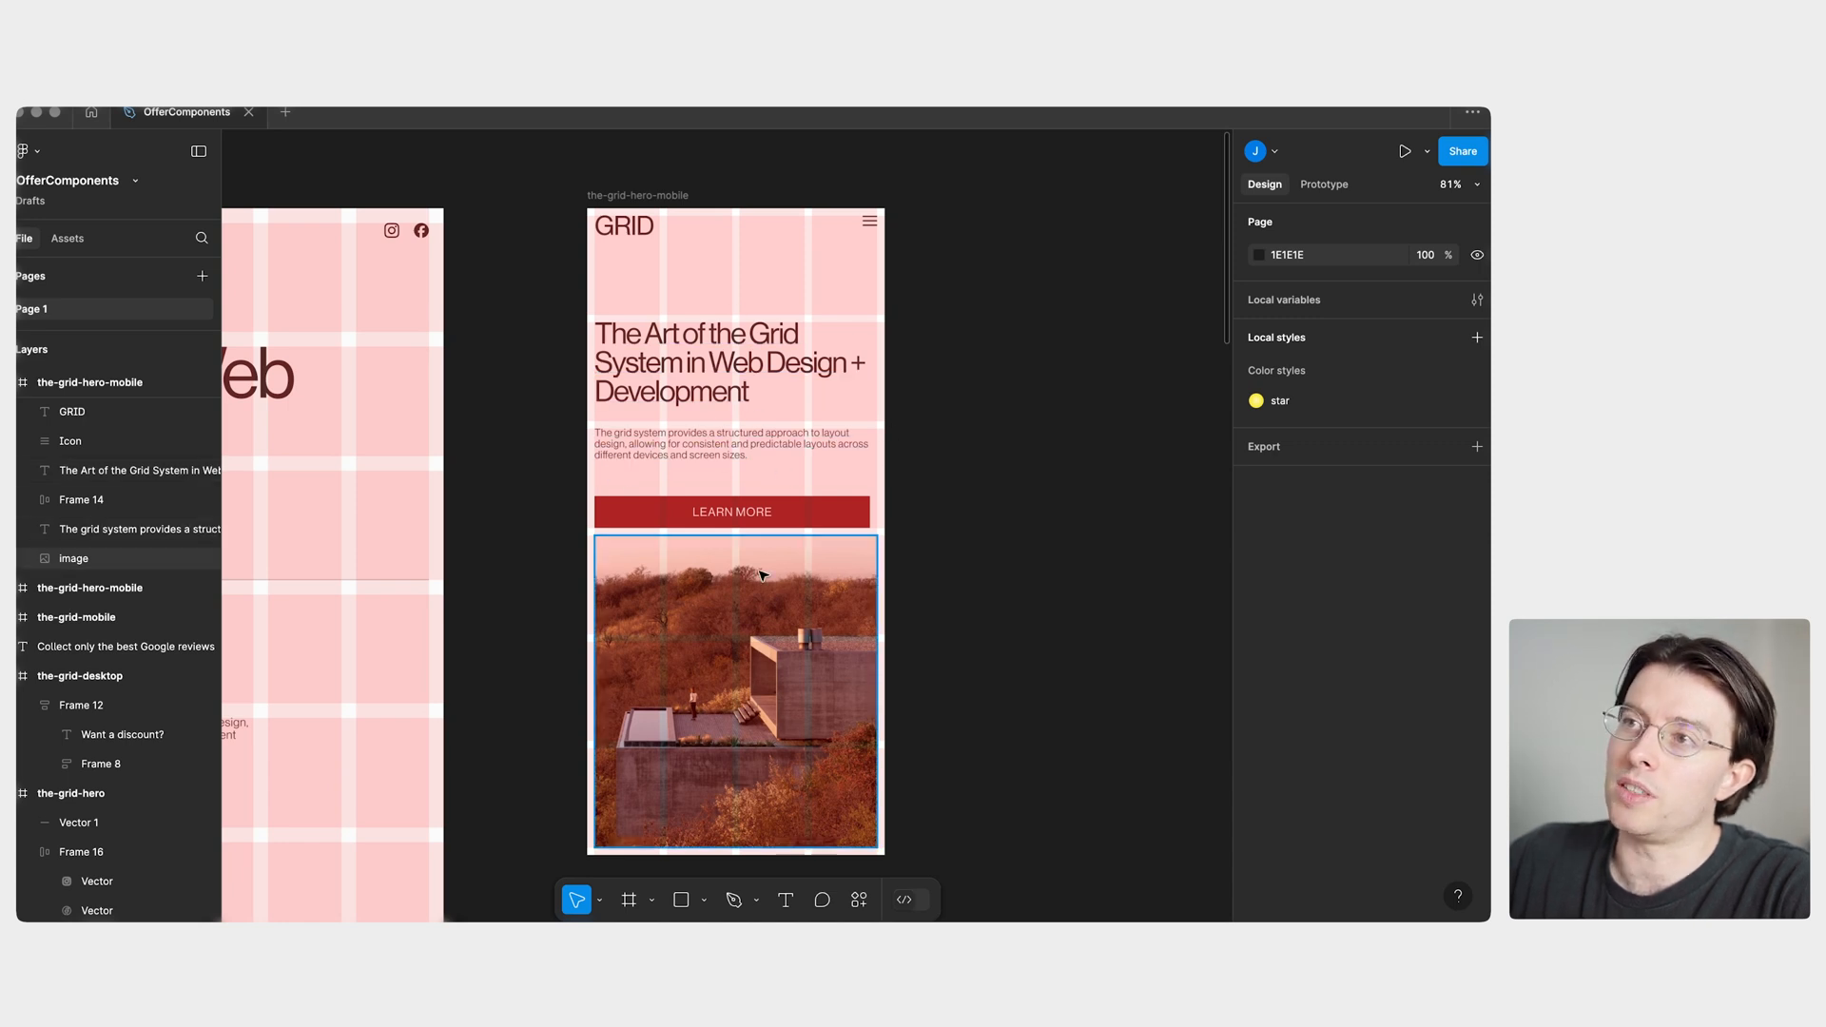
{"action": "mouse_move", "coordinate": [618, 710]}
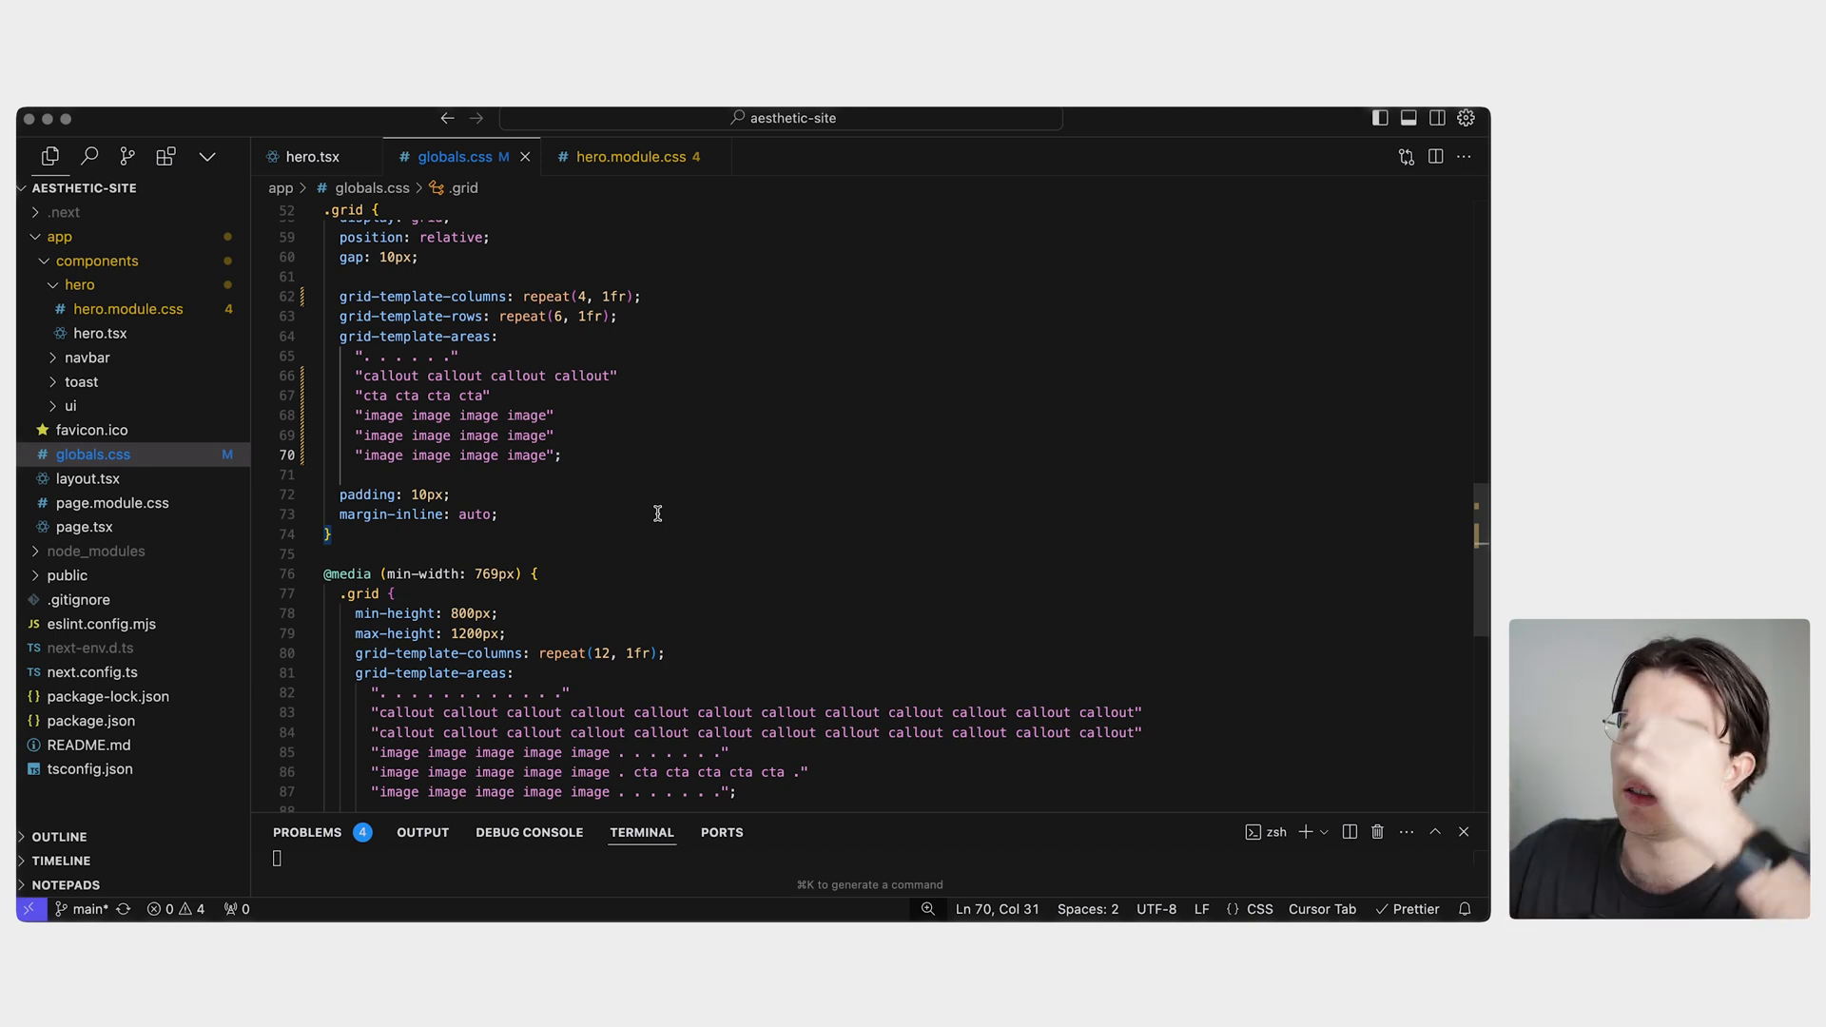
{"action": "left_click", "coordinate": [499, 514]}
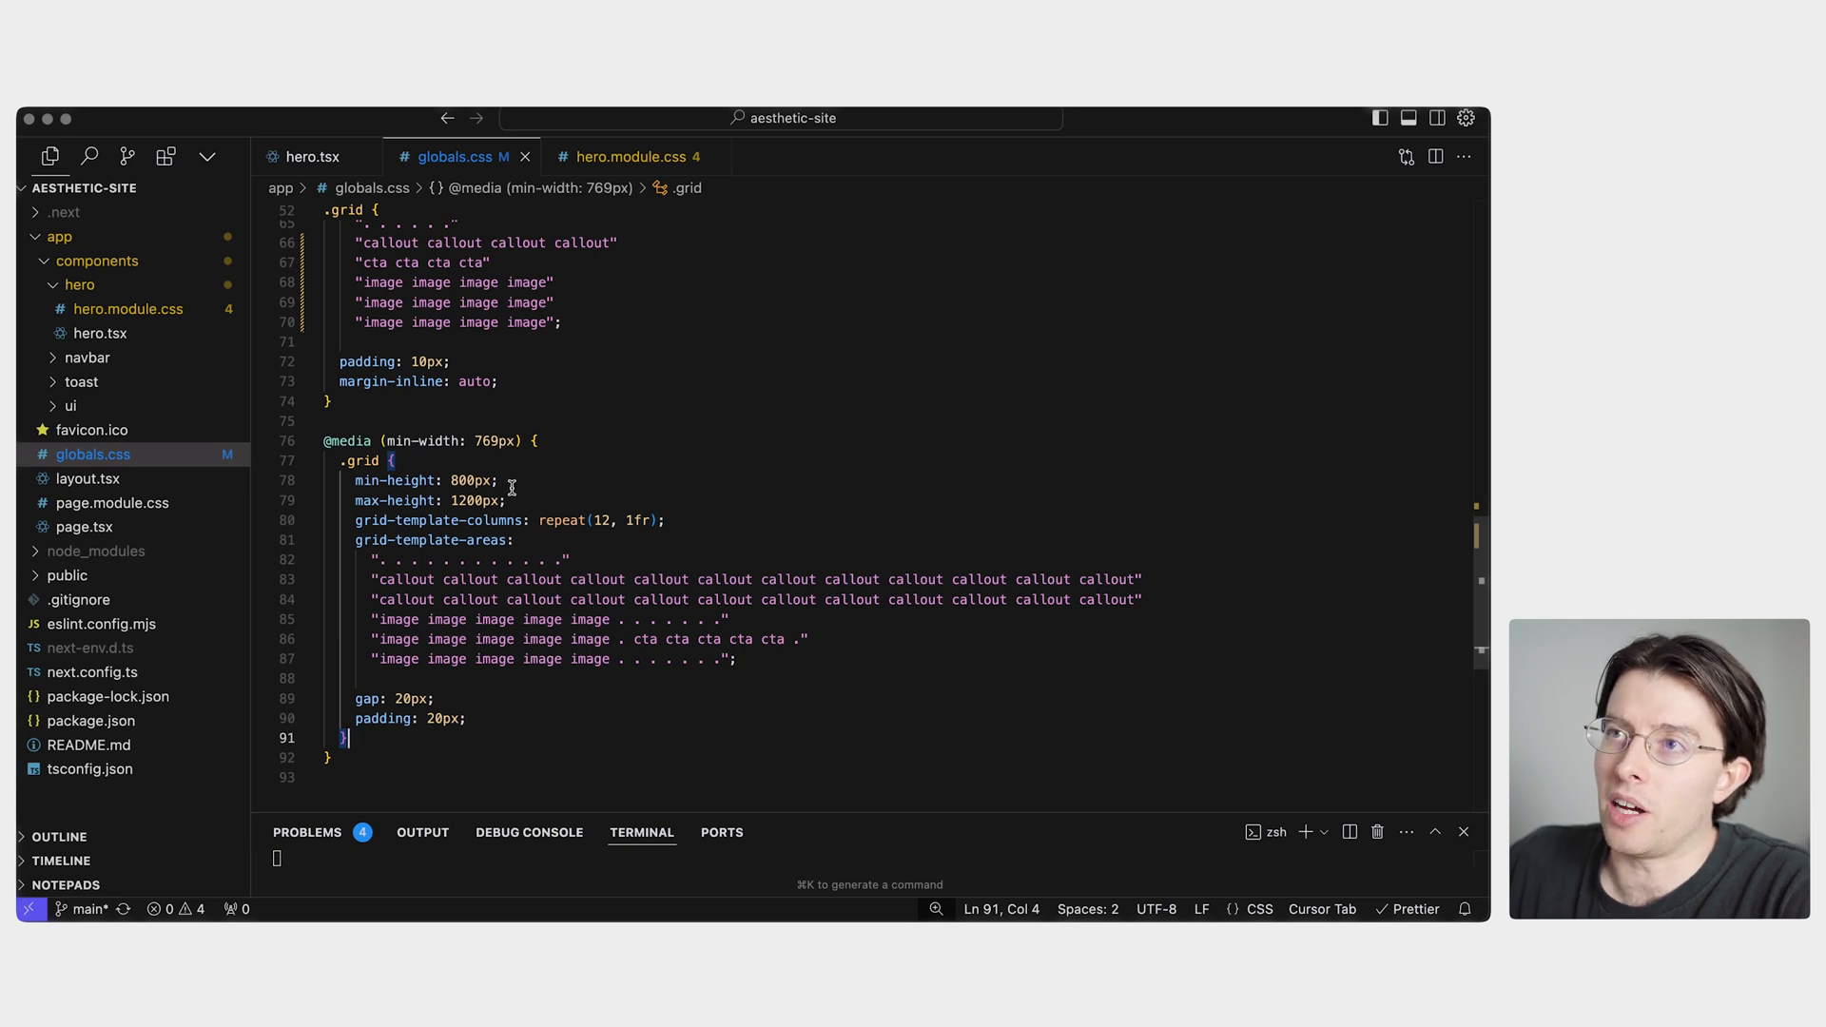
{"action": "left_click", "coordinate": [505, 501]}
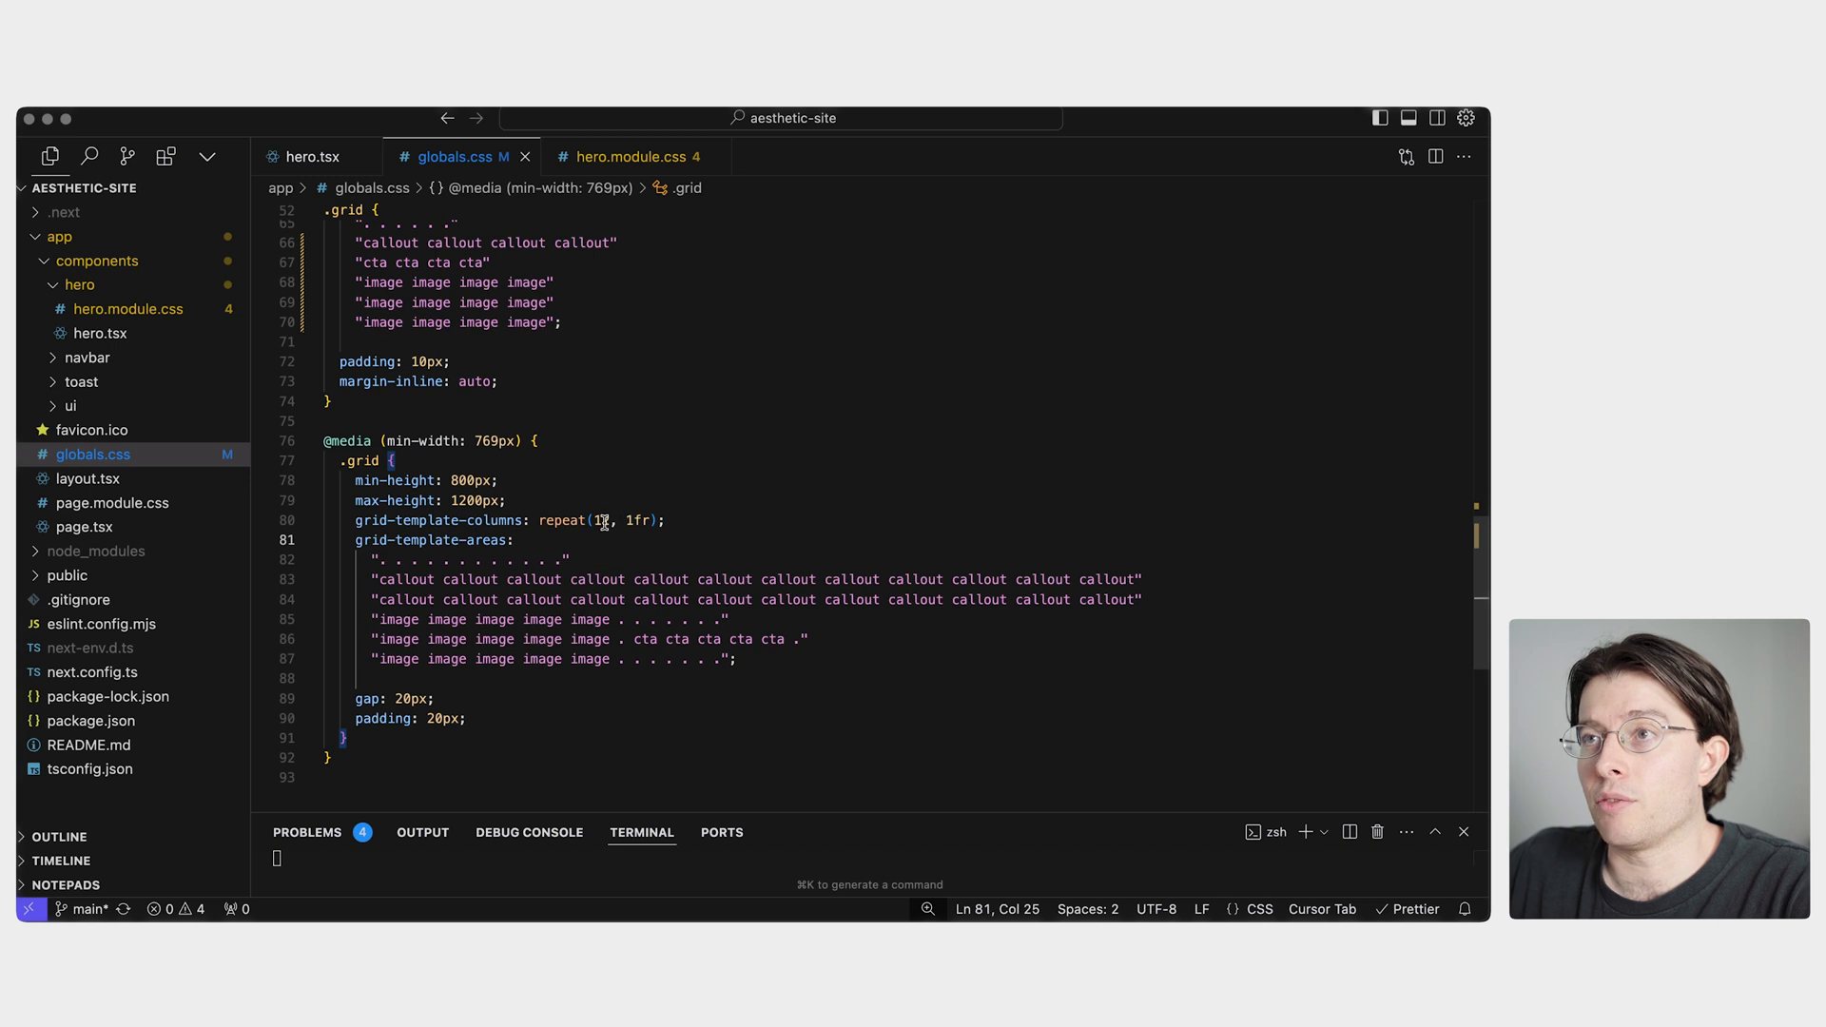
{"action": "scroll", "scroll_direction": "up", "scroll_amount": 3}
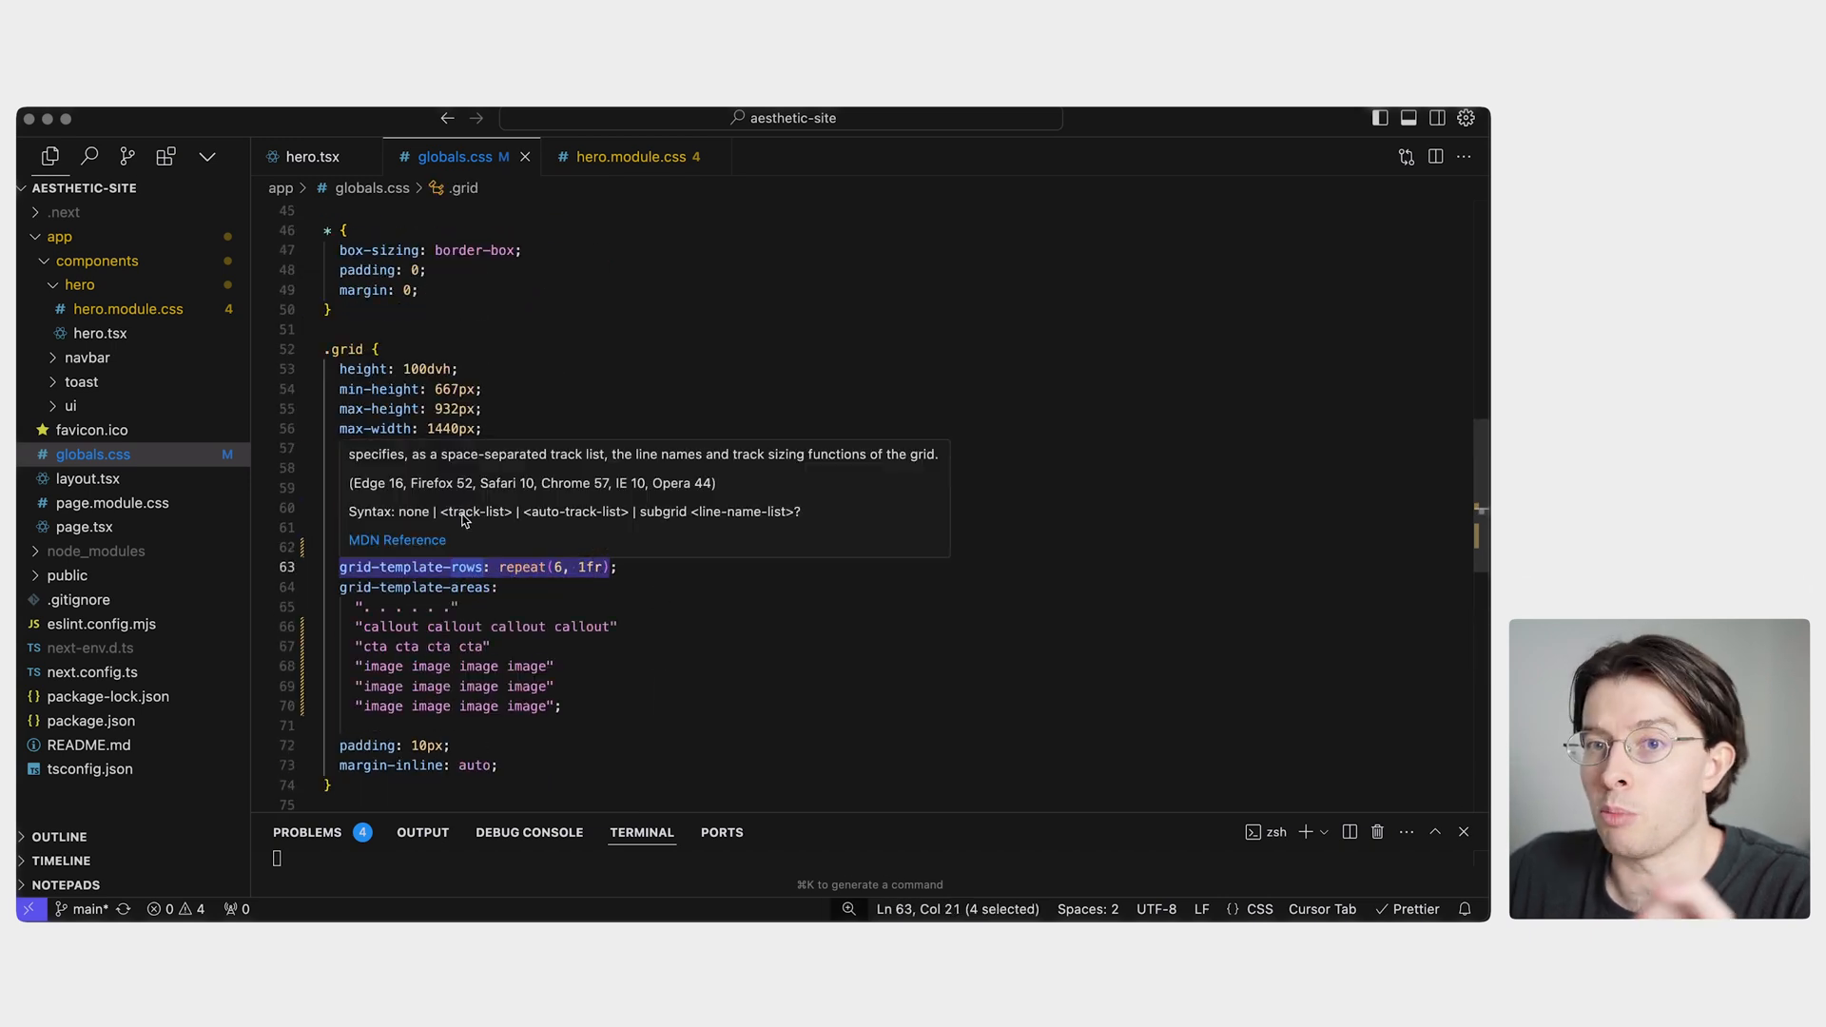
{"action": "scroll", "scroll_direction": "down", "scroll_amount": 3}
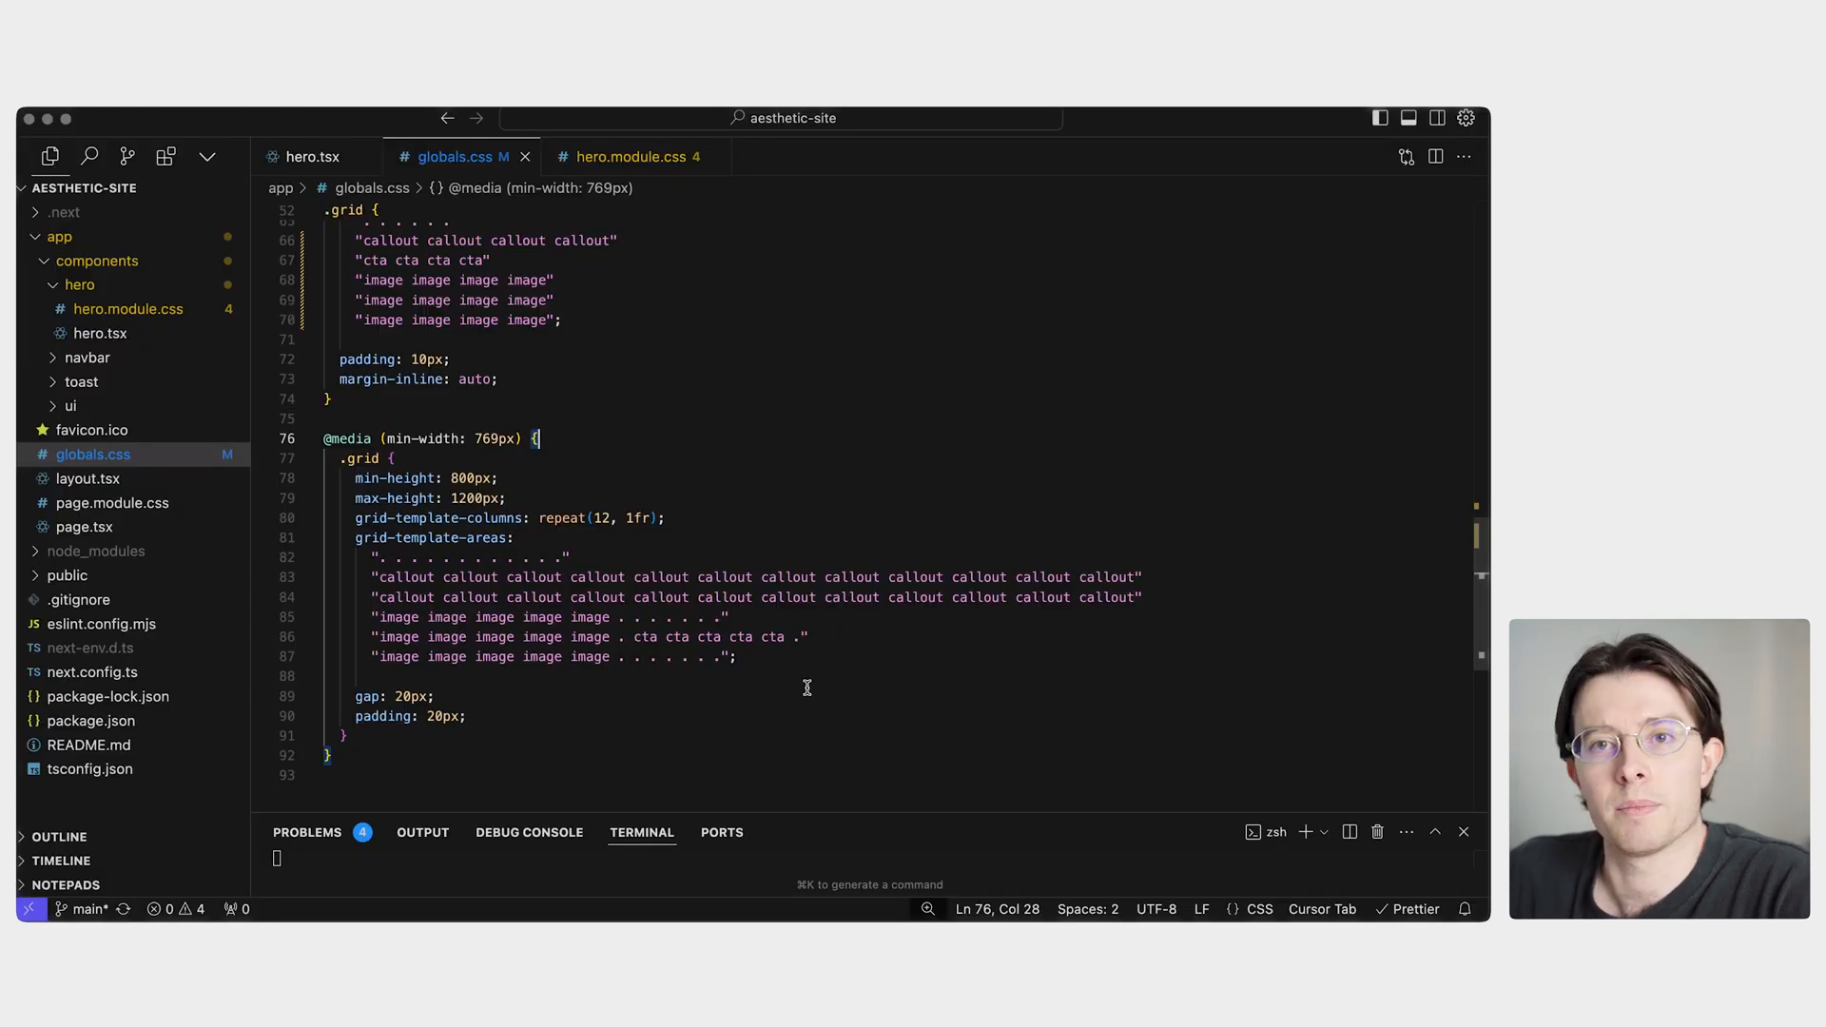
{"action": "left_click", "coordinate": [434, 696]}
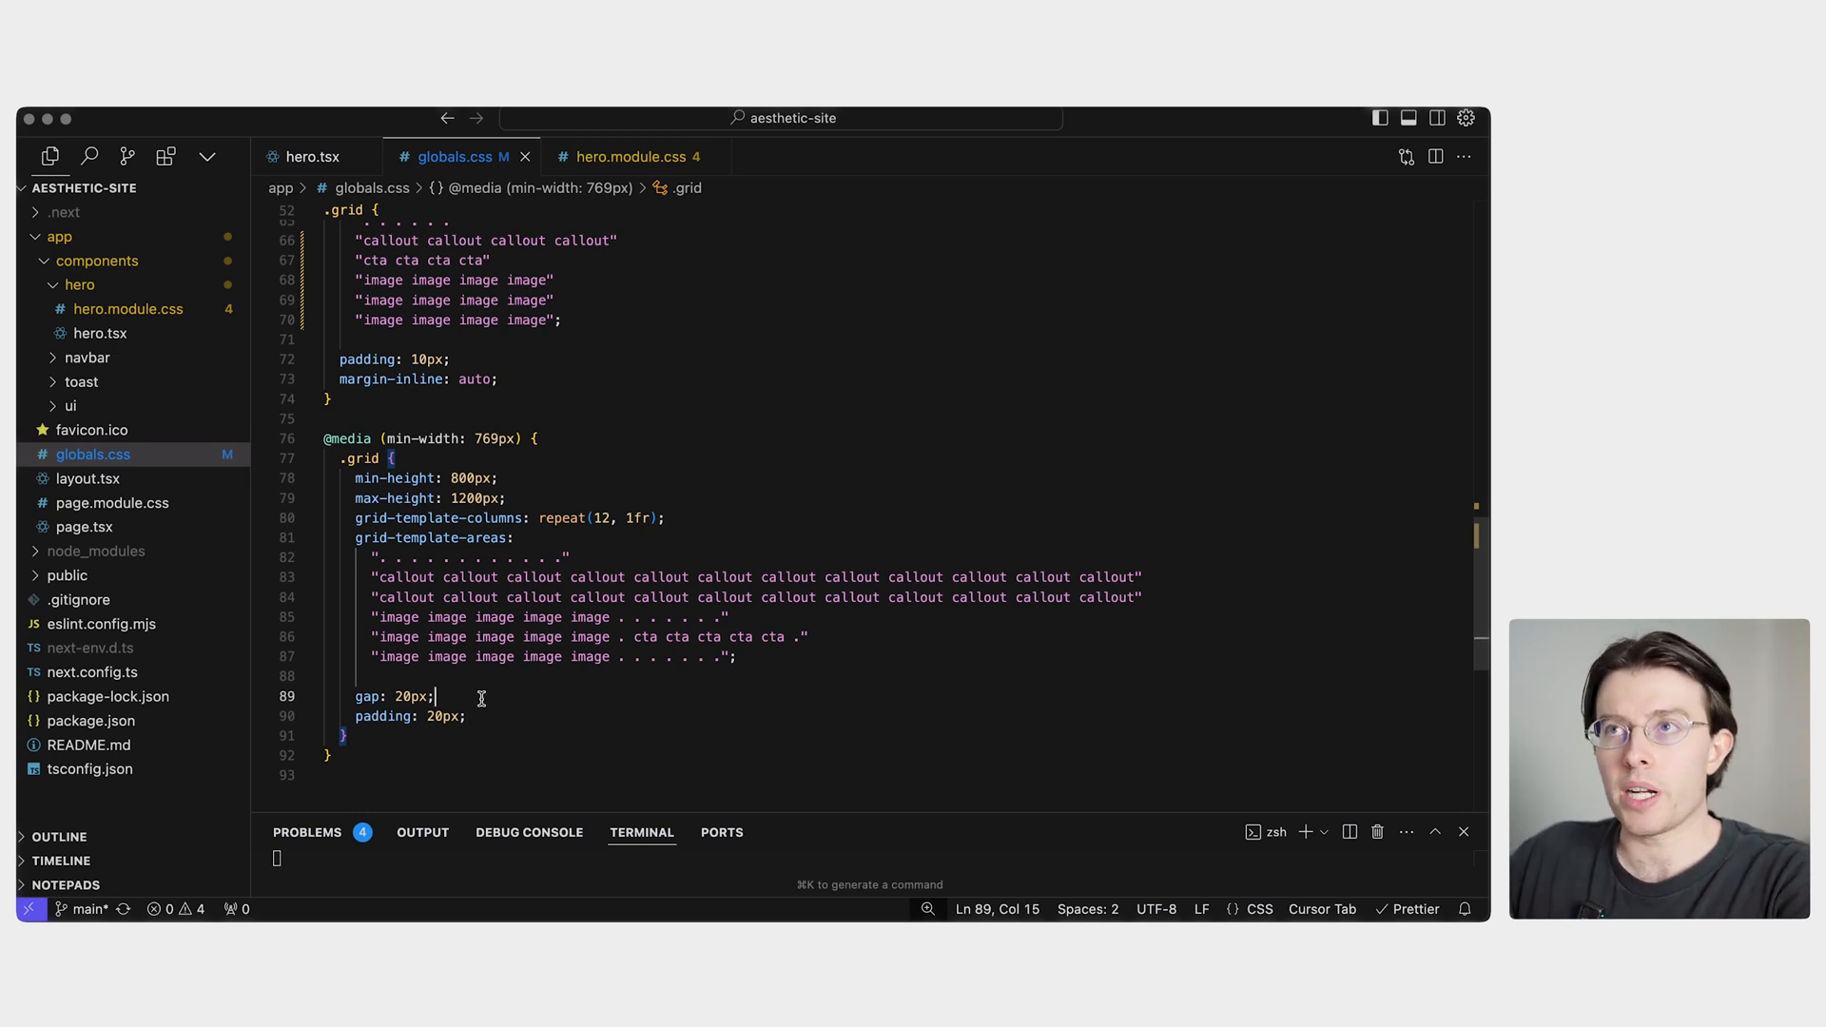
{"action": "left_click", "coordinate": [312, 156]}
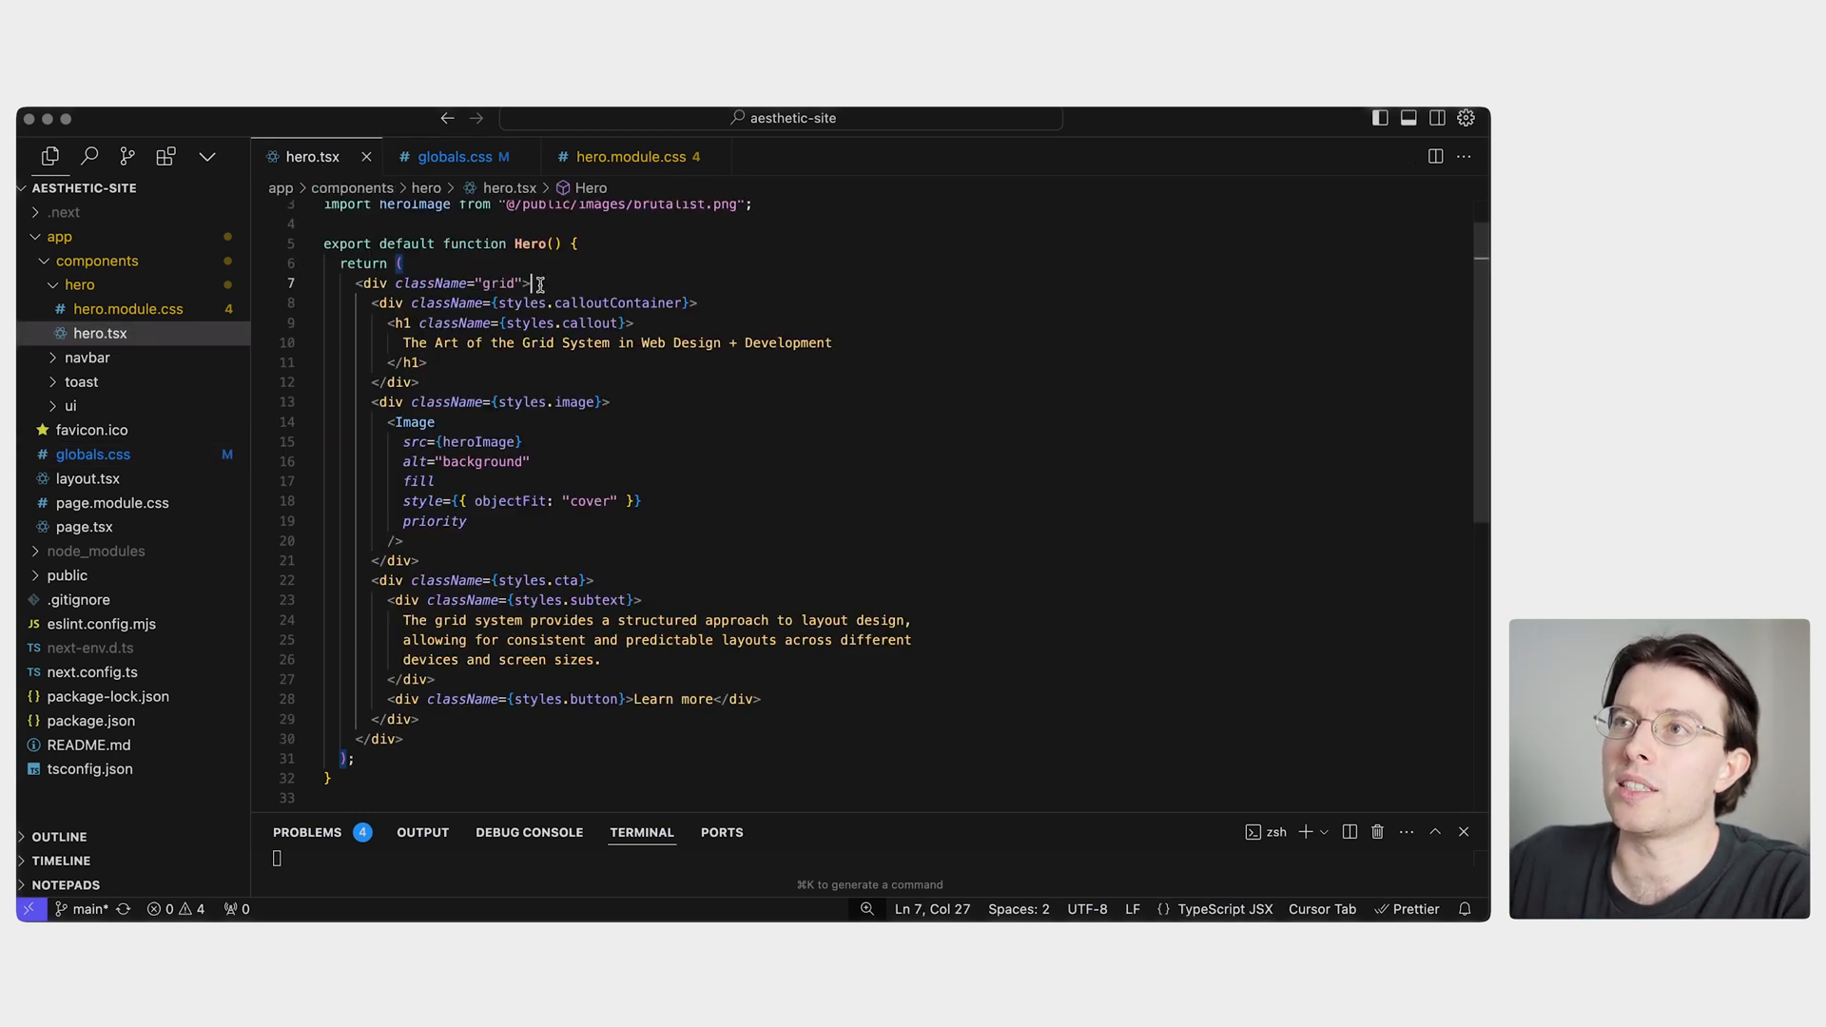
Inspect hero.tsx's callout container, image, heading and call-to-action, cross-checking hero.module.css rules.
{"action": "left_click", "coordinate": [390, 302]}
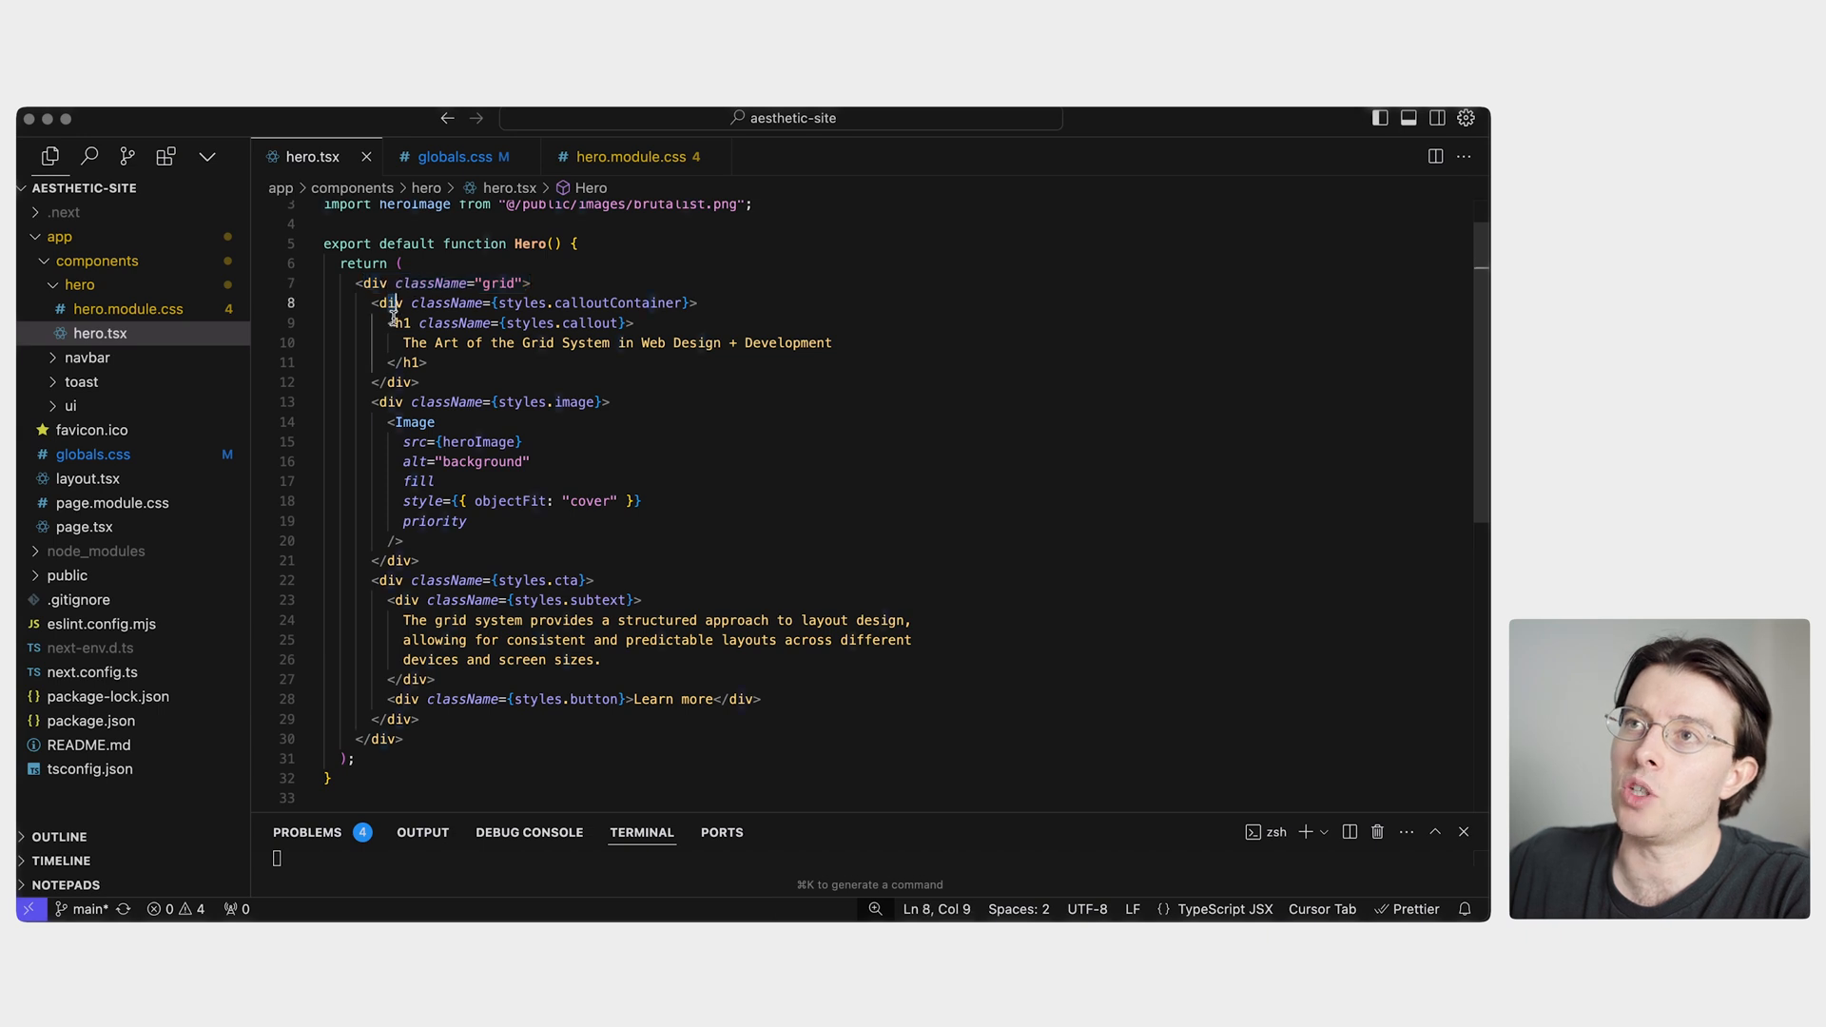
{"action": "left_click", "coordinate": [643, 501]}
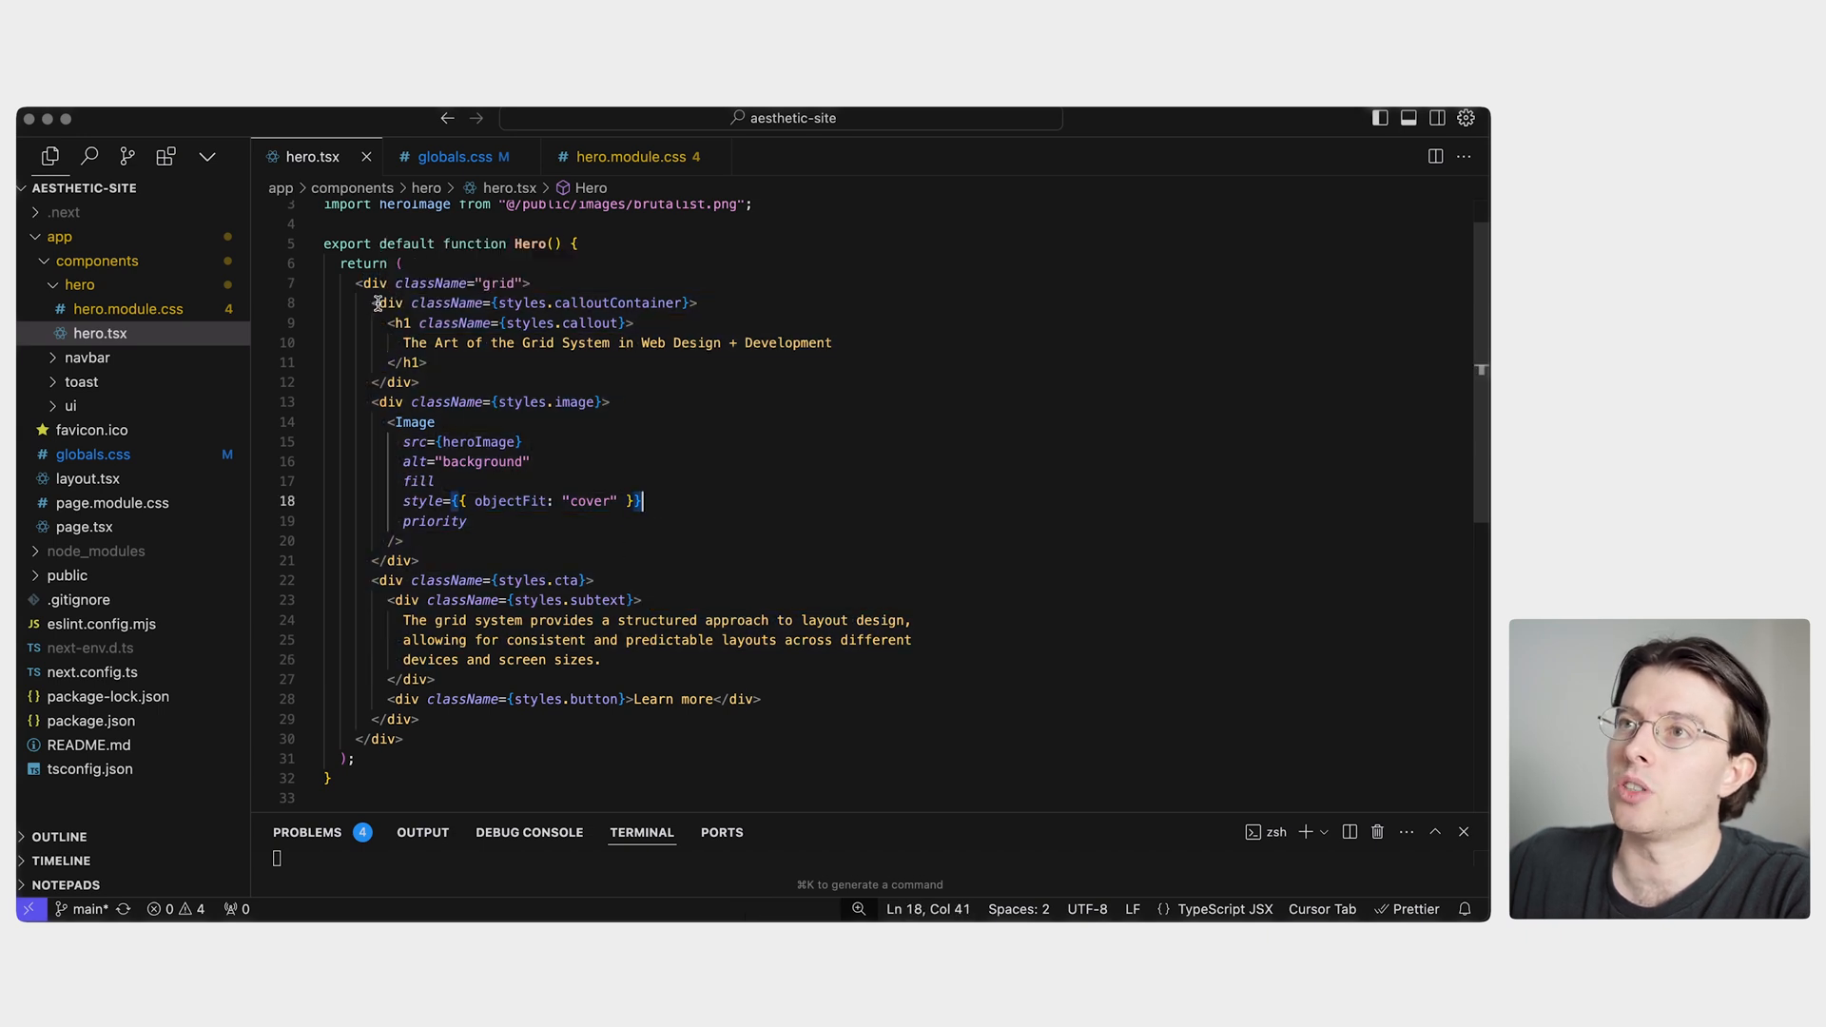
{"action": "left_click", "coordinate": [638, 322]}
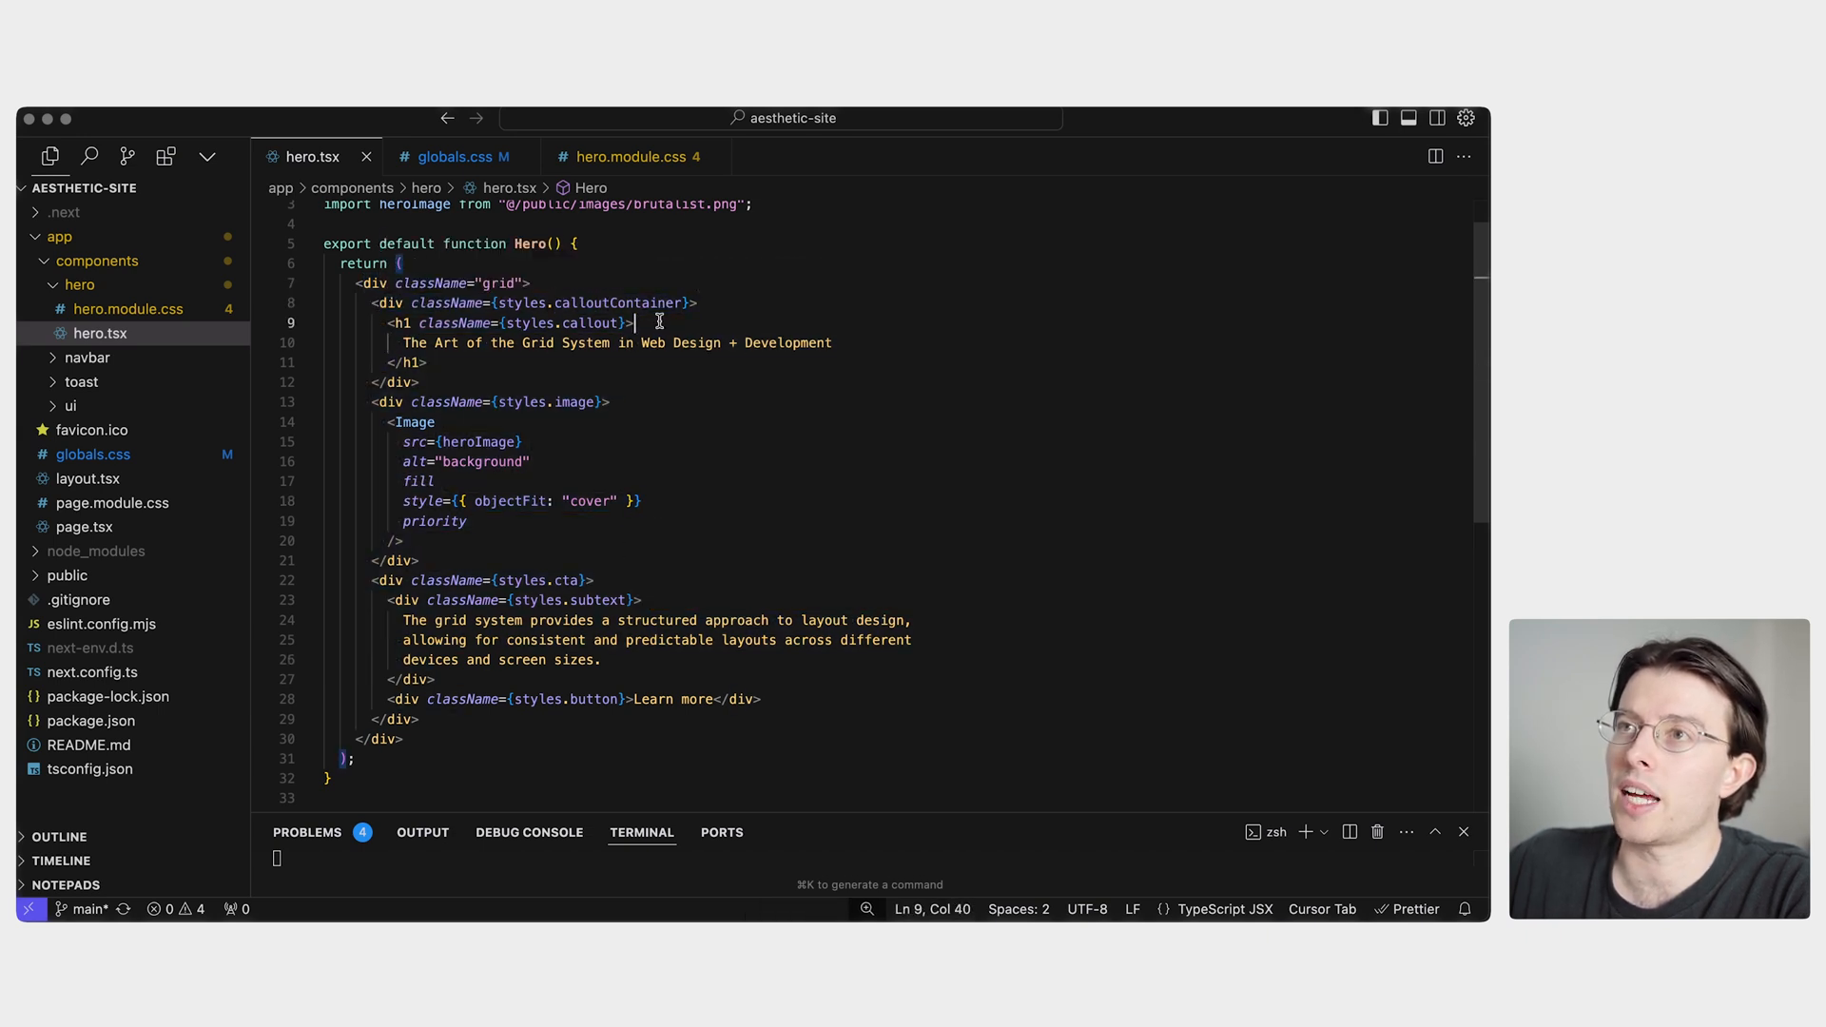
{"action": "mouse_move", "coordinate": [632, 156]}
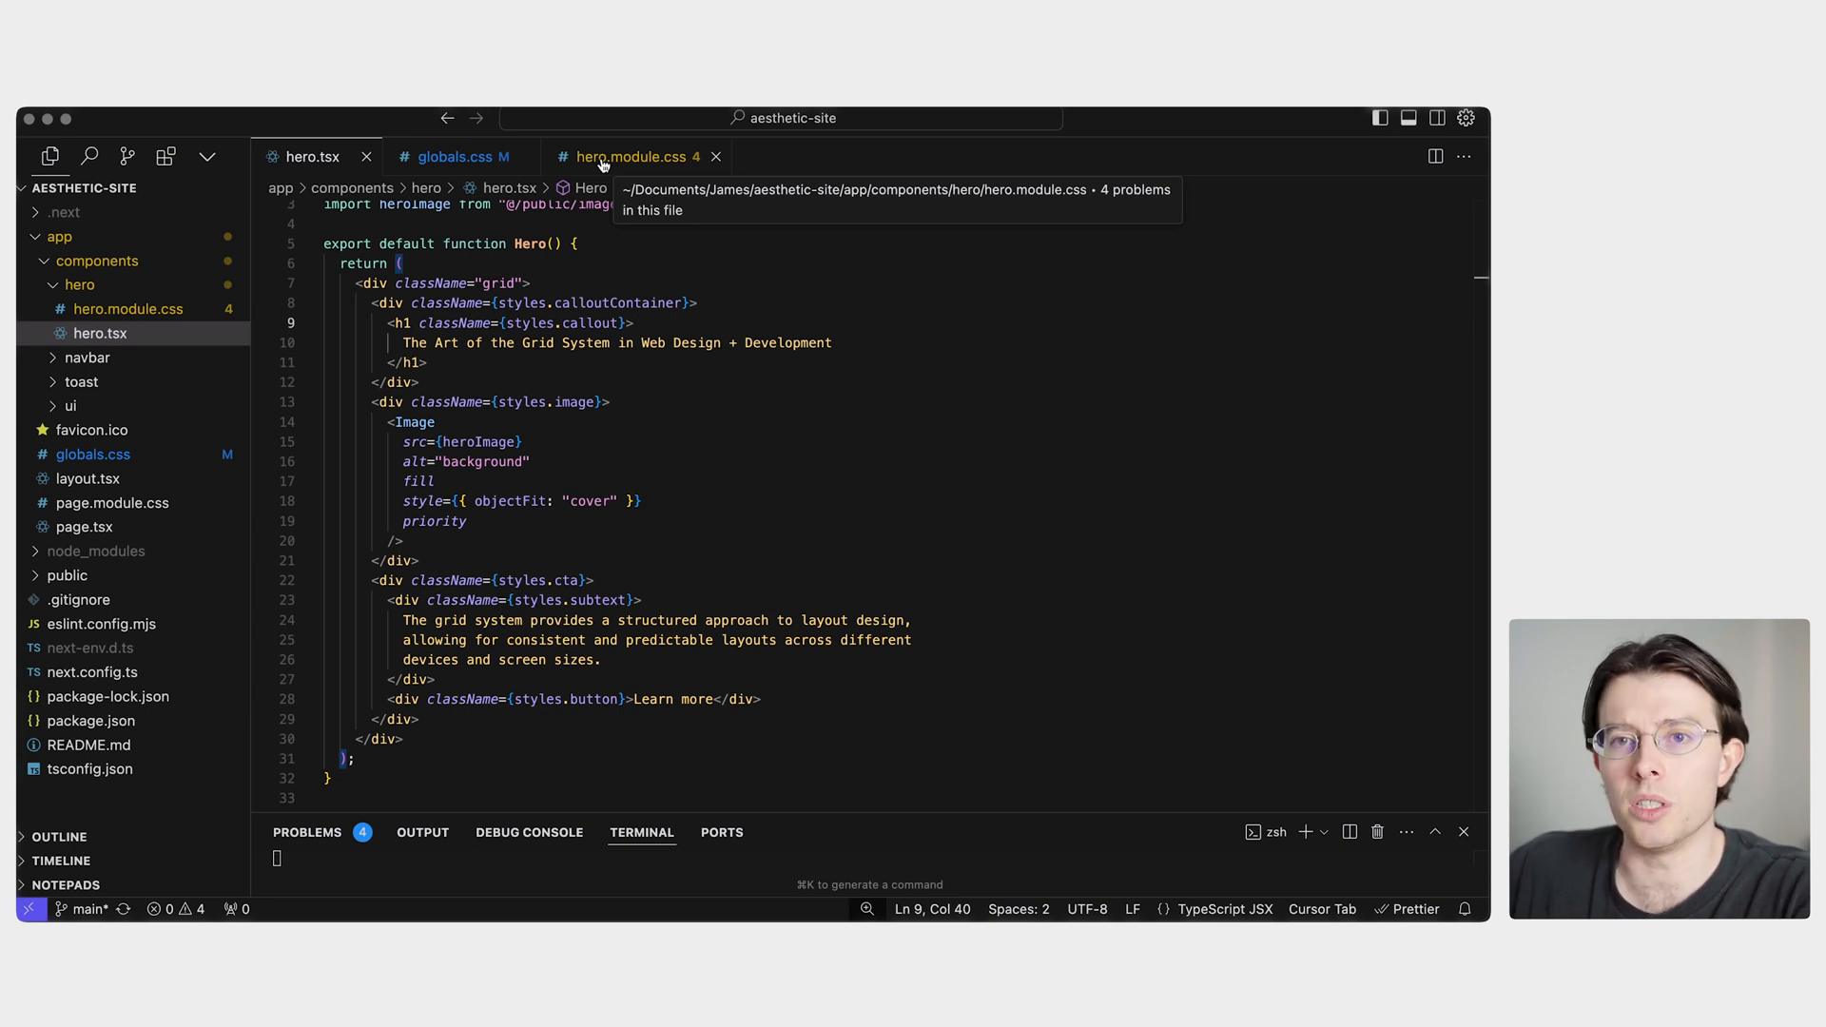
{"action": "left_click", "coordinate": [637, 156]}
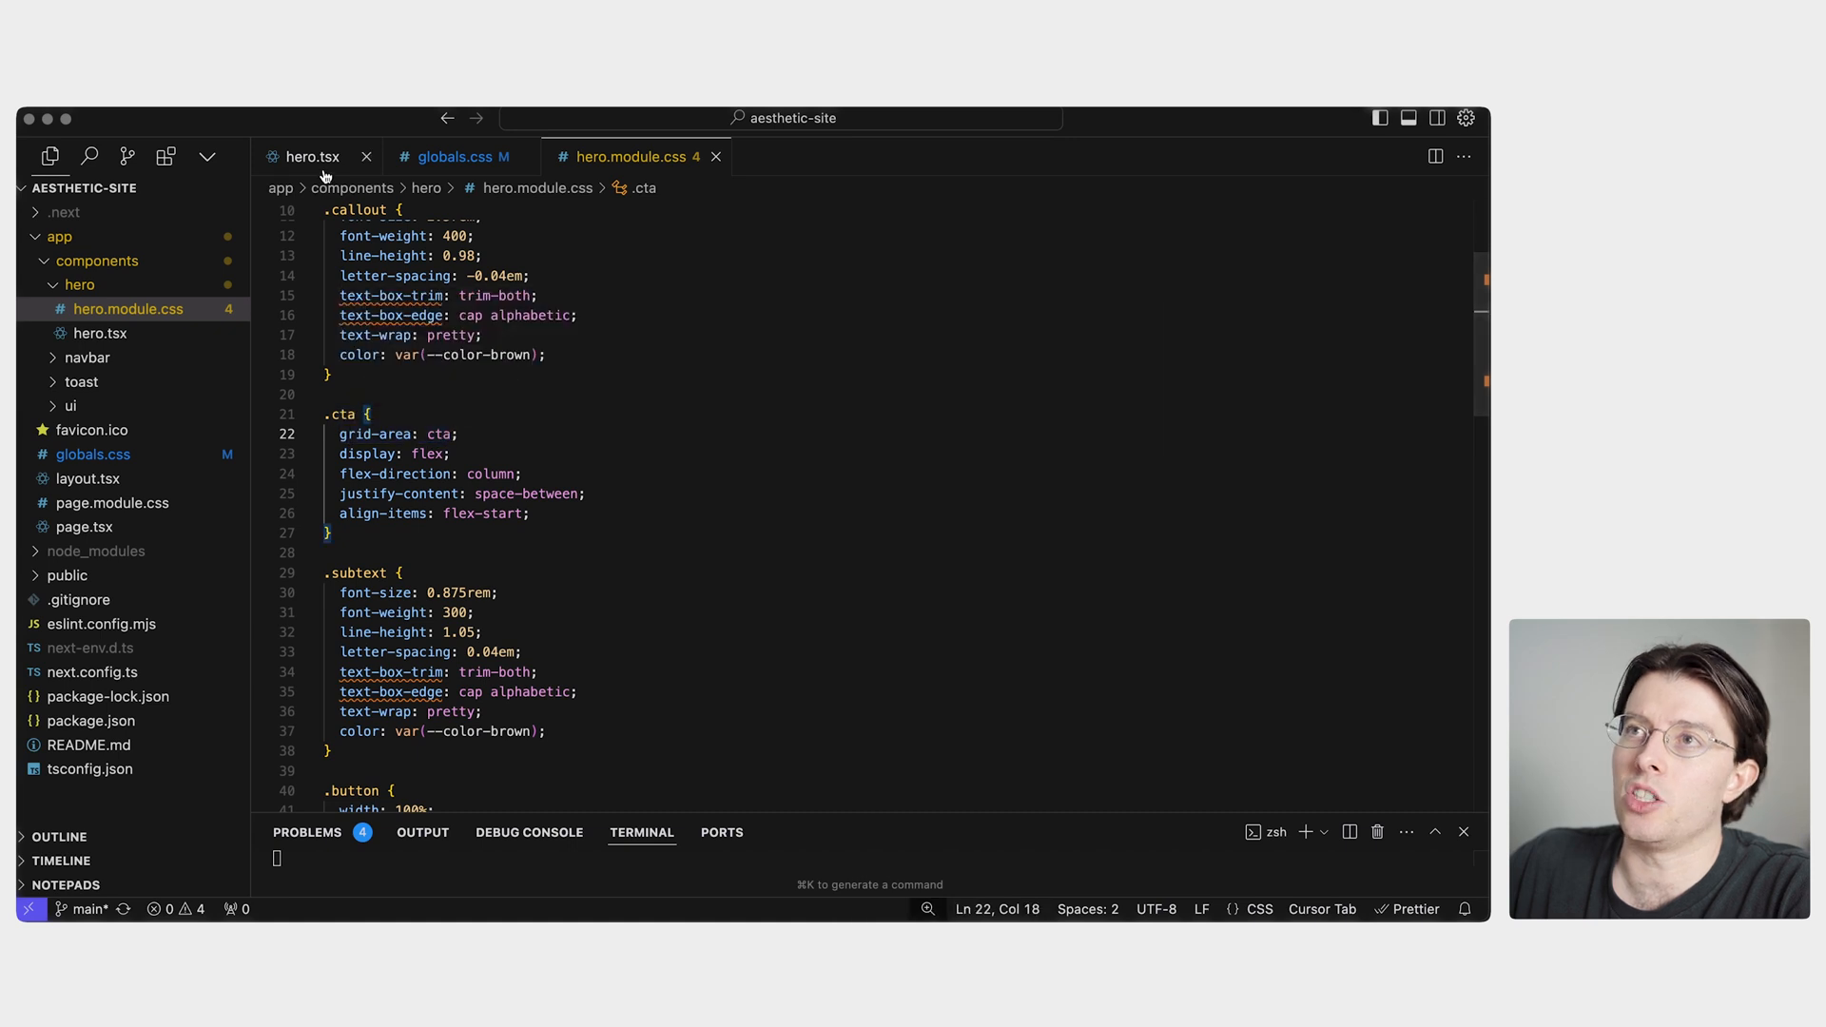
{"action": "left_click", "coordinate": [311, 155]}
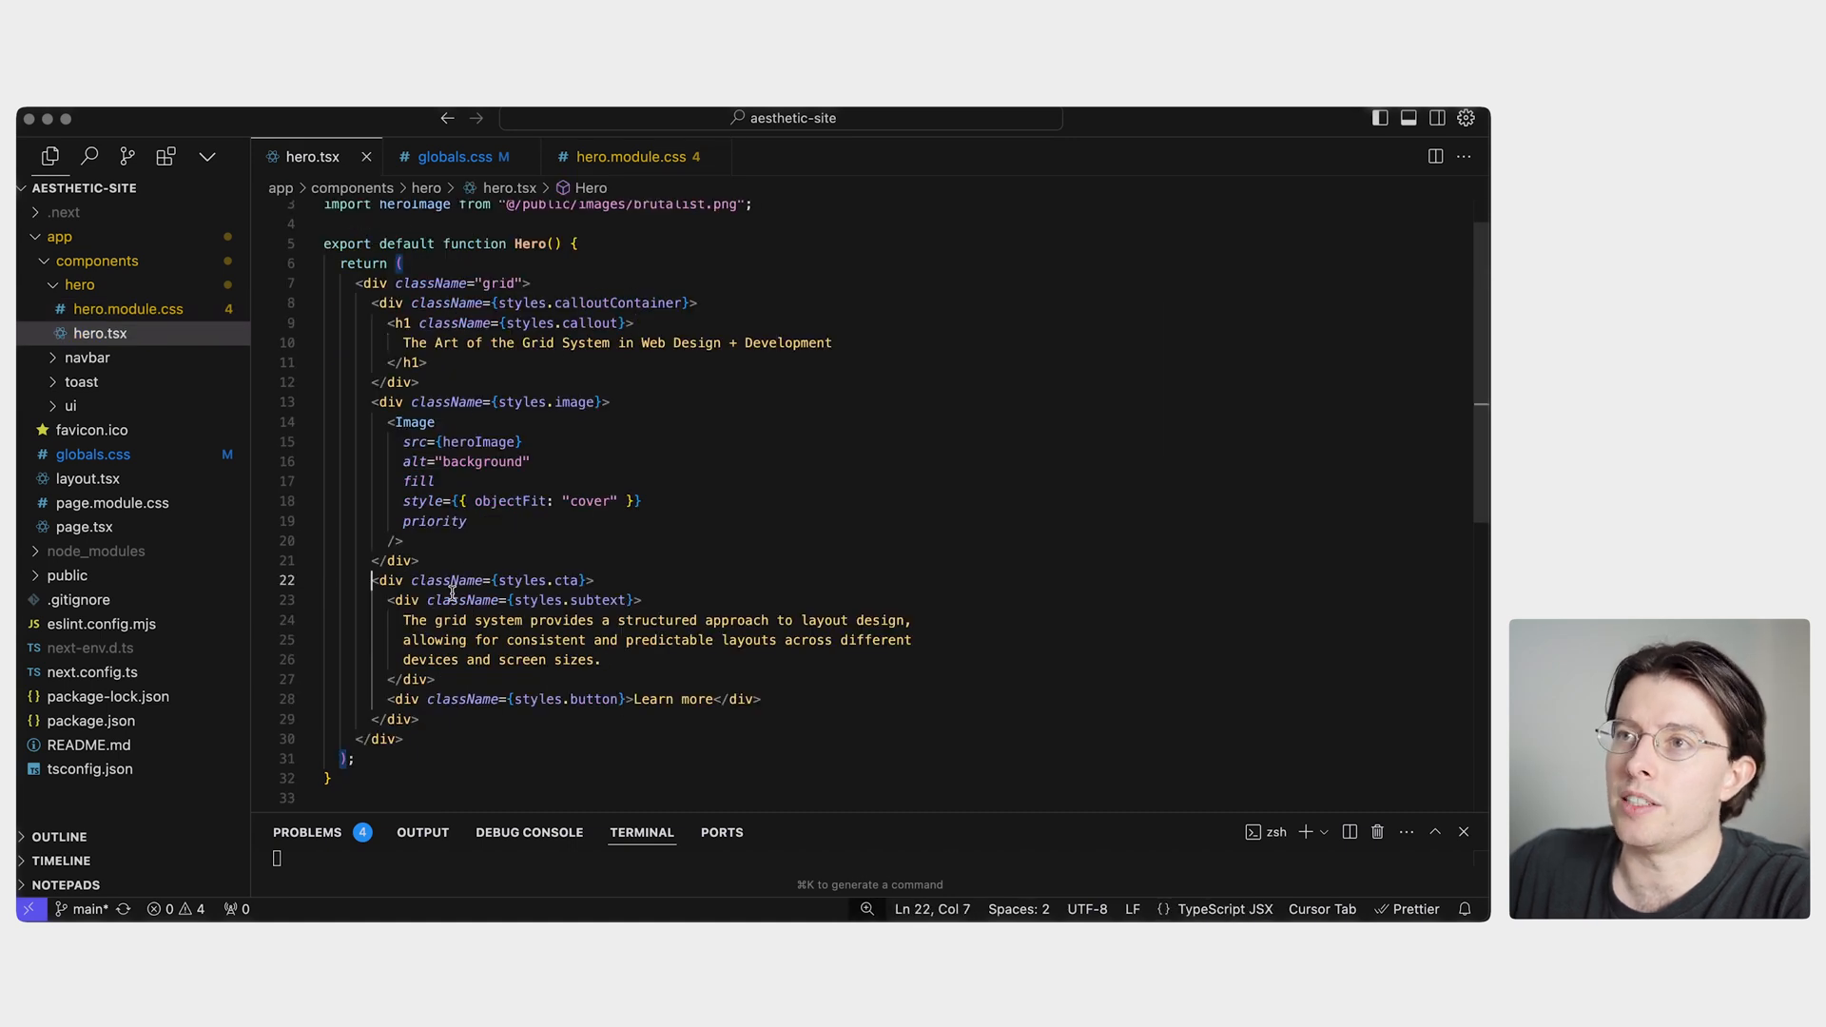
{"action": "left_click", "coordinate": [628, 699]}
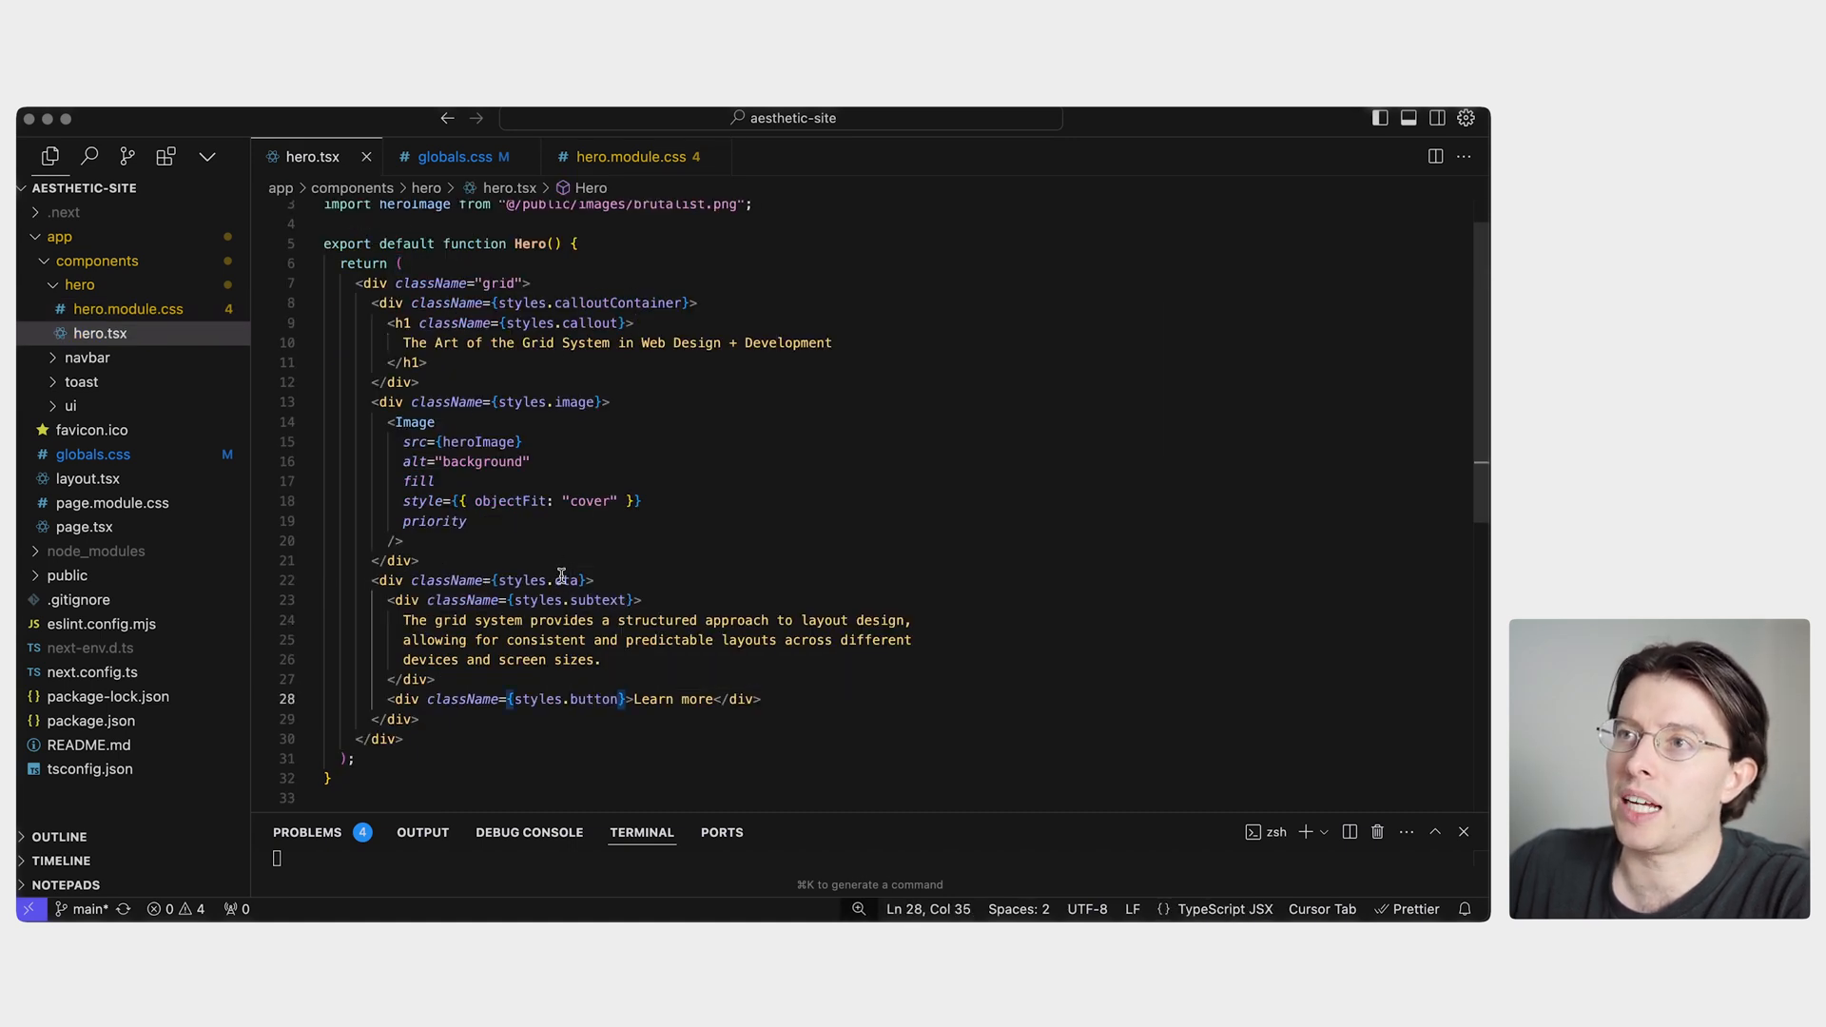
{"action": "left_click", "coordinate": [634, 156]}
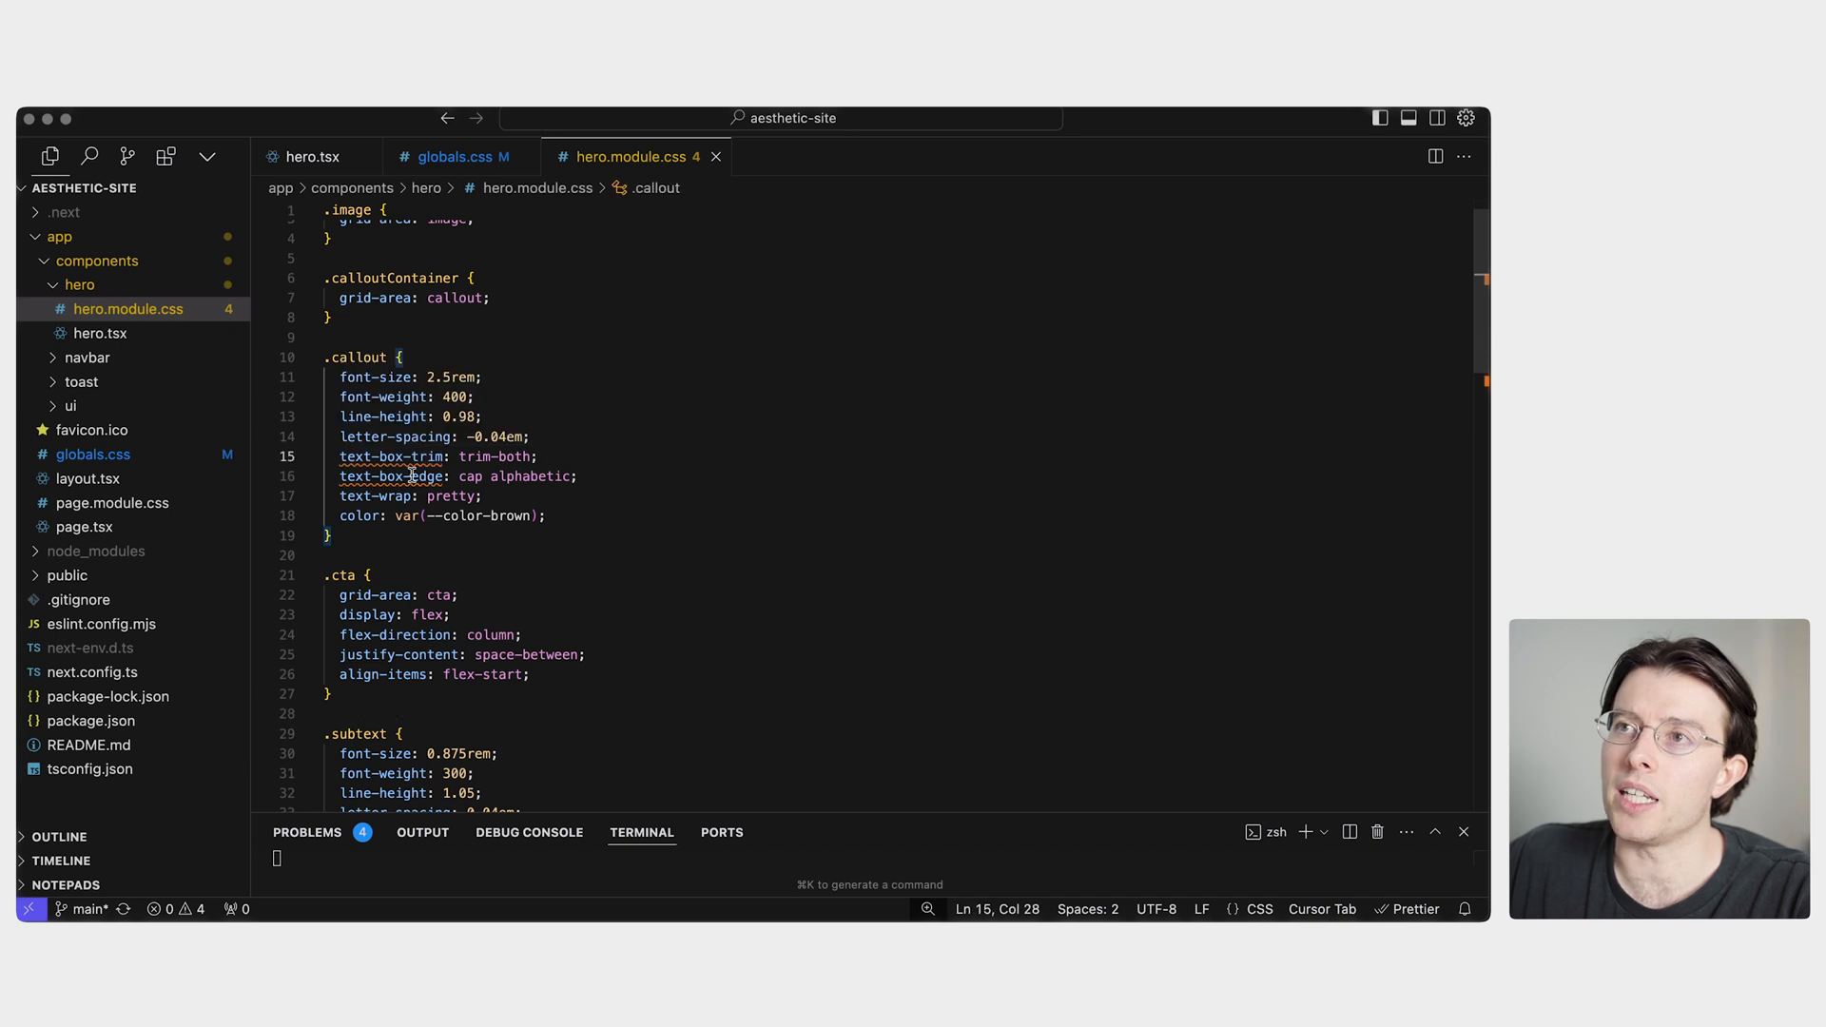
Examine the .callout text-box-trim and text-box-edge rules in hero.module.css.
{"action": "left_click", "coordinate": [554, 475]}
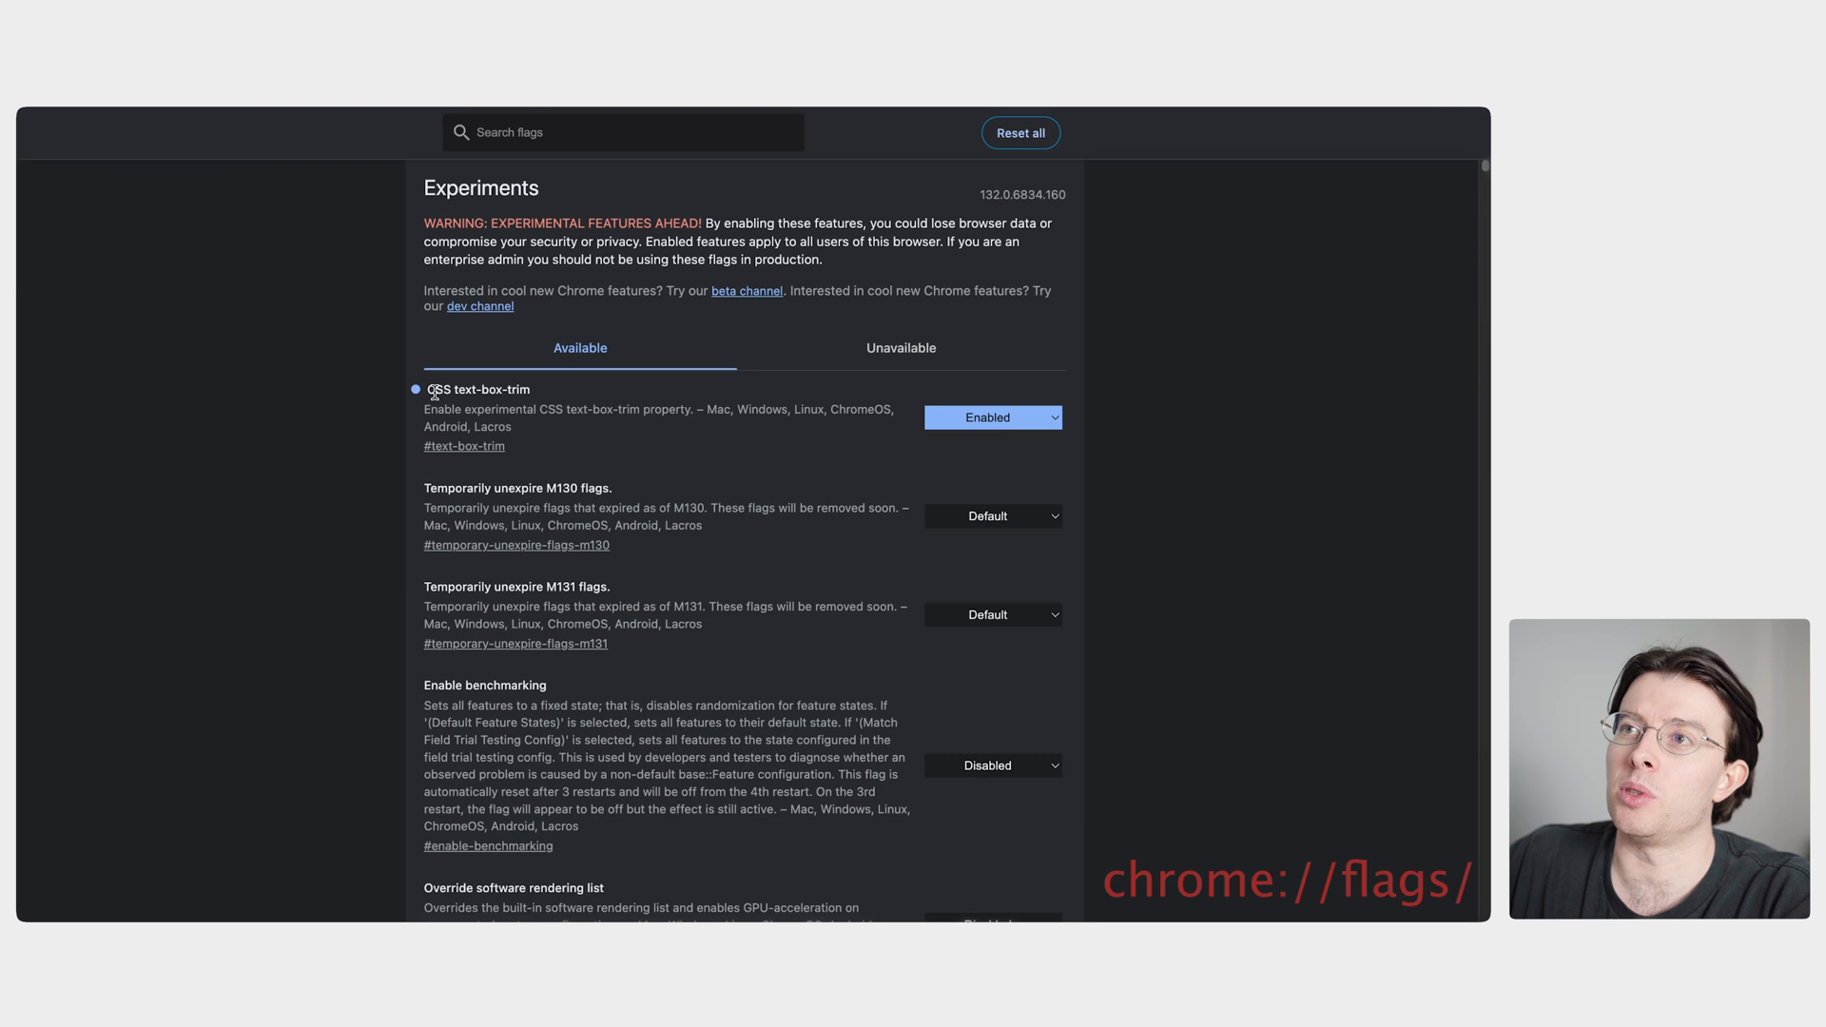
{"action": "mouse_move", "coordinate": [1032, 410]}
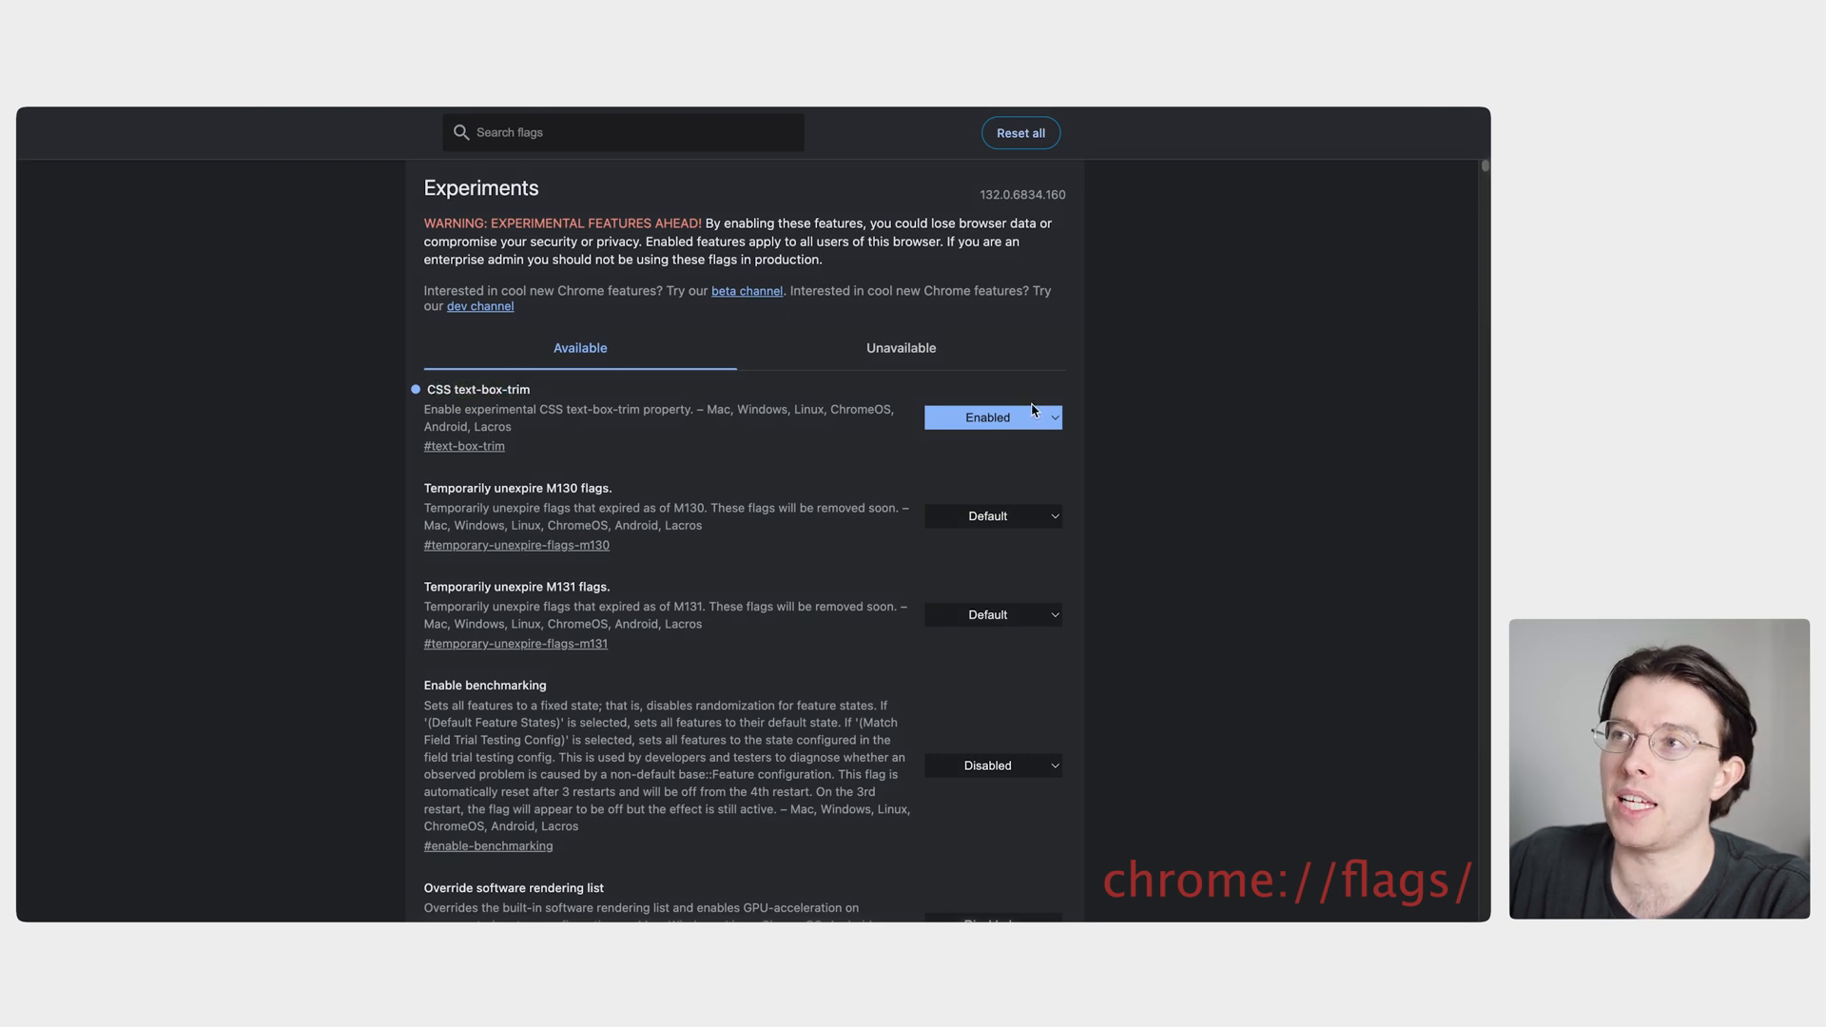
{"action": "mouse_move", "coordinate": [1038, 416]}
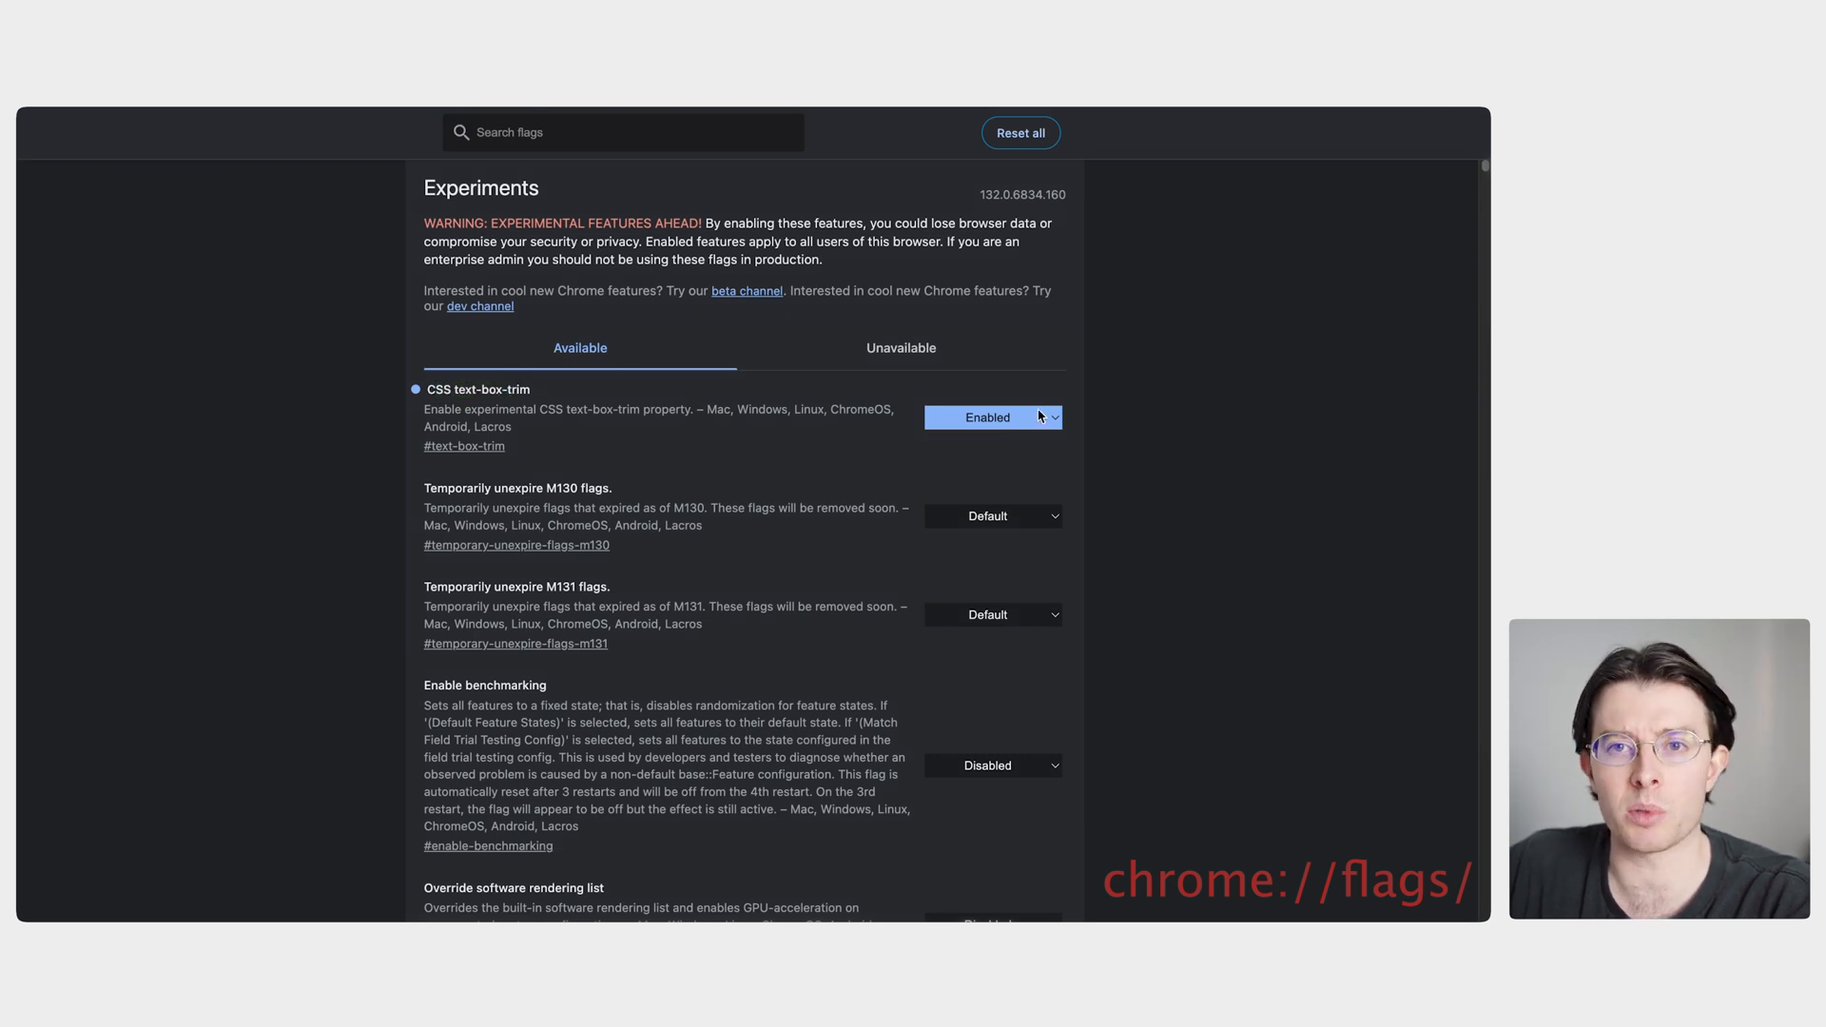